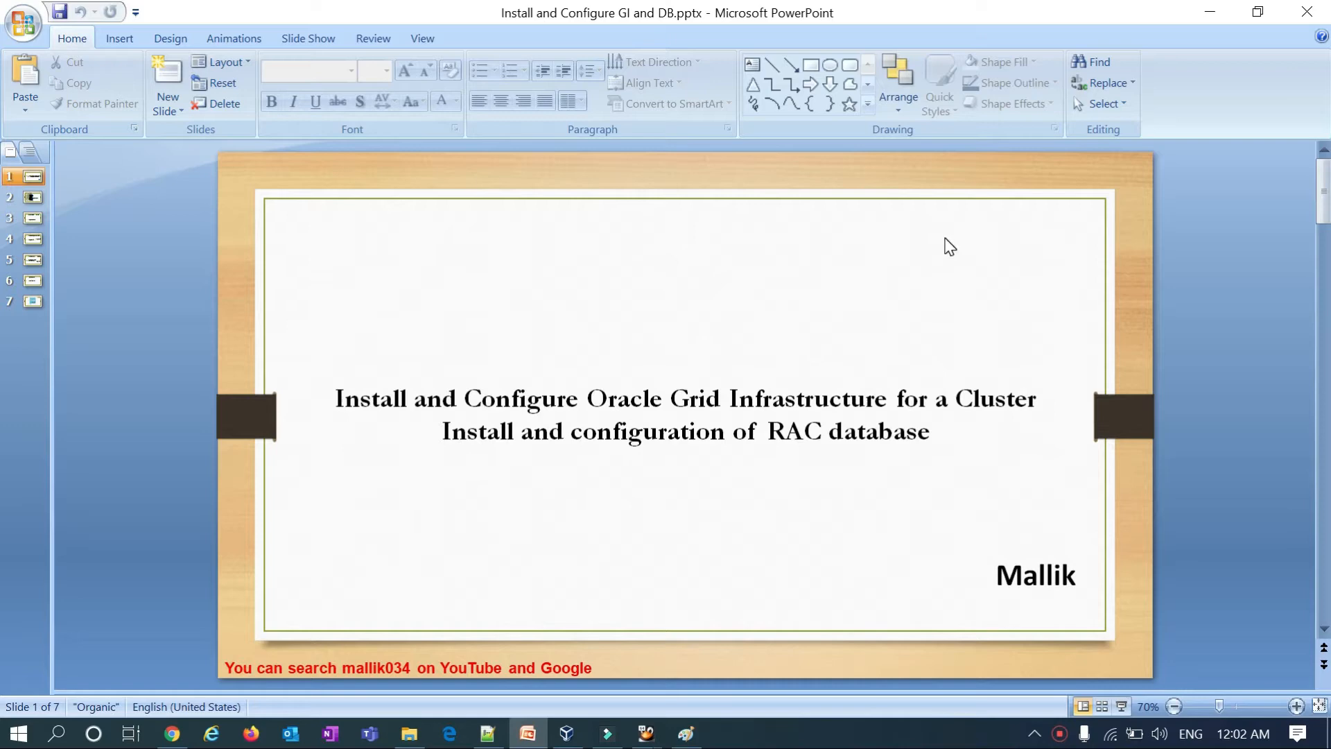
# Advance the Oracle RAC deck from the title slide to slide 4 with the oracleasm commands.
pyautogui.click(33, 197)
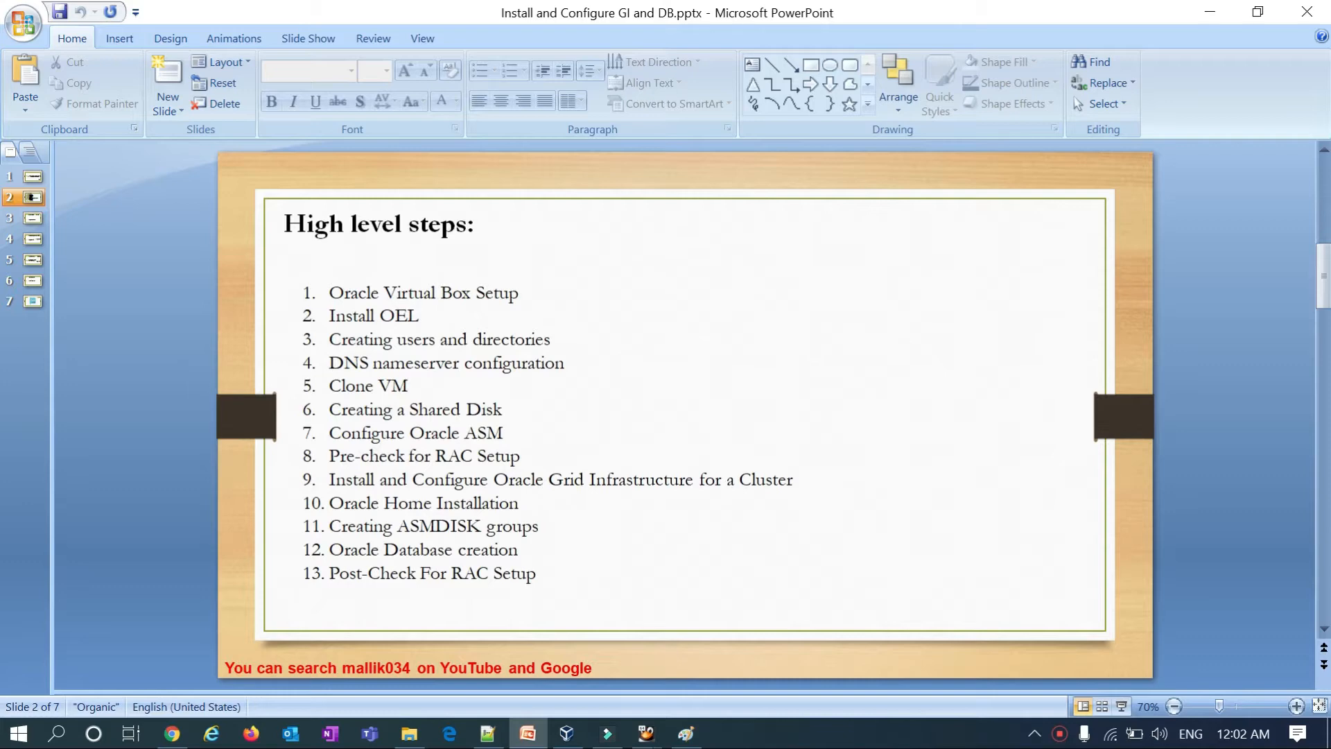
pyautogui.moveTo(307, 463)
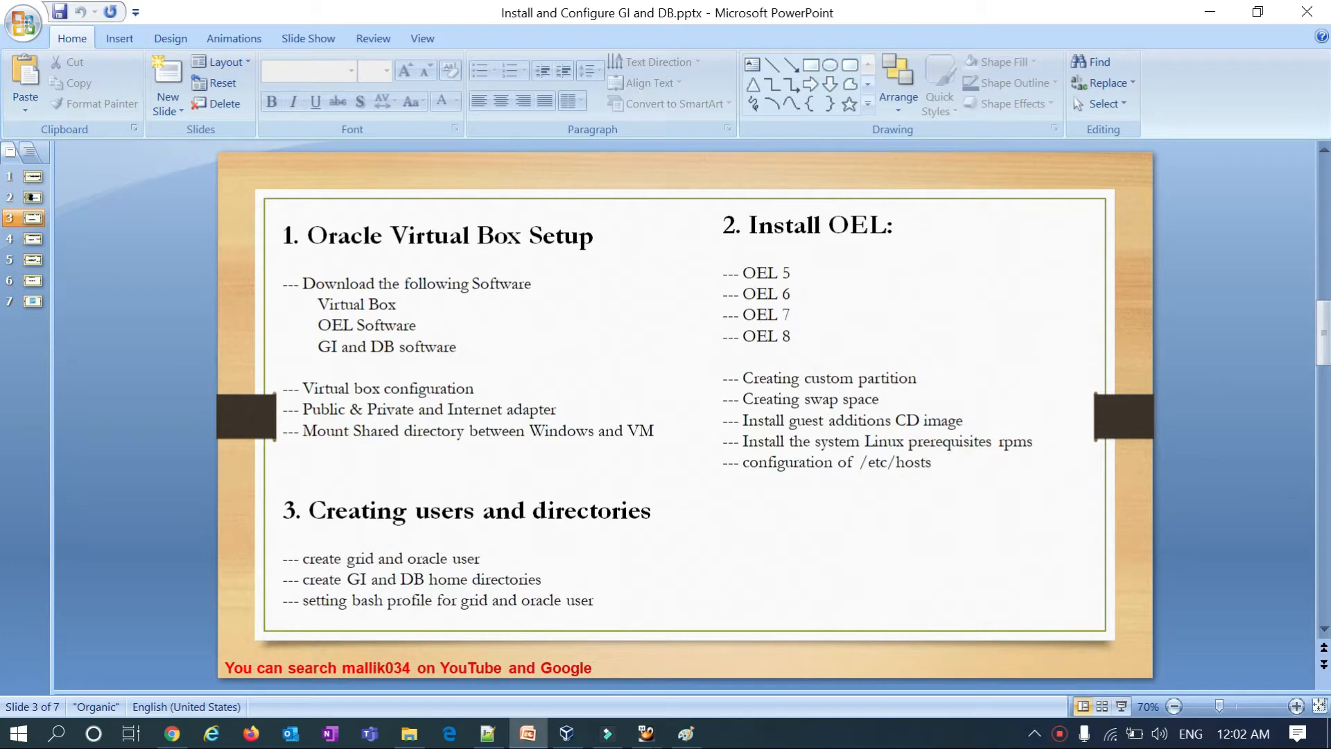
pyautogui.click(33, 238)
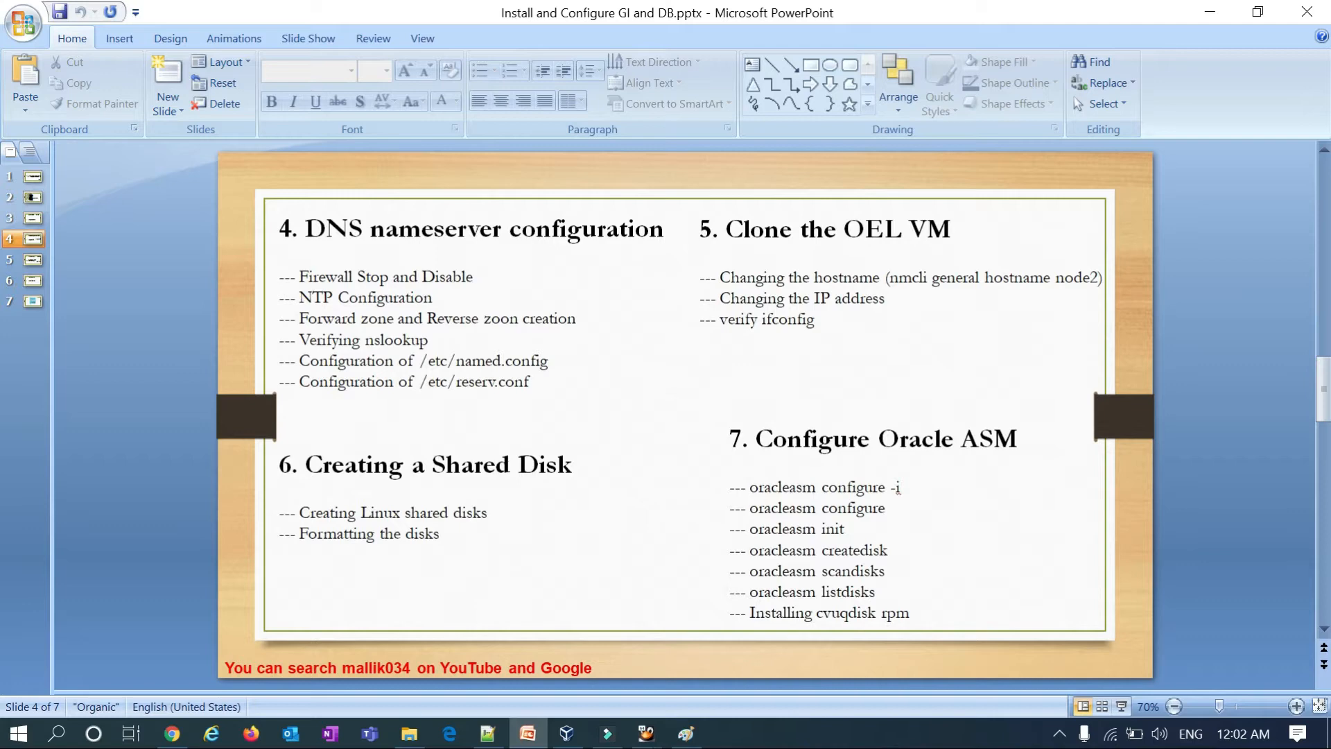
pyautogui.moveTo(689, 536)
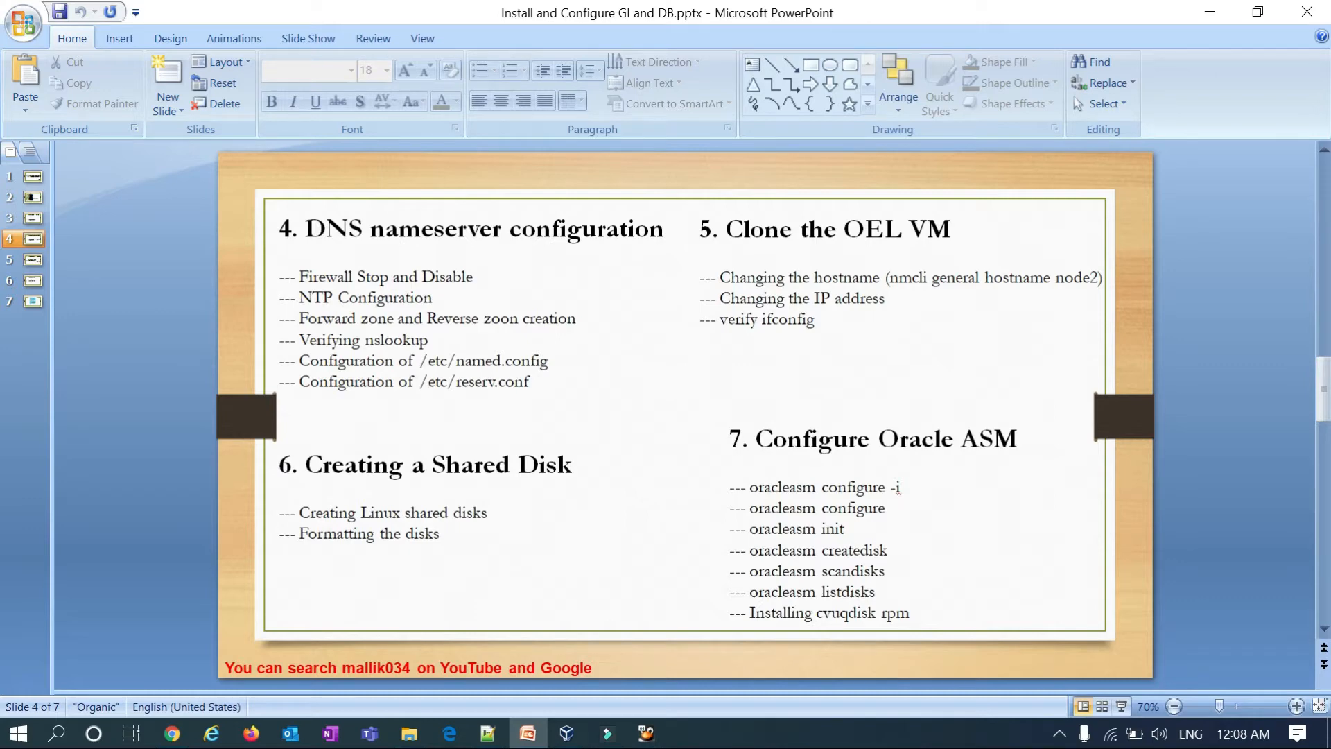
# View node1's sda–sdg1 device listing, then return to the PowerPoint ASM slide.
pyautogui.click(643, 732)
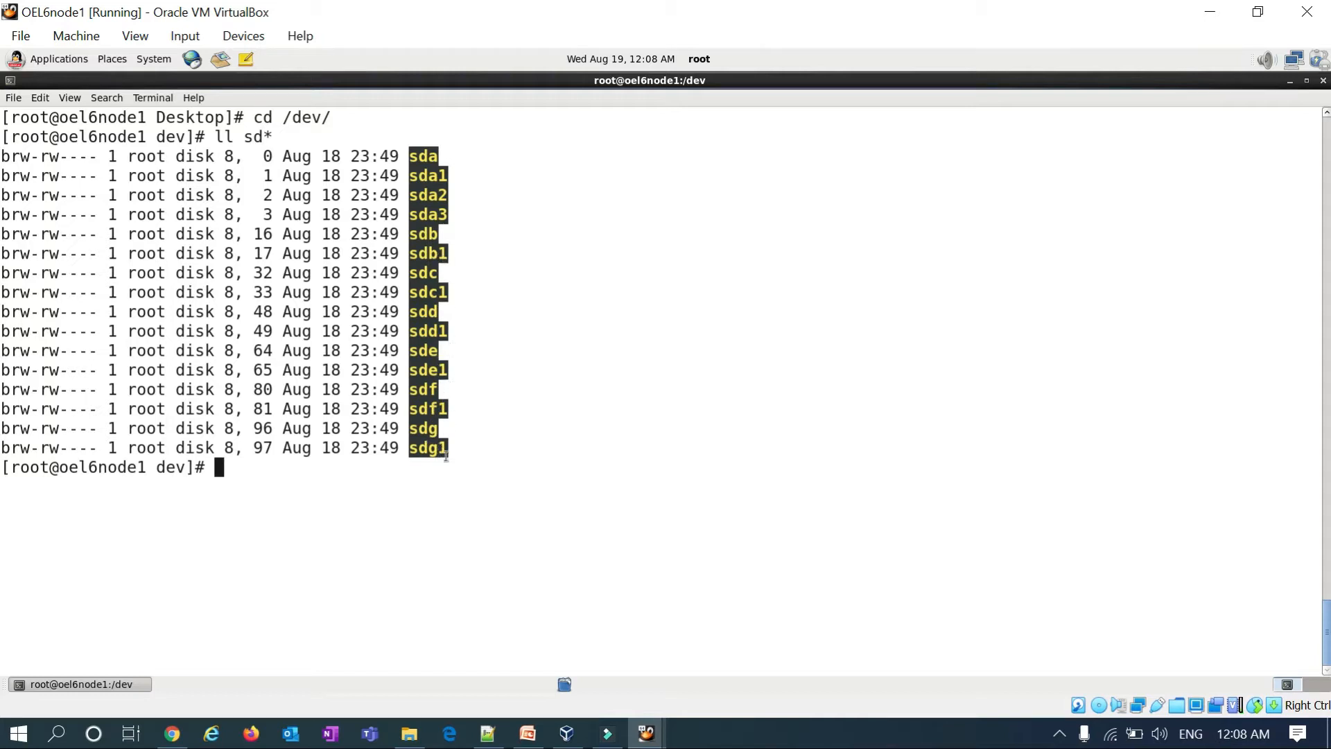
pyautogui.moveTo(441, 468)
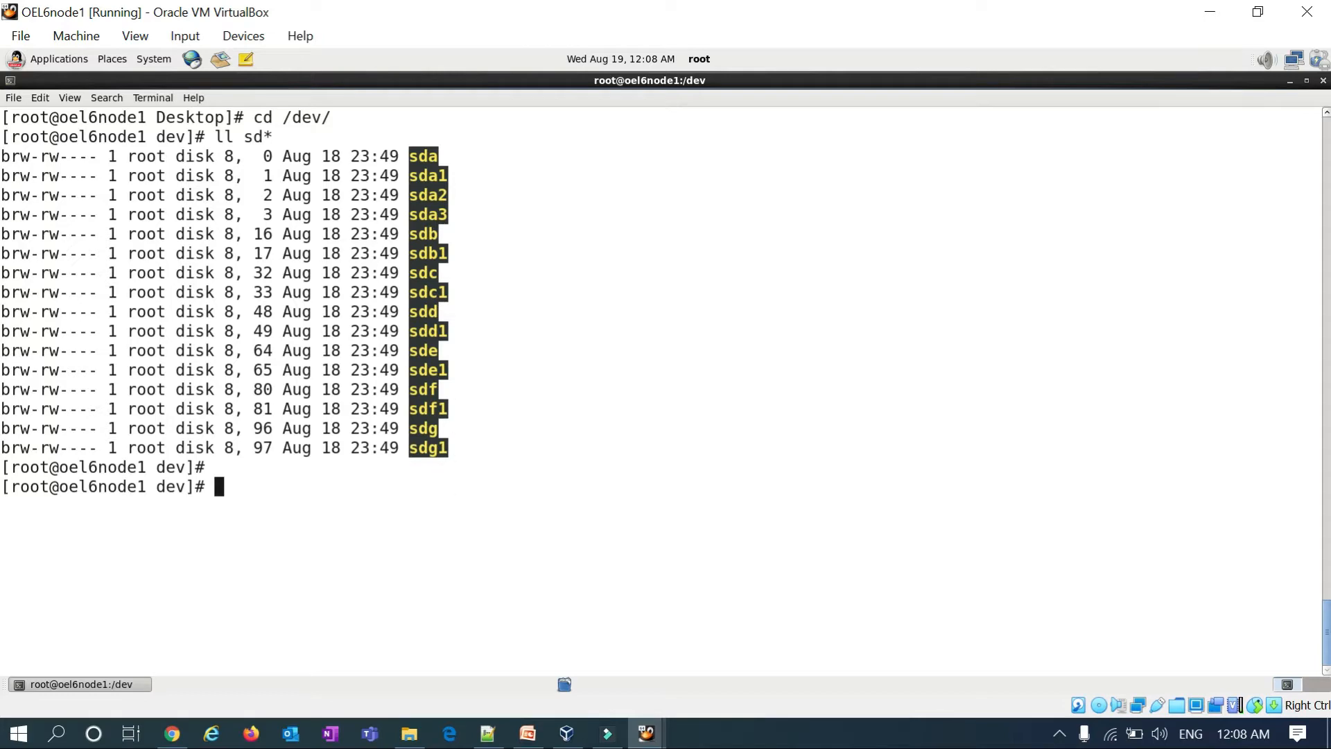
pyautogui.click(527, 733)
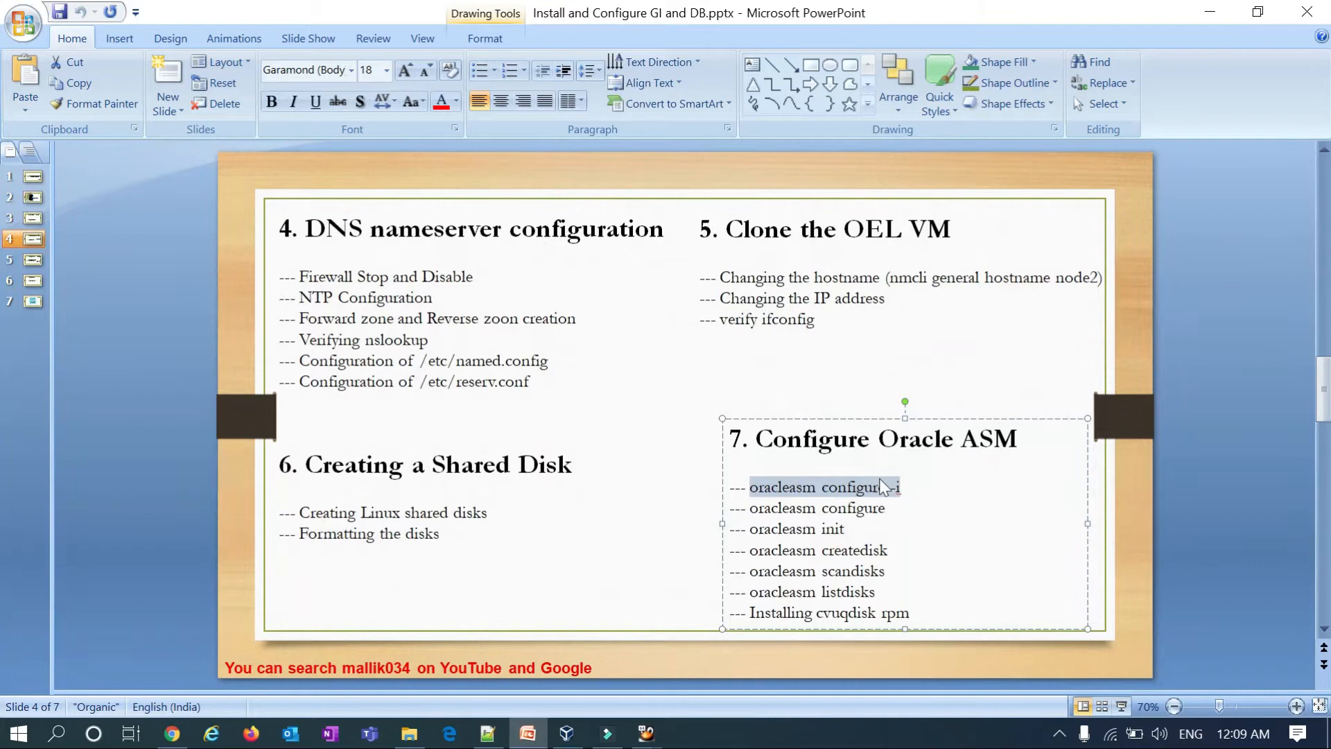
# Copy oracleasm configure -i to node1 and answer grid, oinstall, y, y.
pyautogui.rightClick(879, 487)
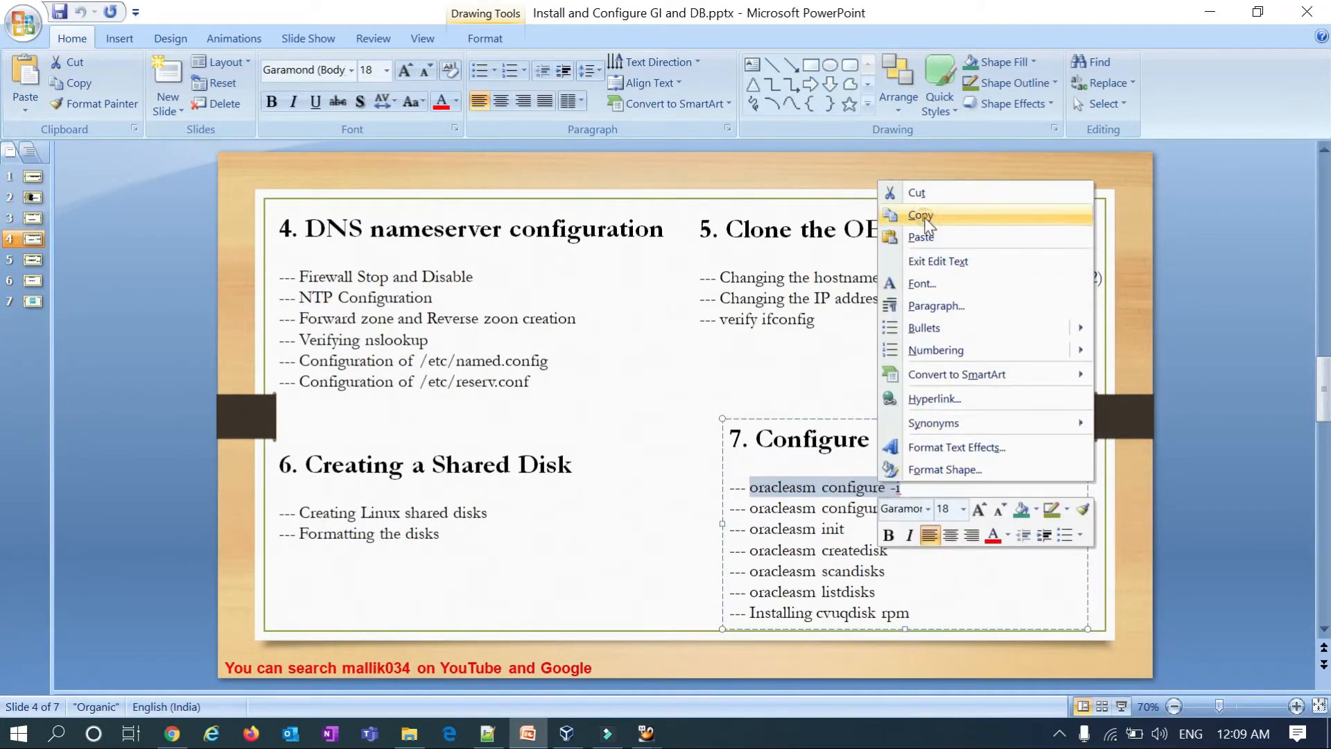
pyautogui.click(645, 732)
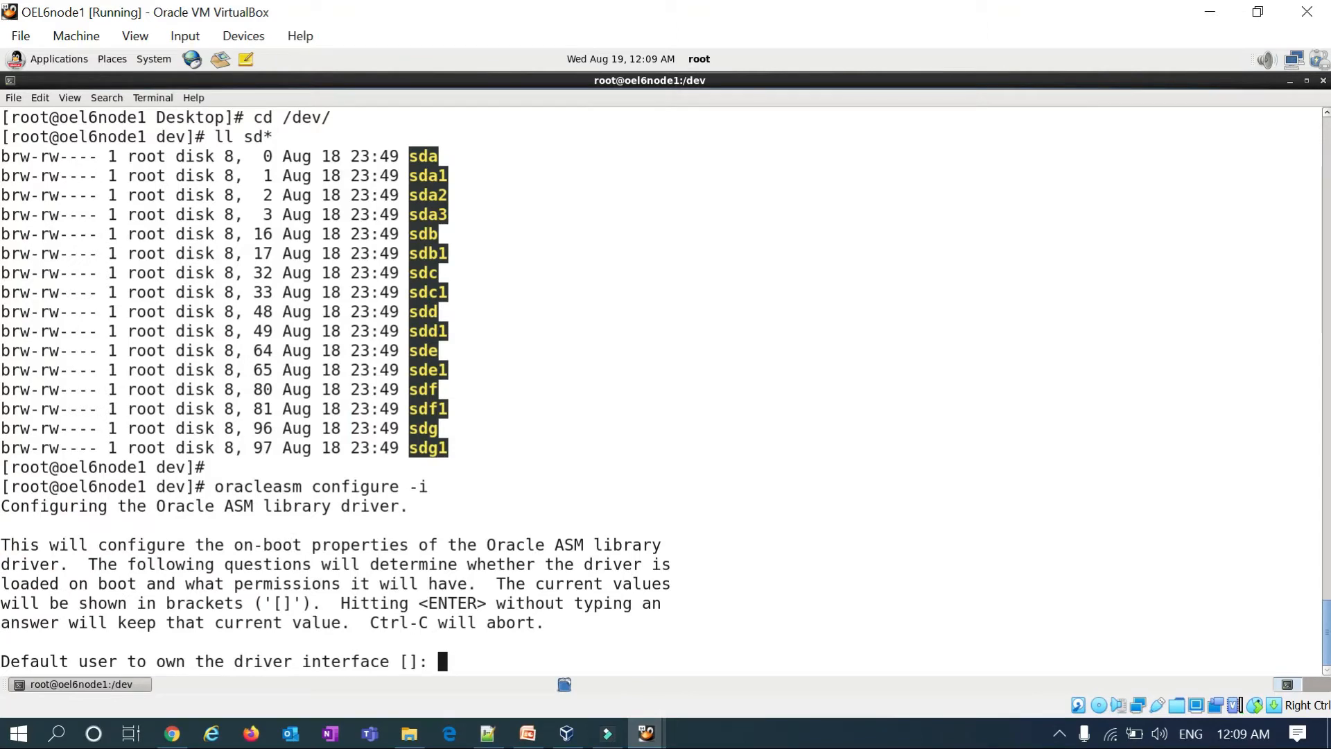
pyautogui.write('grid')
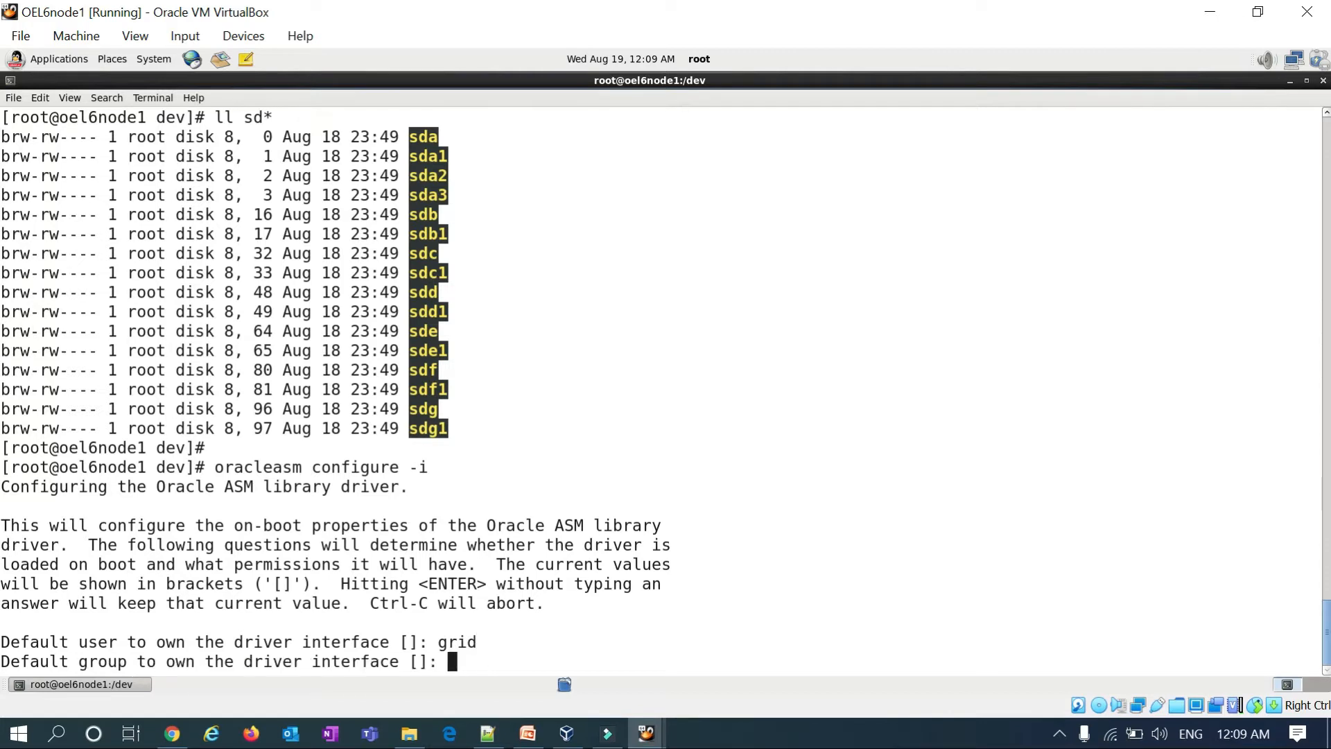
pyautogui.write('oinstall')
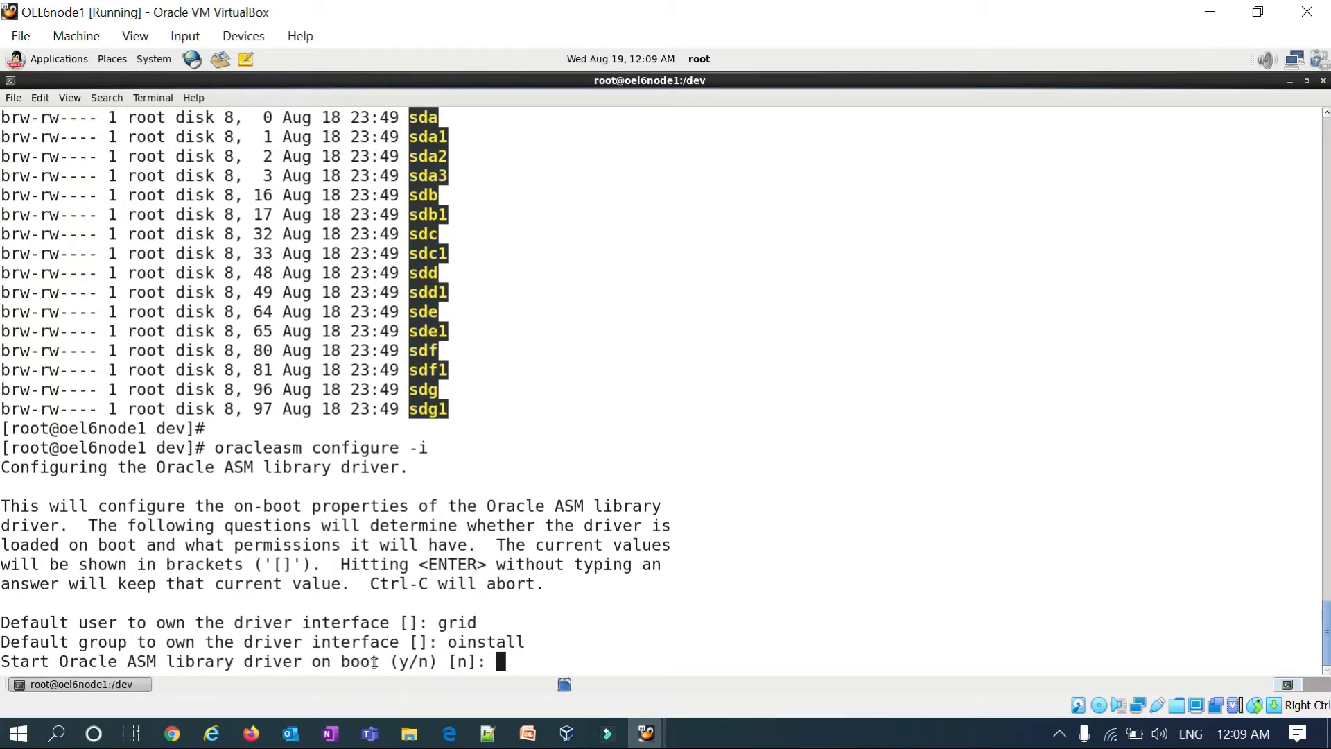
pyautogui.write('y')
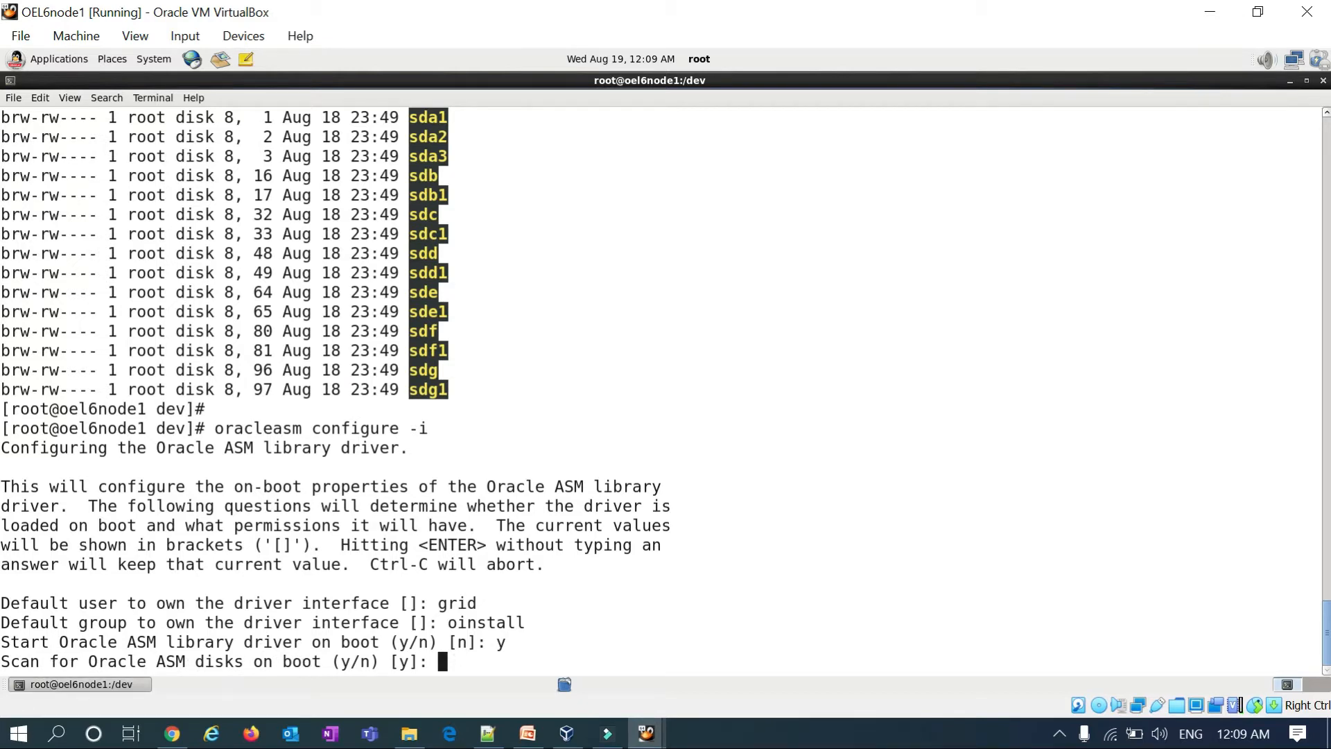
pyautogui.write('y')
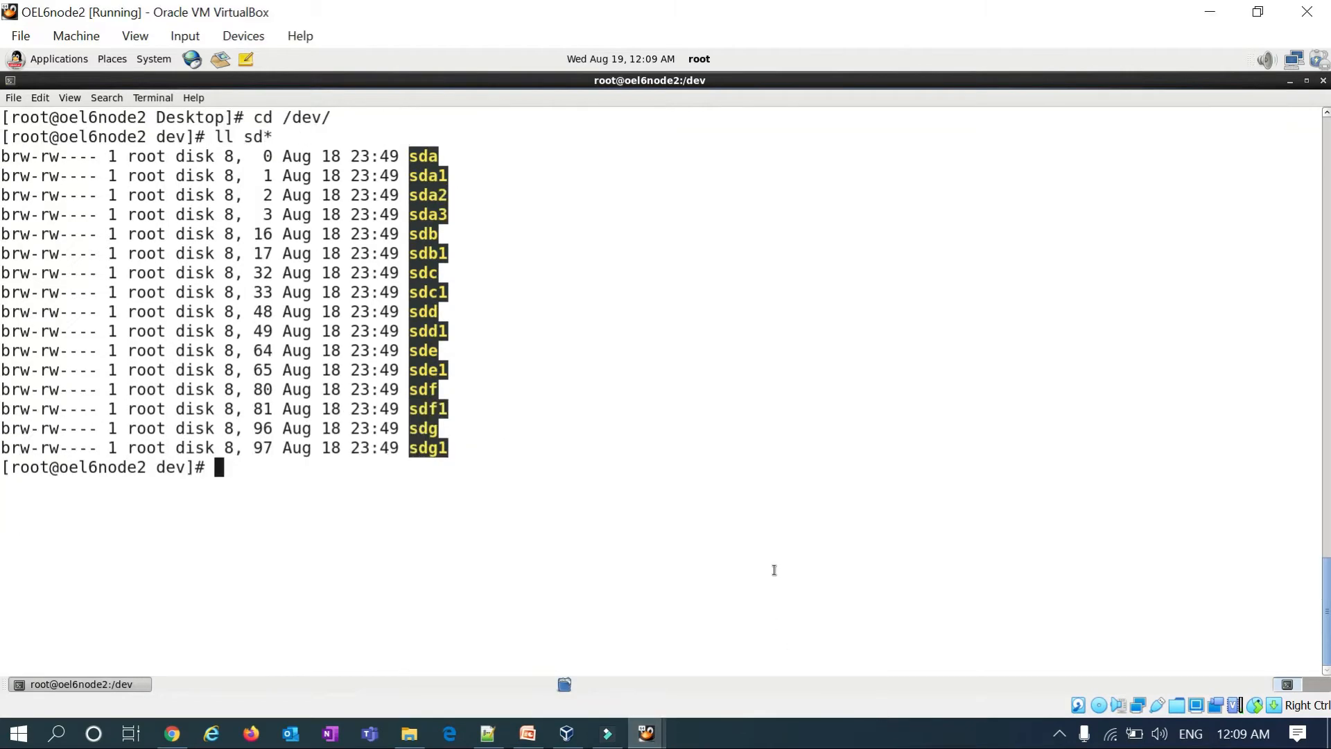
# Run oracleasm configure -i on node2 with user grid, group oinstall, y, y.
pyautogui.write('oracleasm configure -i')
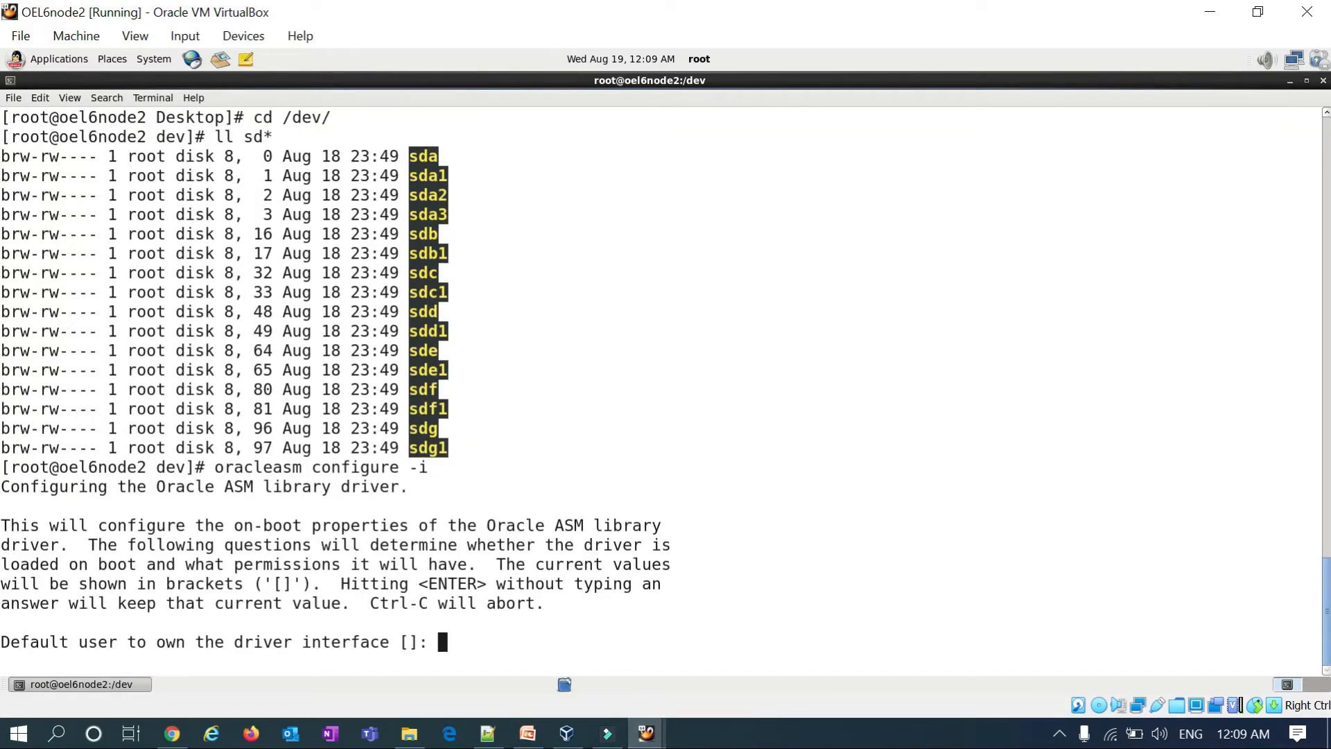
pyautogui.write('grid')
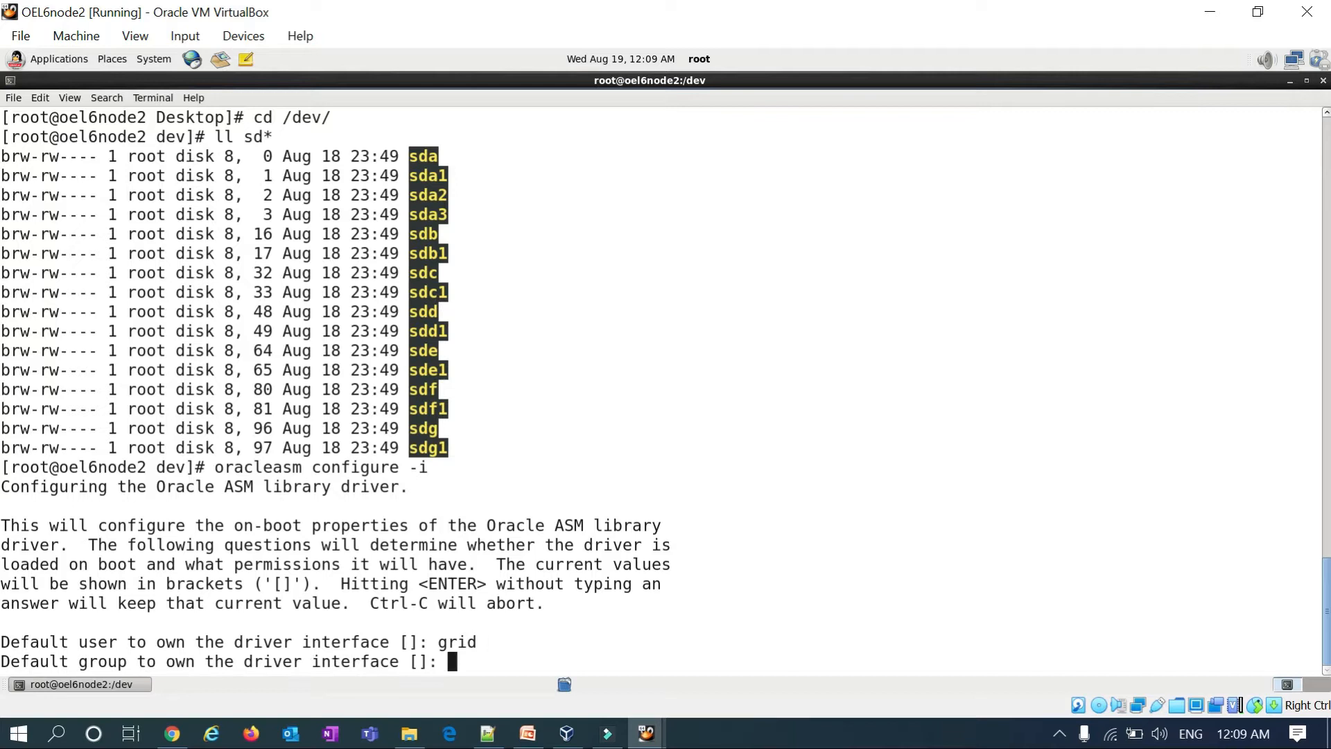
pyautogui.write('oinstall')
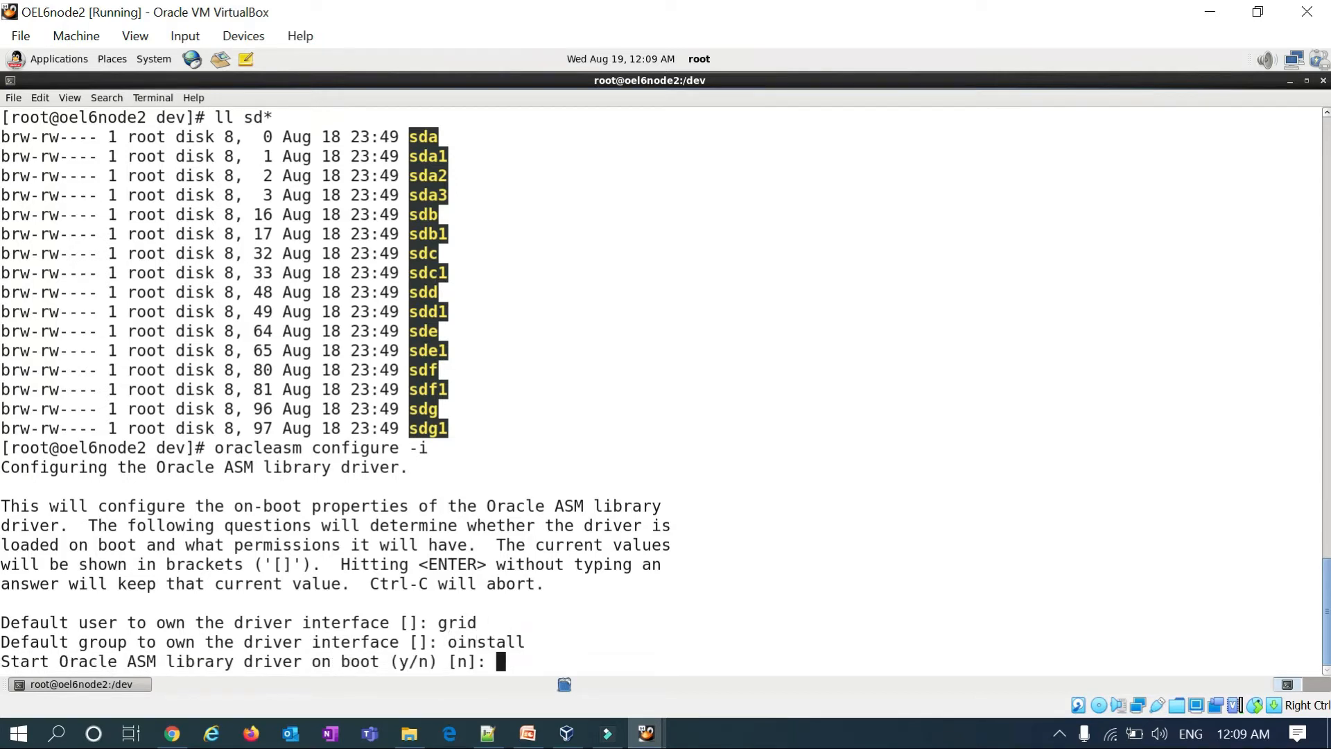
pyautogui.write('y')
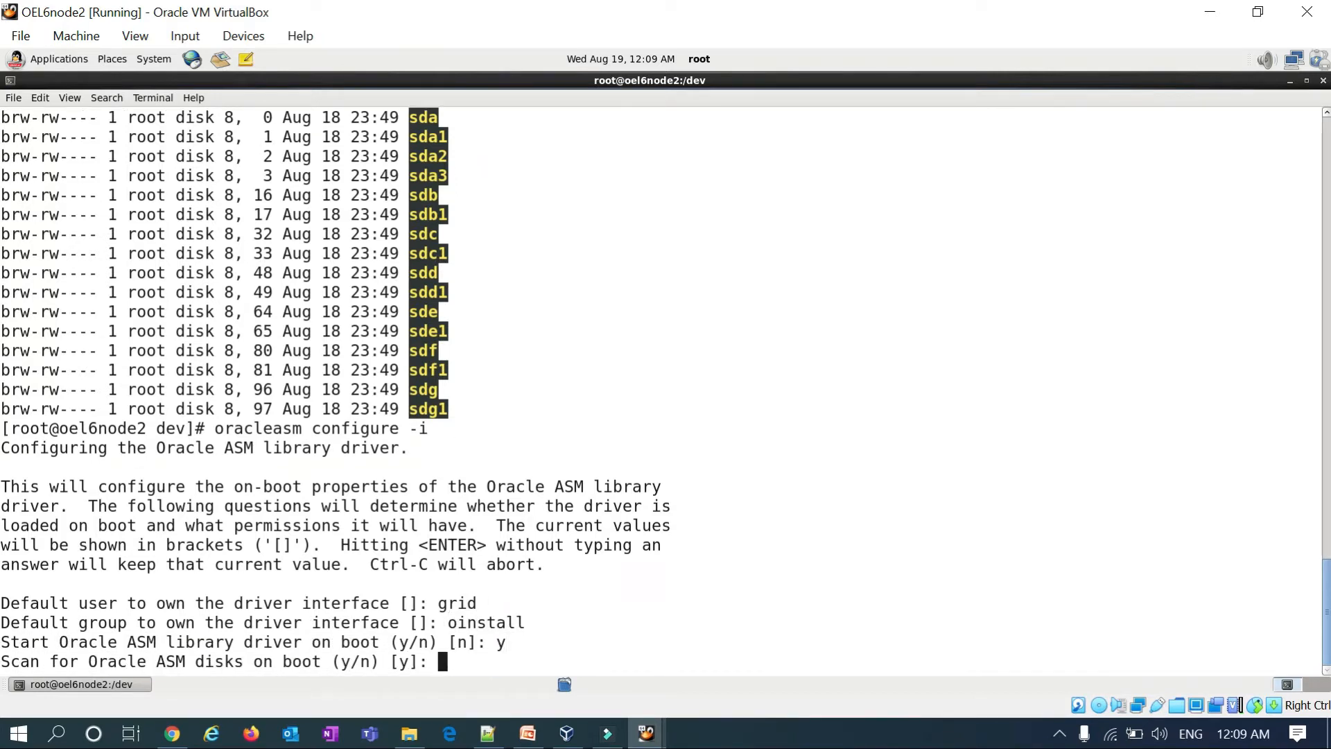
pyautogui.write('y')
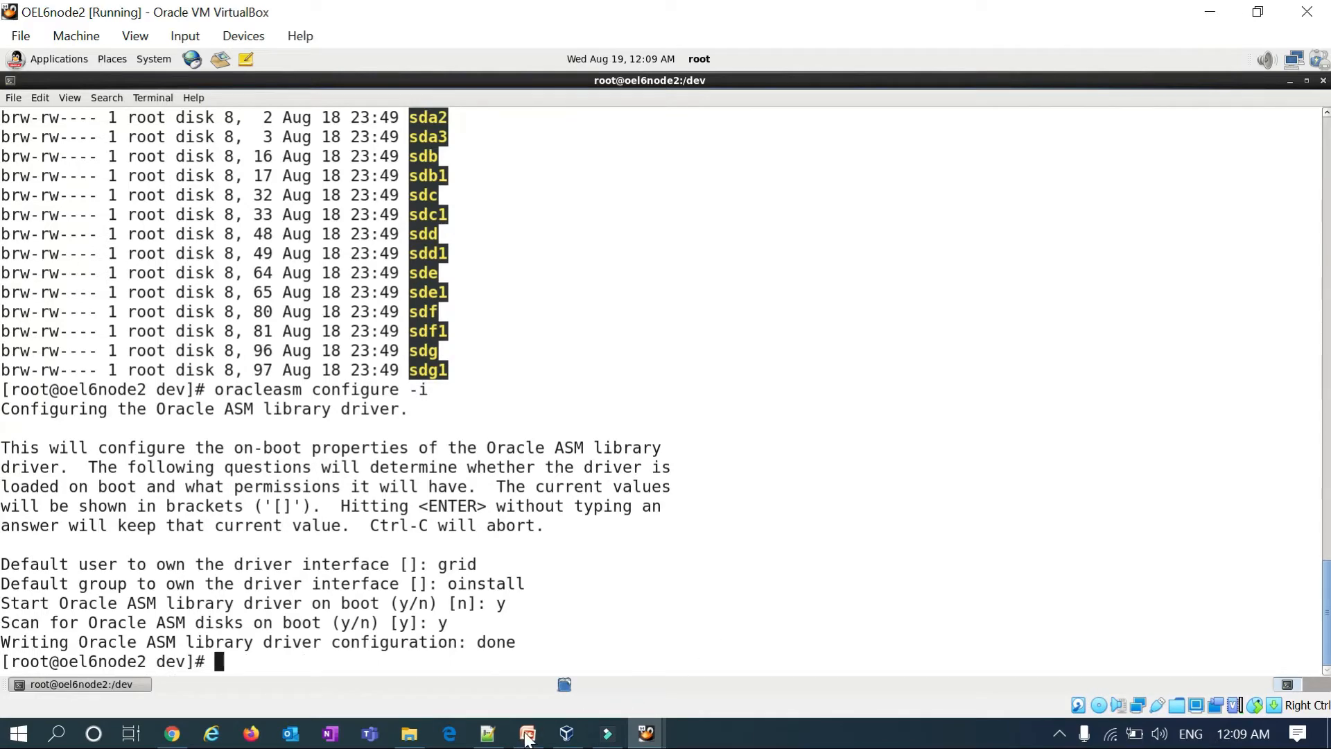
pyautogui.click(527, 733)
pyautogui.write('oracleasm configure')
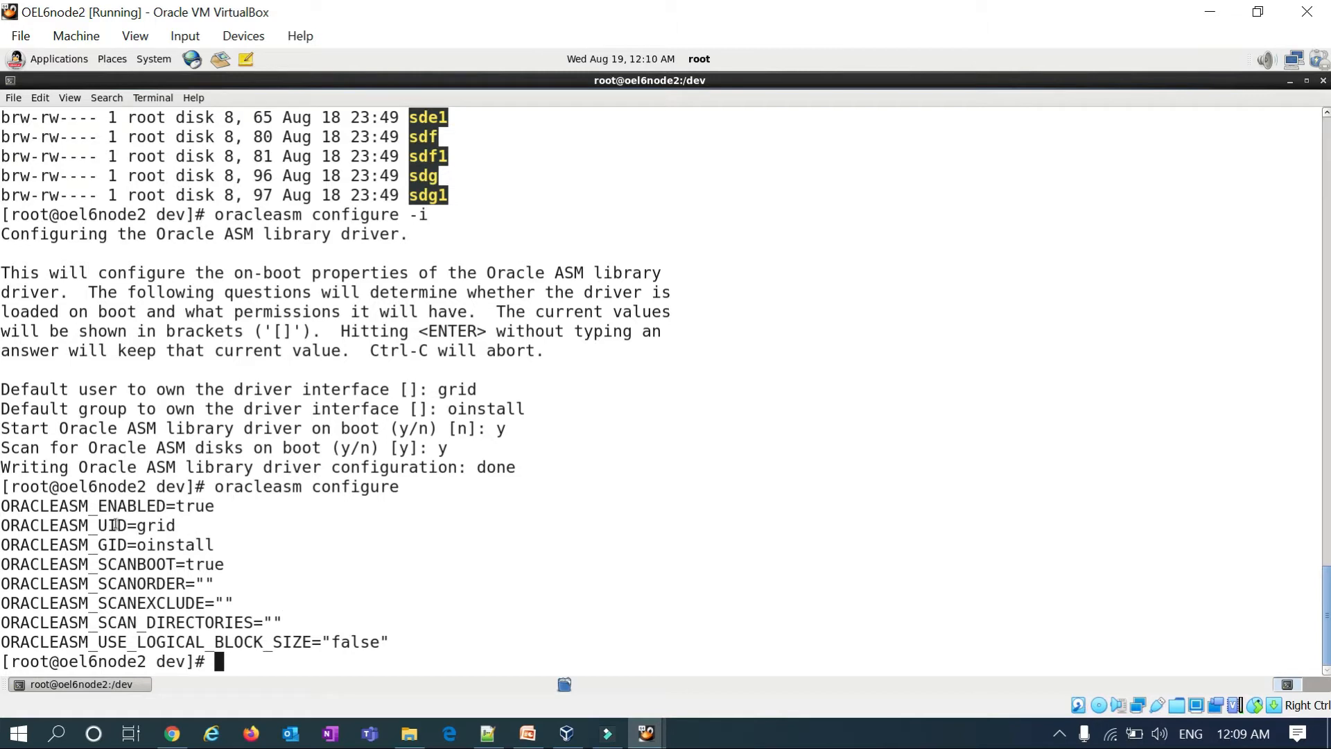
# Copy the oracleasm configure command and run it on node1 to verify settings.
pyautogui.tripleClick(110, 506)
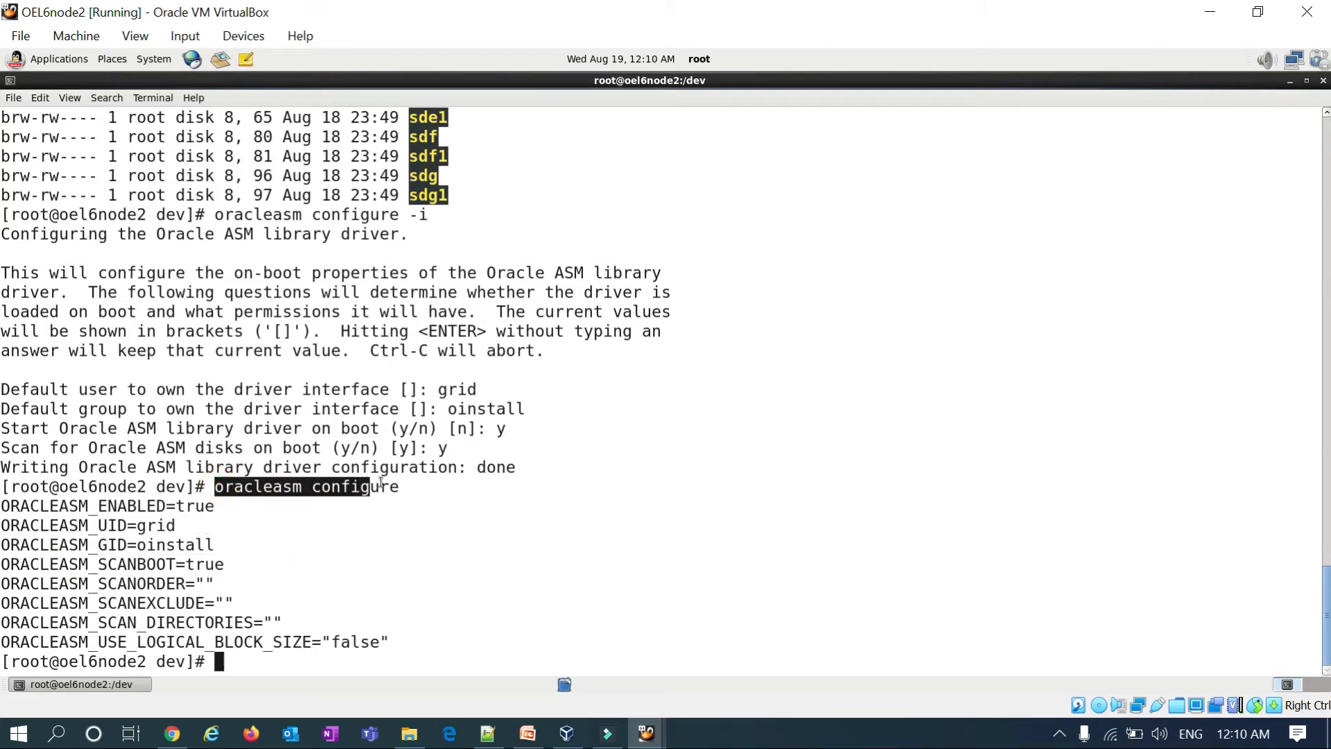
pyautogui.rightClick(306, 486)
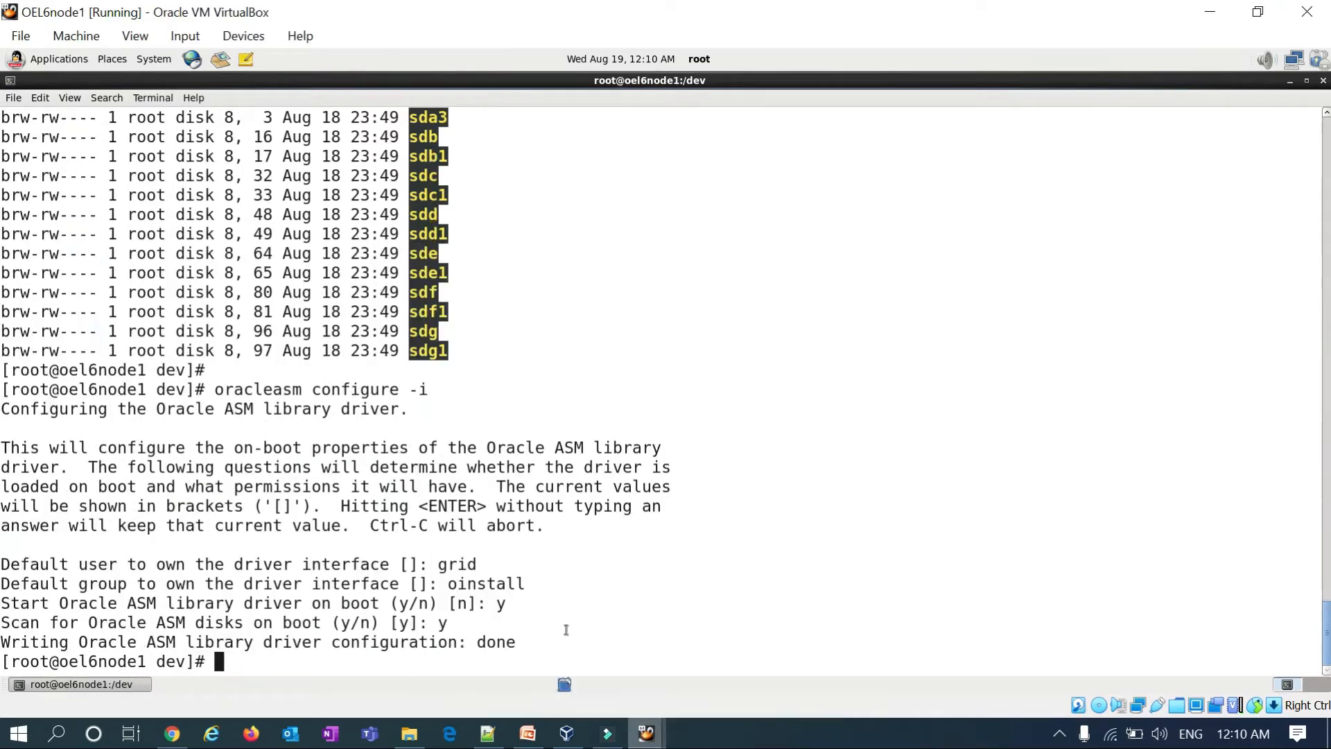
pyautogui.write('oracleasm configure')
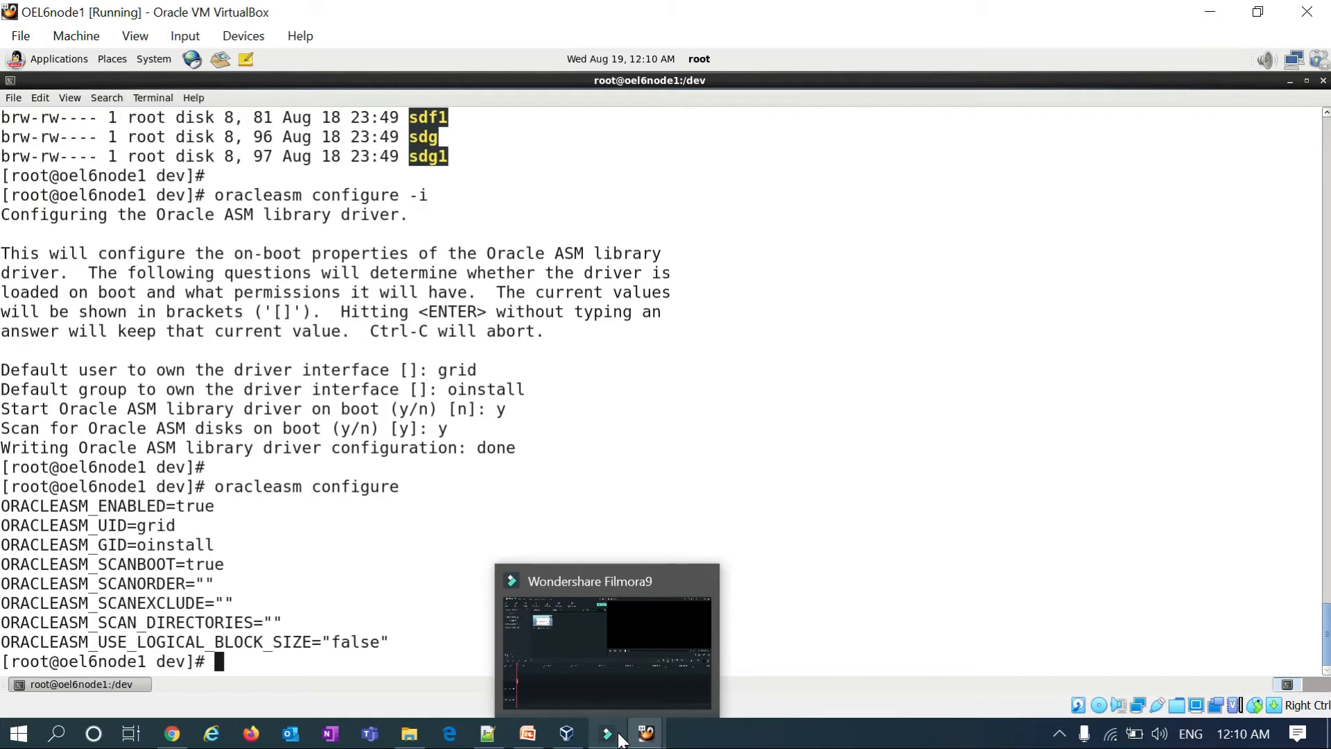
# Run oracleasm init to load the module and mount /dev/oracleasm.
pyautogui.click(526, 732)
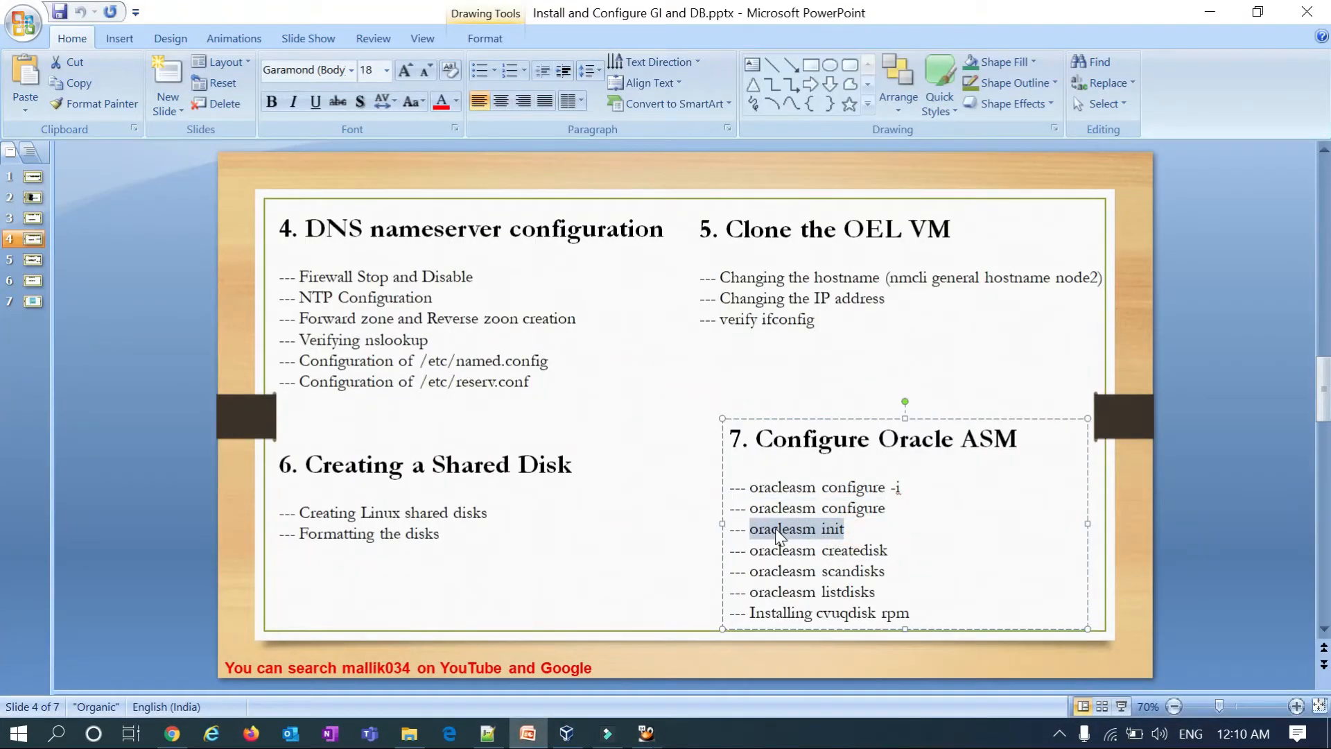
pyautogui.moveTo(804, 539)
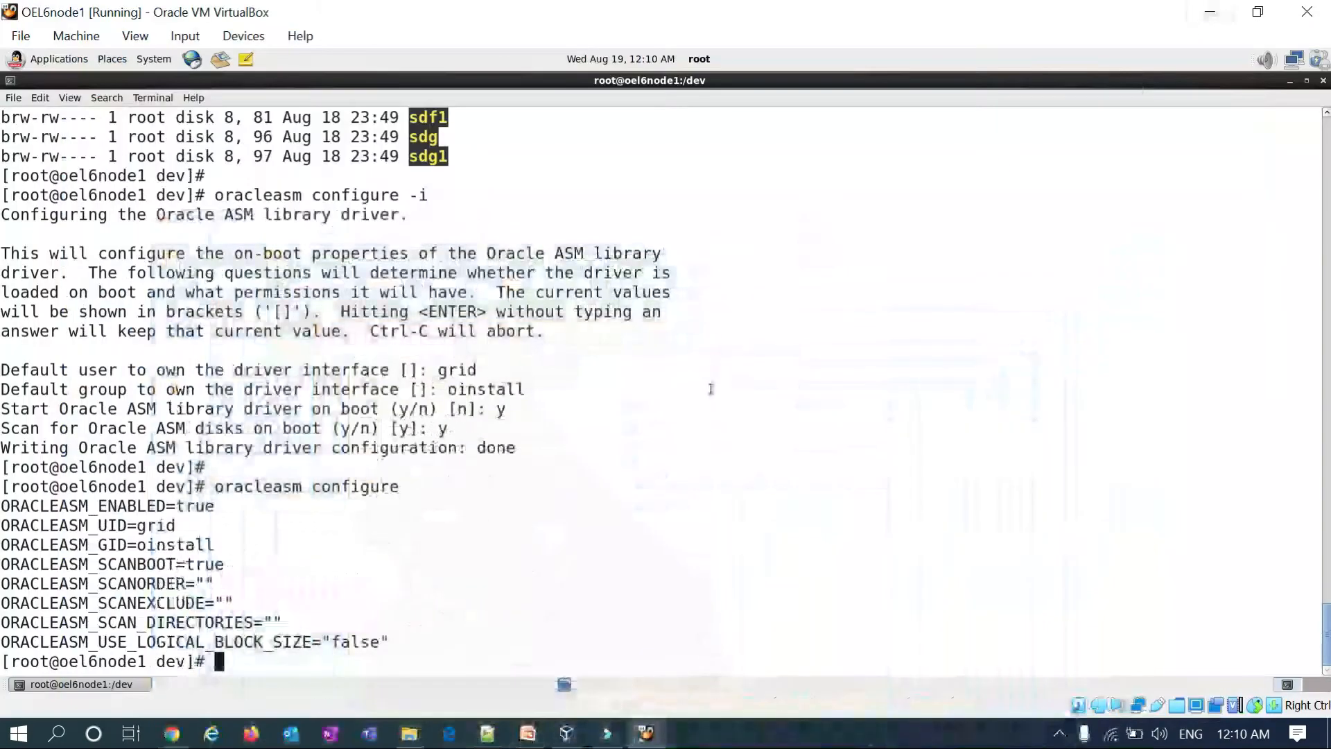
pyautogui.write('oracleasm init')
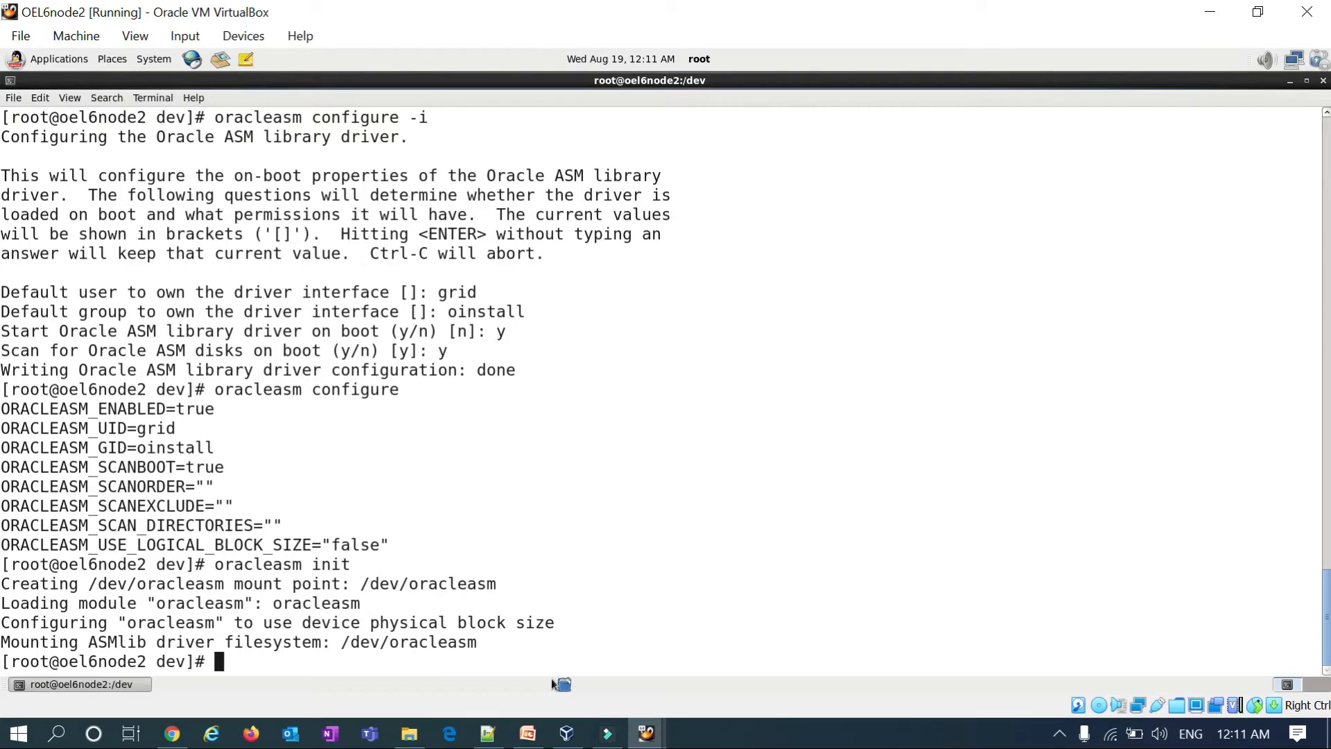
# List node1's sd* block devices with ll sd*.
pyautogui.click(526, 733)
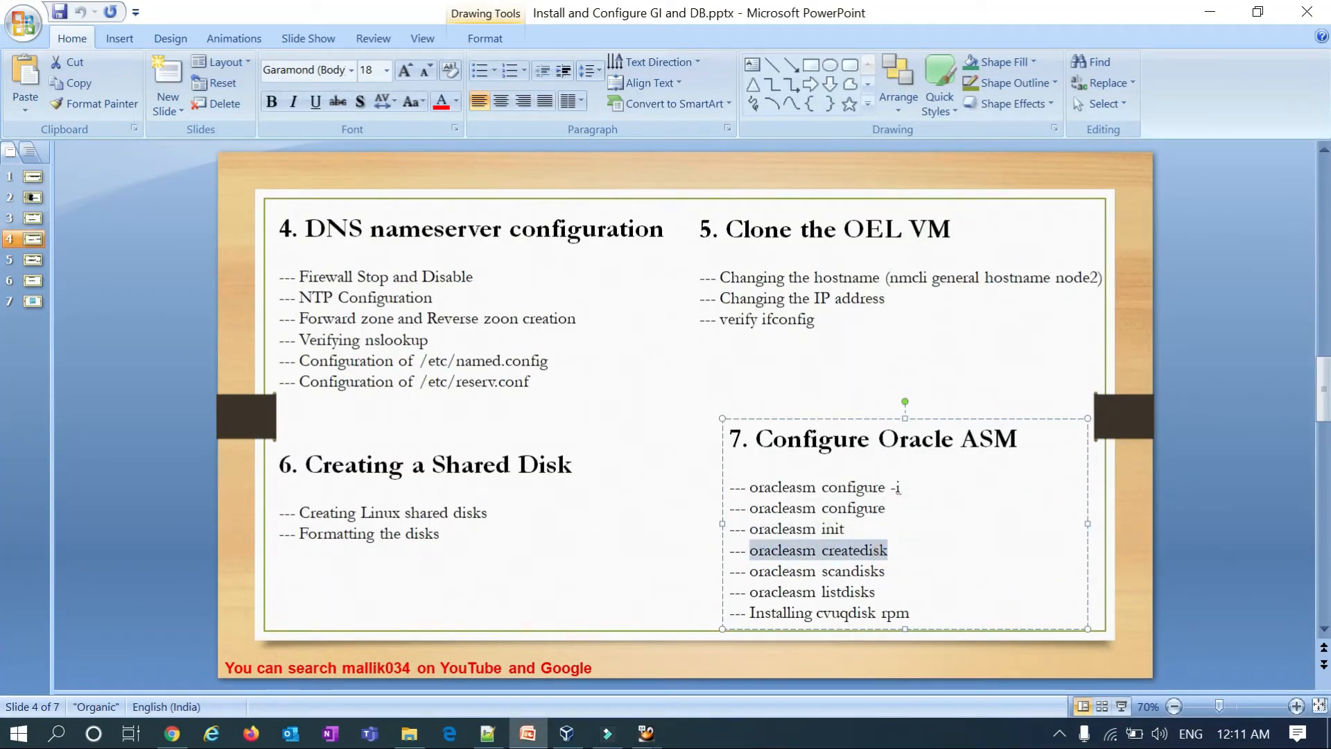
pyautogui.moveTo(1217, 10)
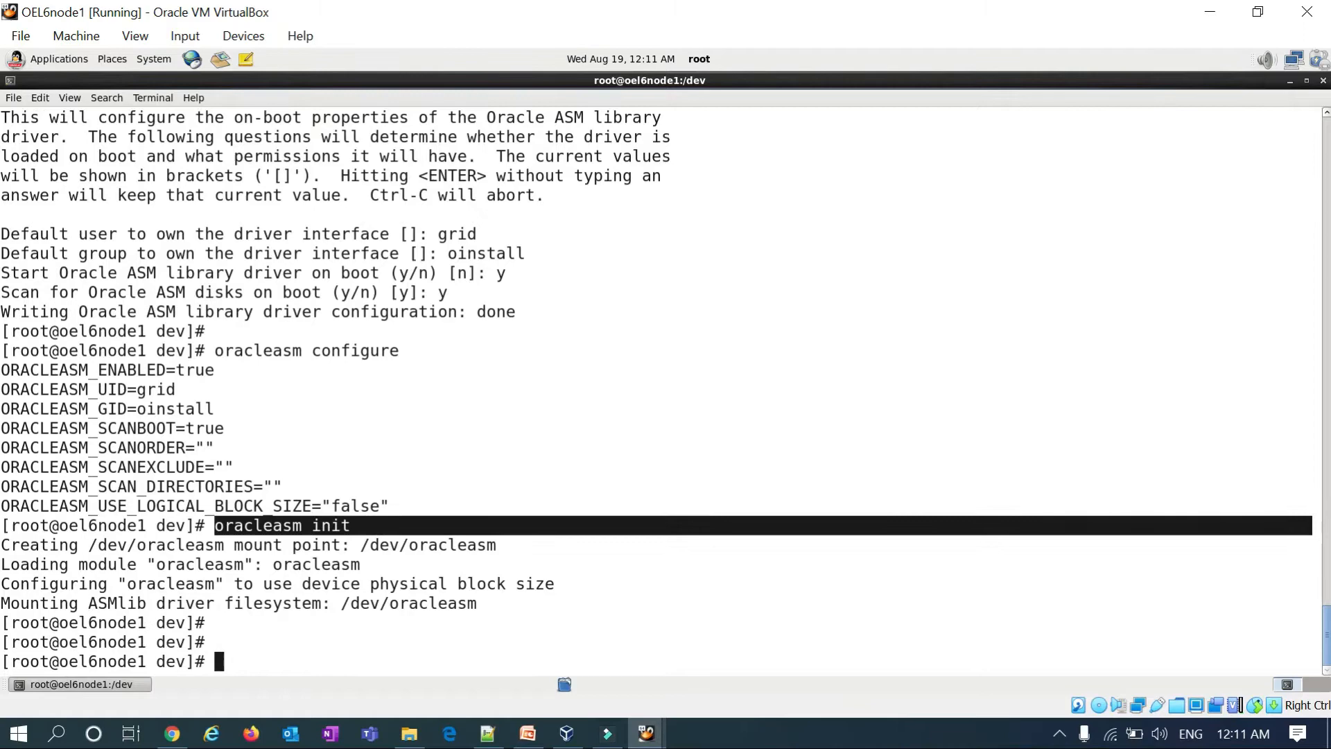
pyautogui.write('ll sd')
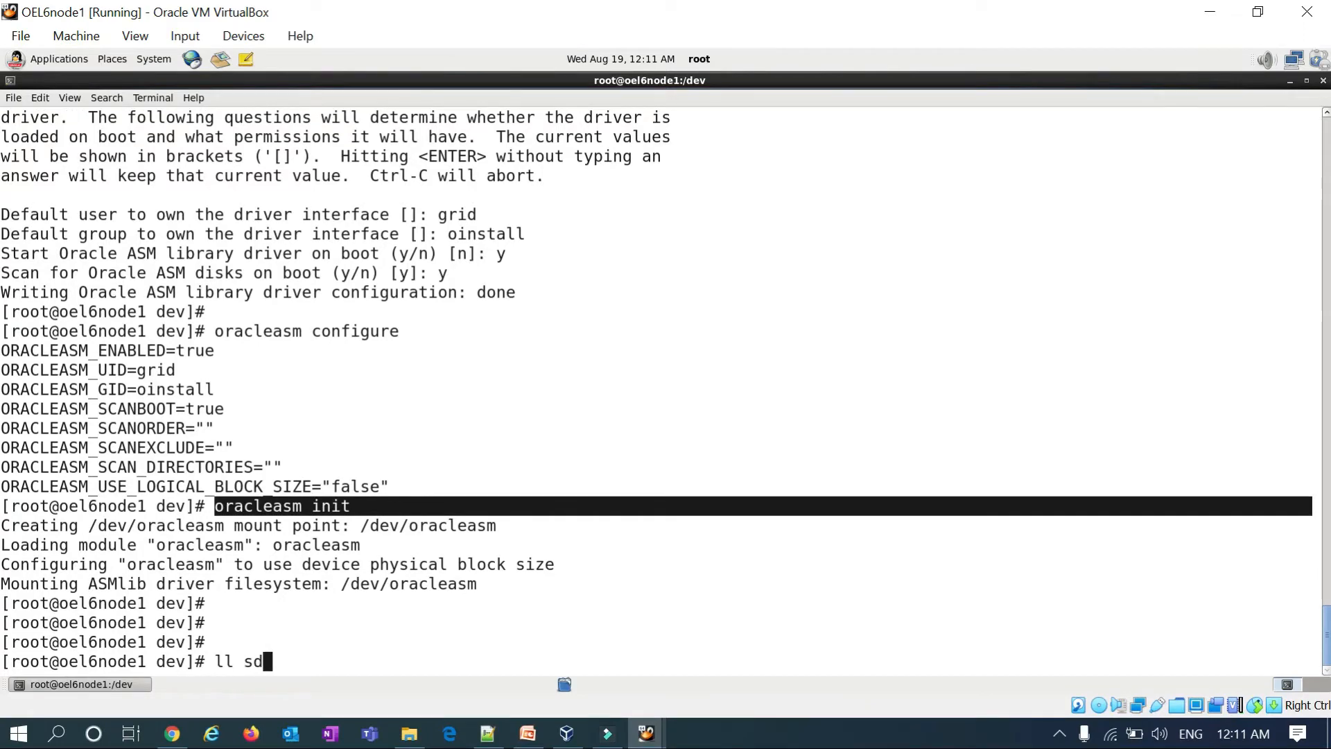
pyautogui.press('Return')
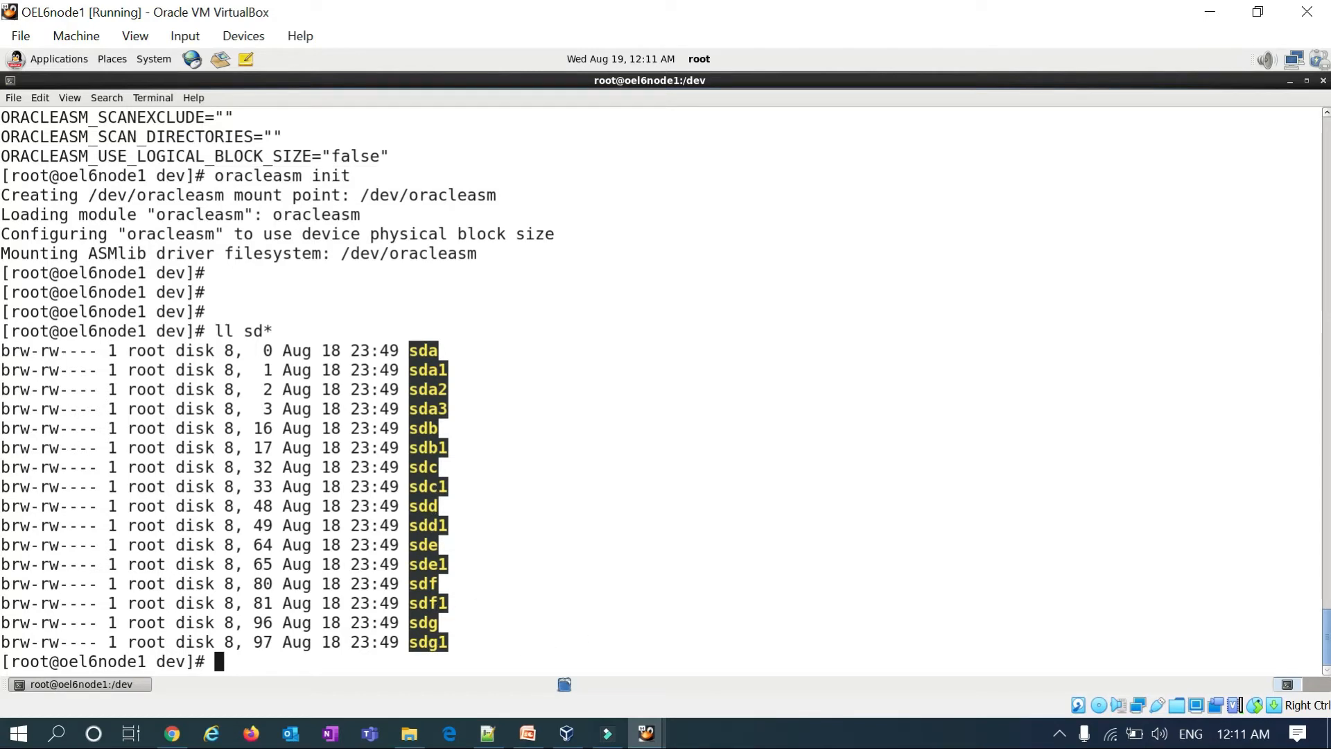
# Begin entering the oracleasm createdisk DATA1 command on node1.
pyautogui.write('oracleasm c')
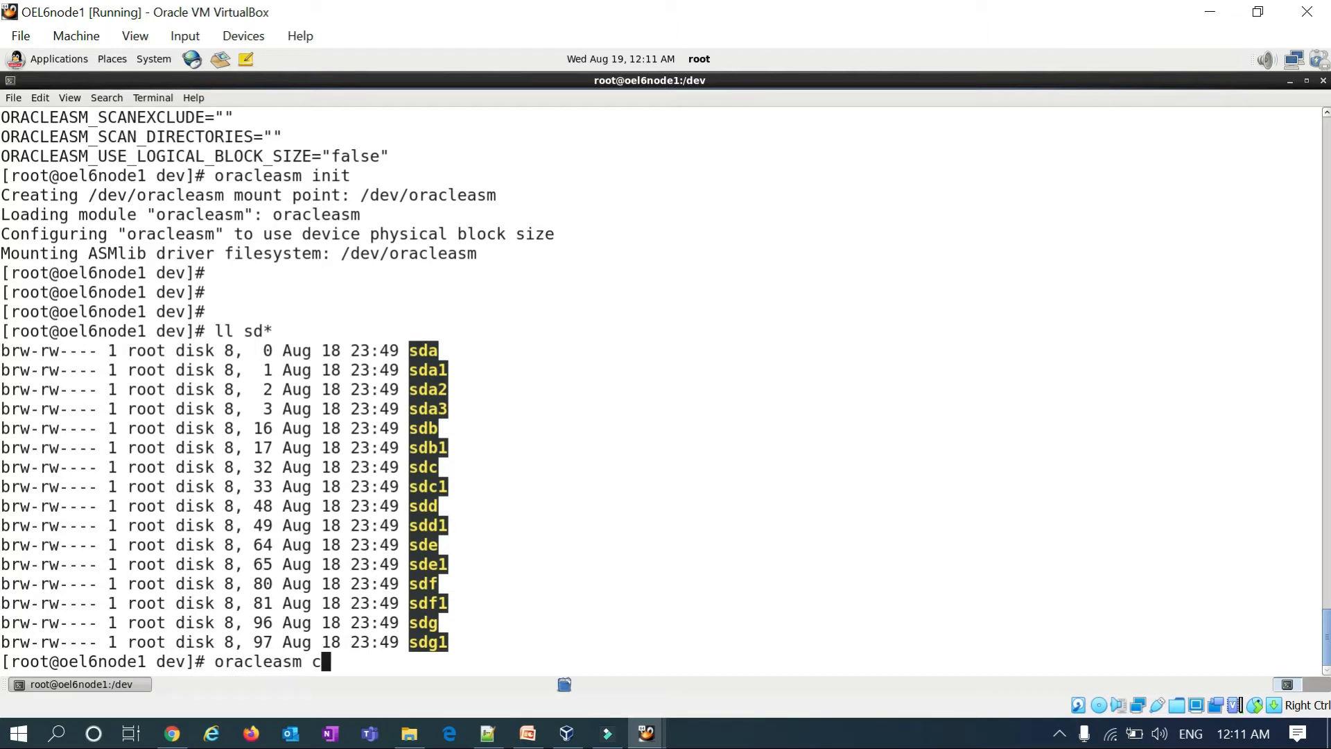
pyautogui.write('rea')
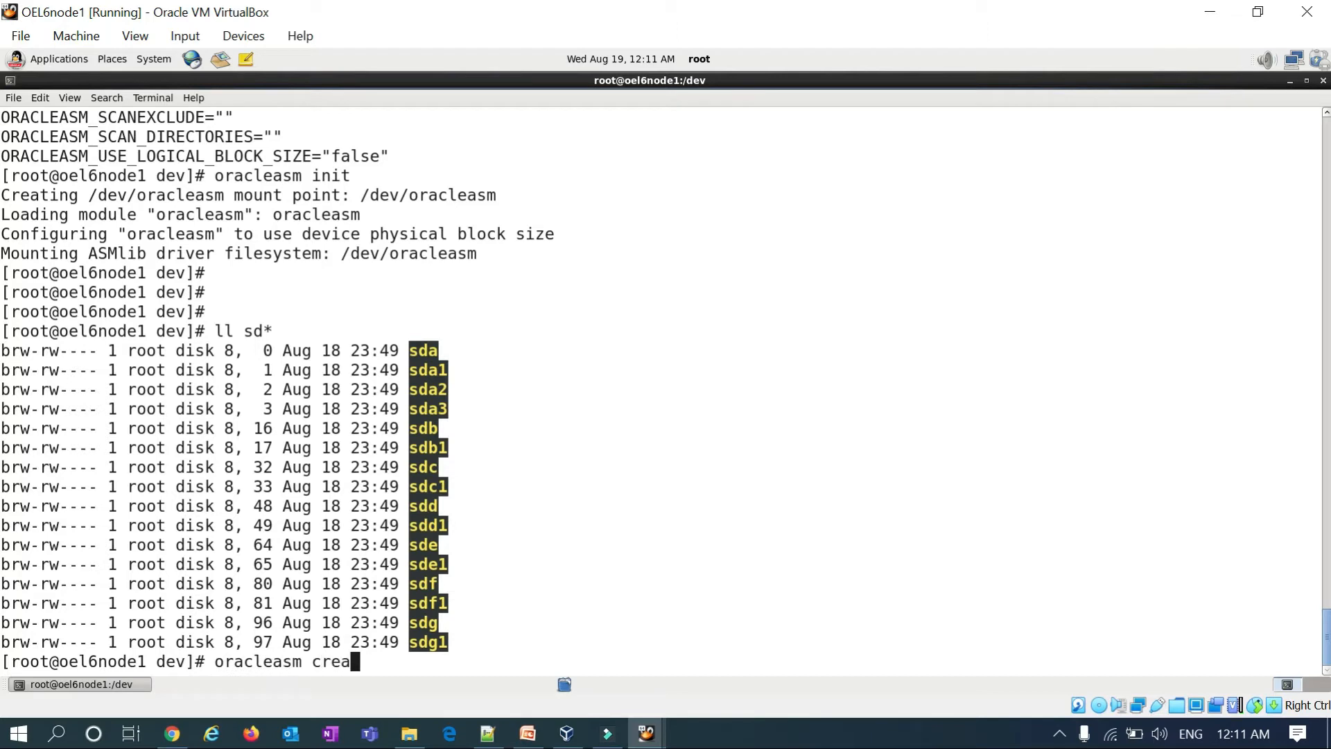
pyautogui.write('tedisk')
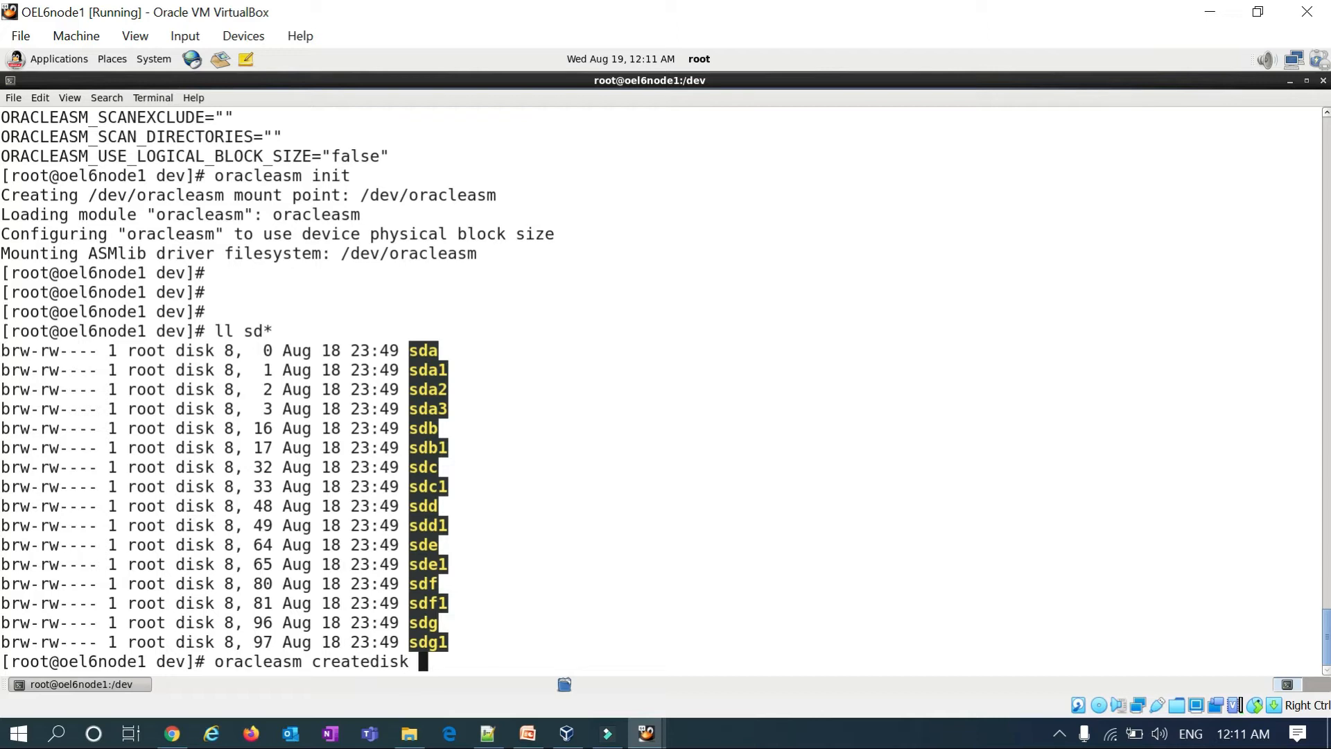
pyautogui.write('DATA1 /')
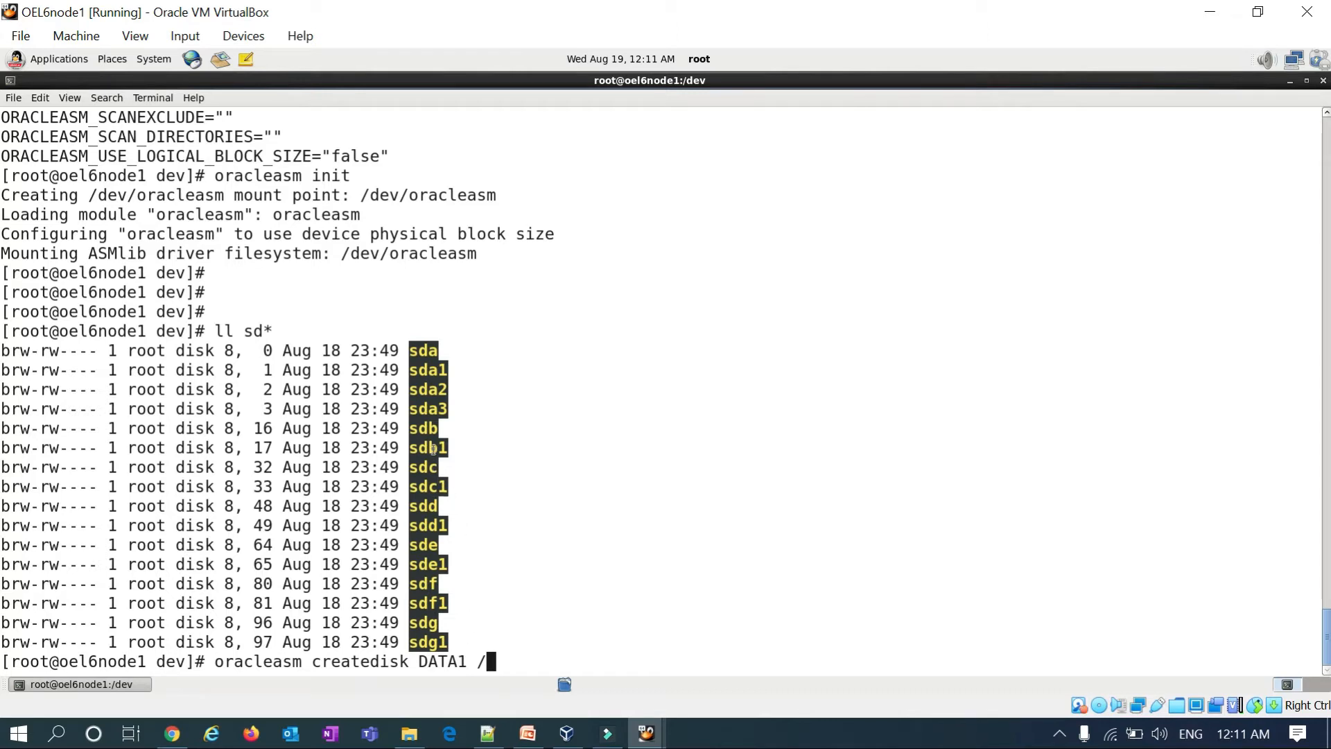
# Create ASM disks DATA1–3 on /dev/sdb1–sdd1 and RECO1–3 on /dev/sde1–sdg1.
pyautogui.write('de')
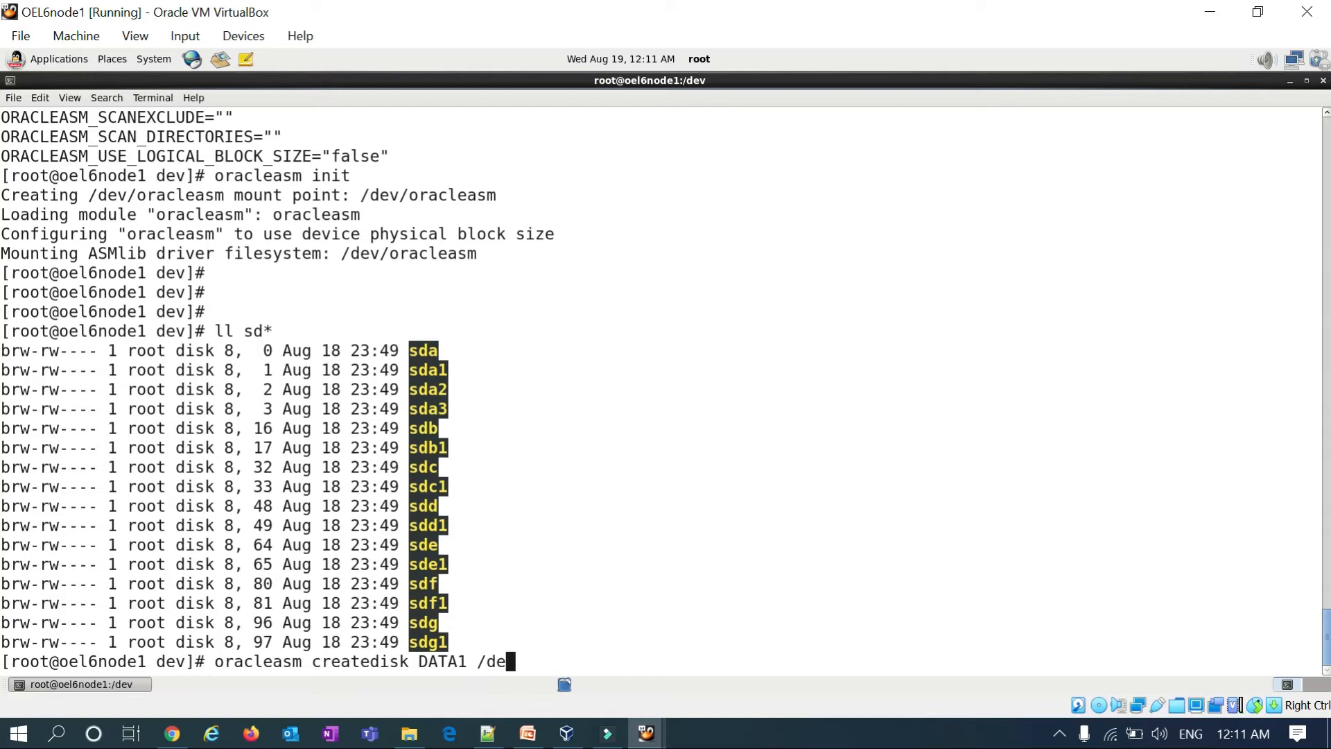
pyautogui.write('v/sdb1')
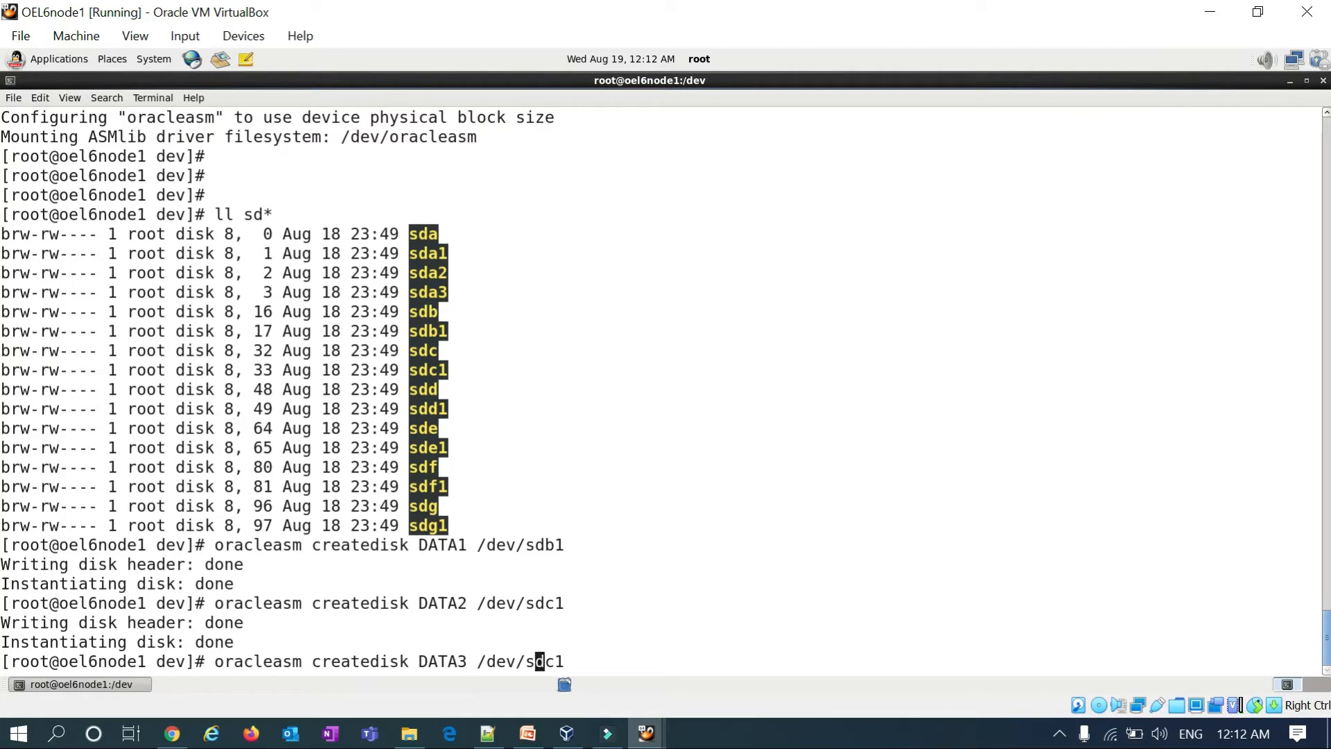
pyautogui.write('d')
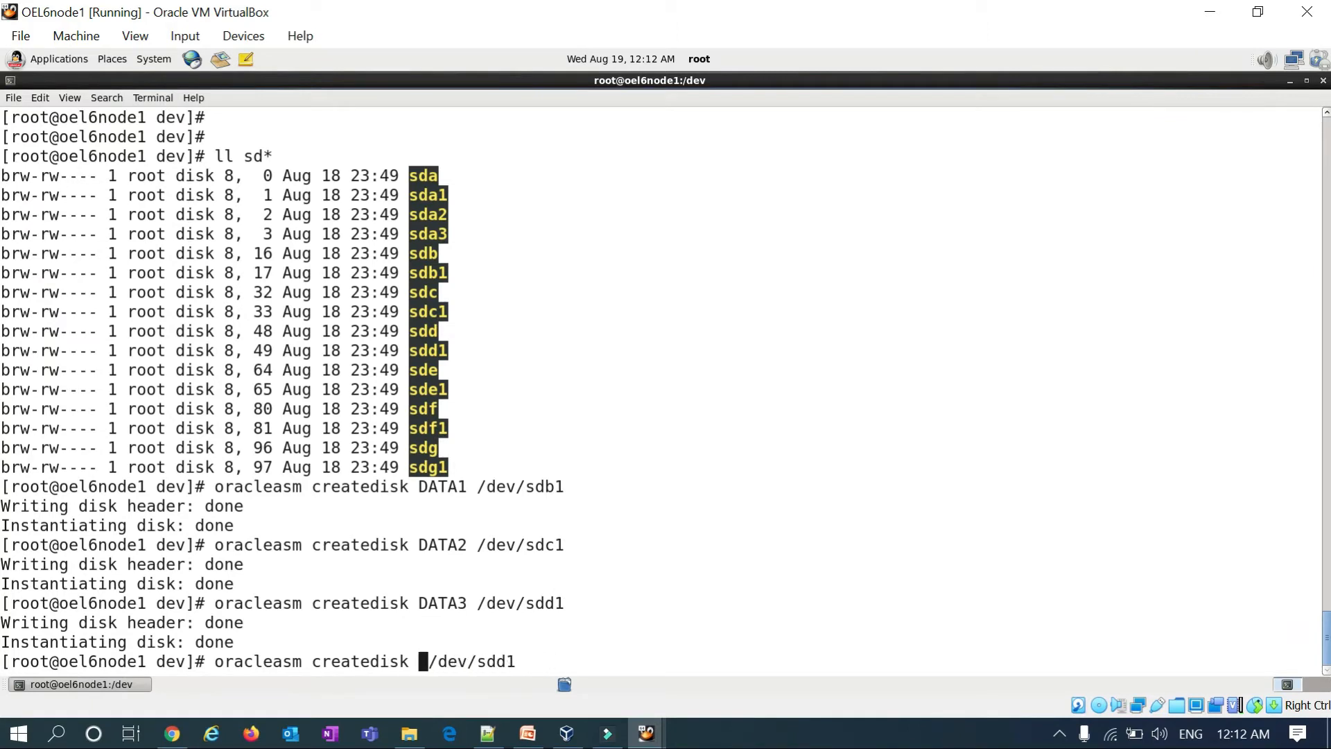
pyautogui.write('RECO1')
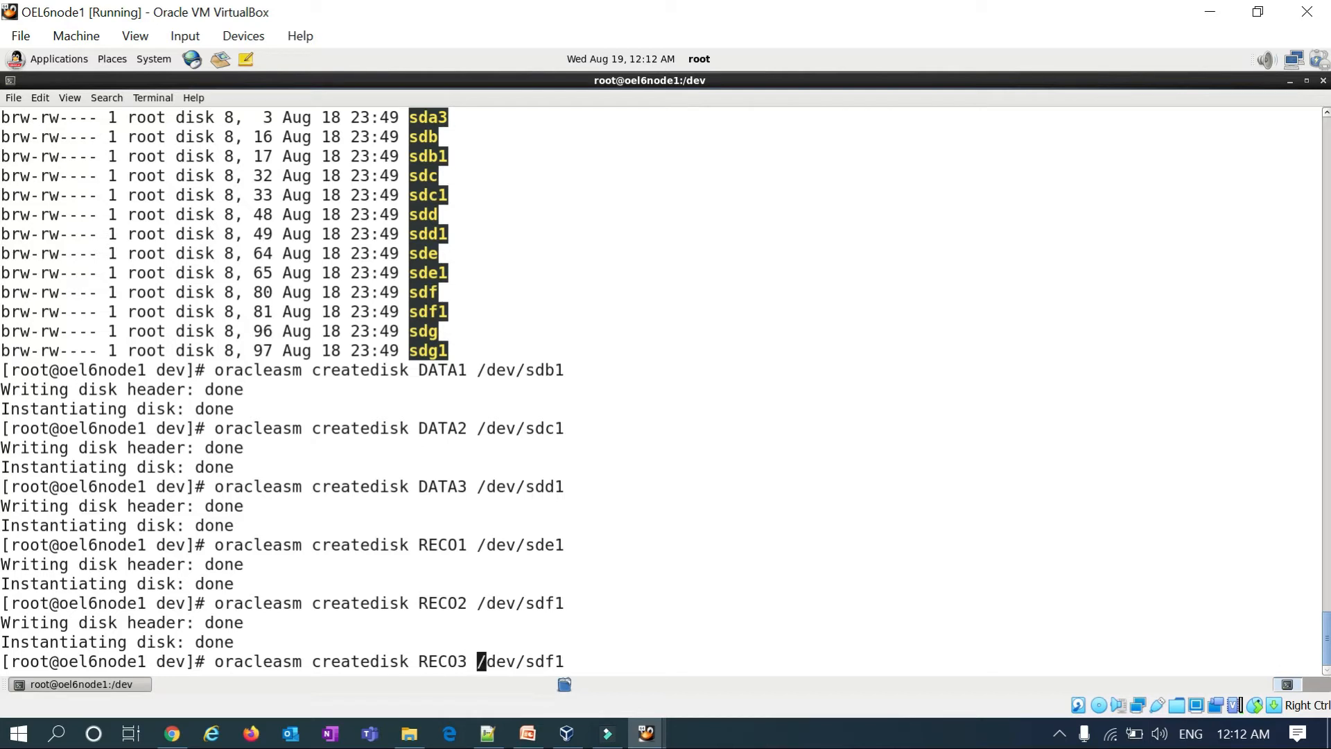
pyautogui.write('/dev/sdg1')
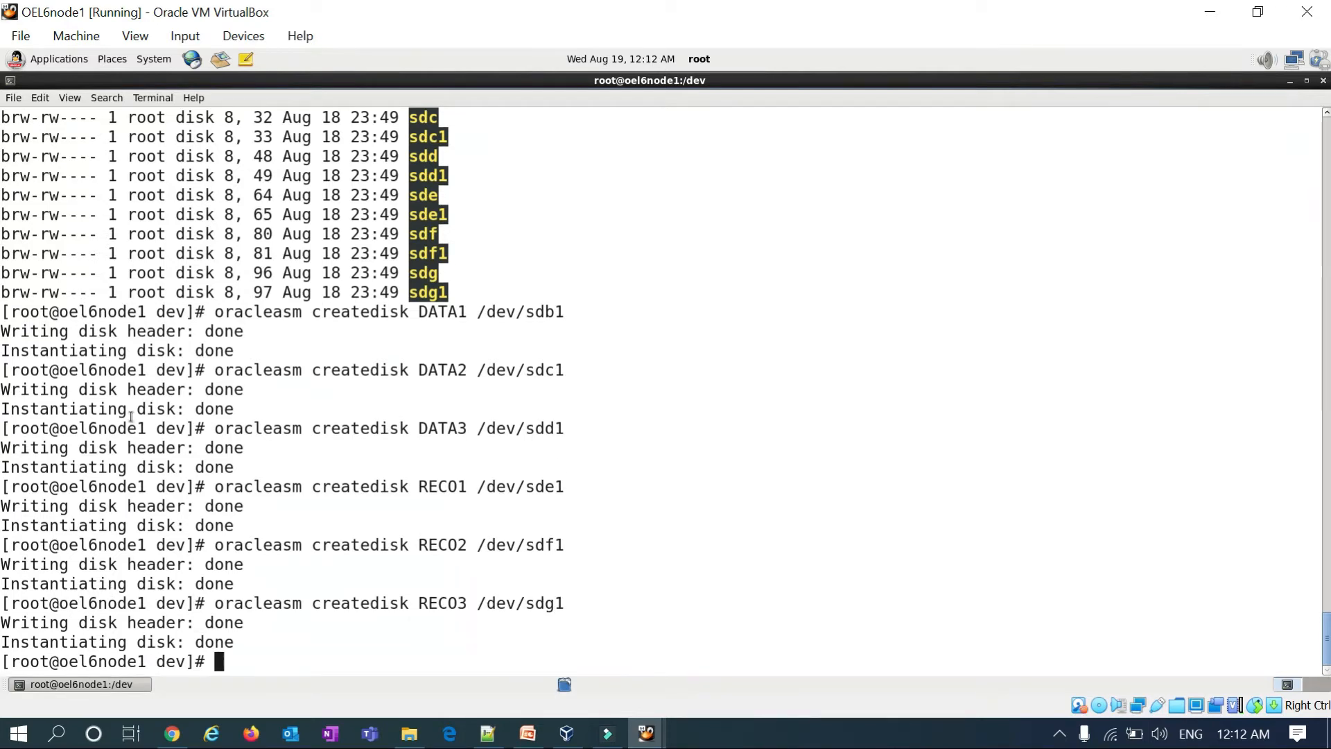
pyautogui.moveTo(441, 405)
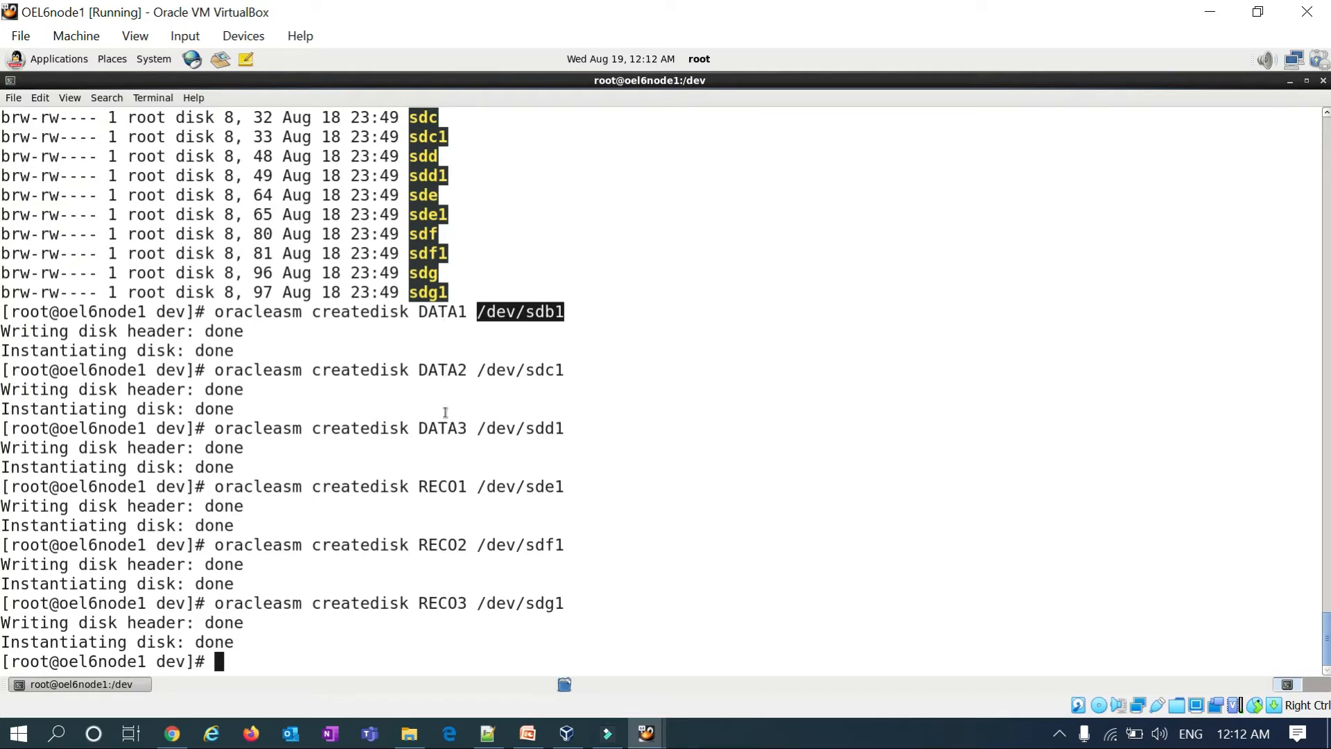
pyautogui.moveTo(398, 406)
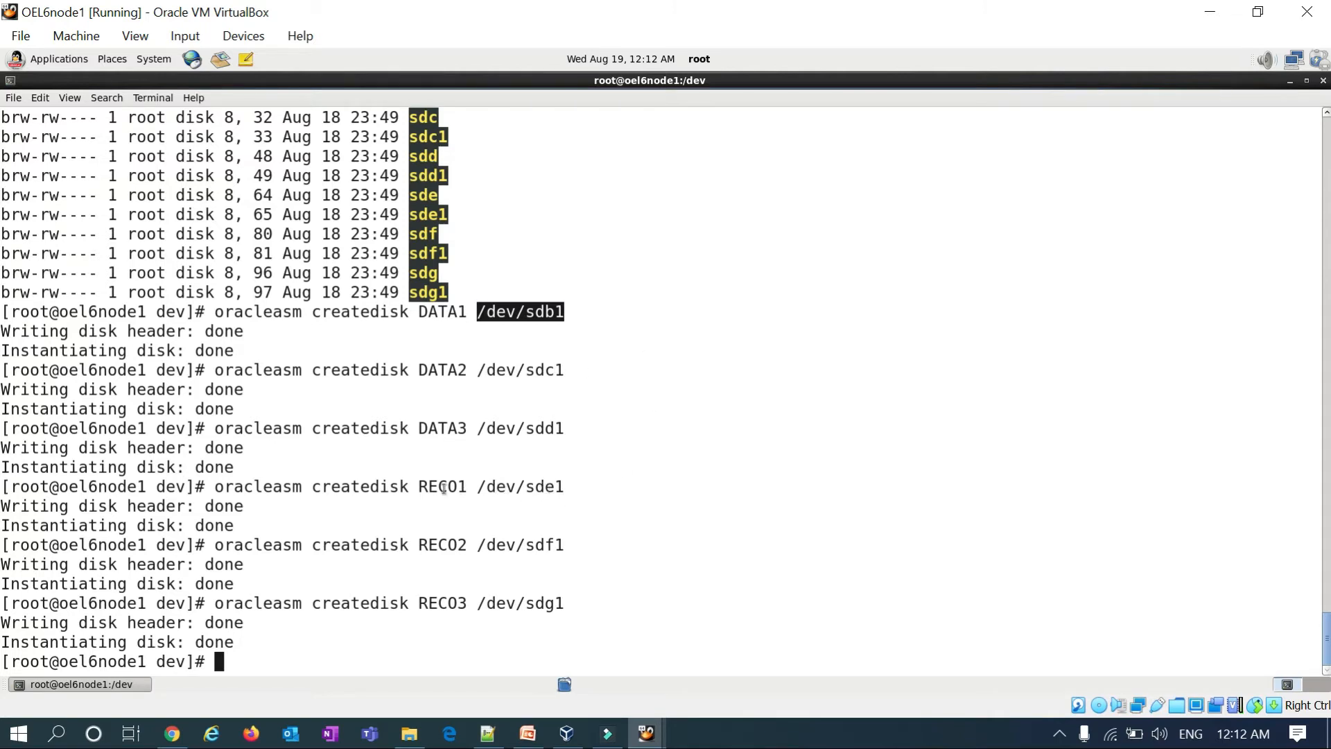
pyautogui.moveTo(453, 544)
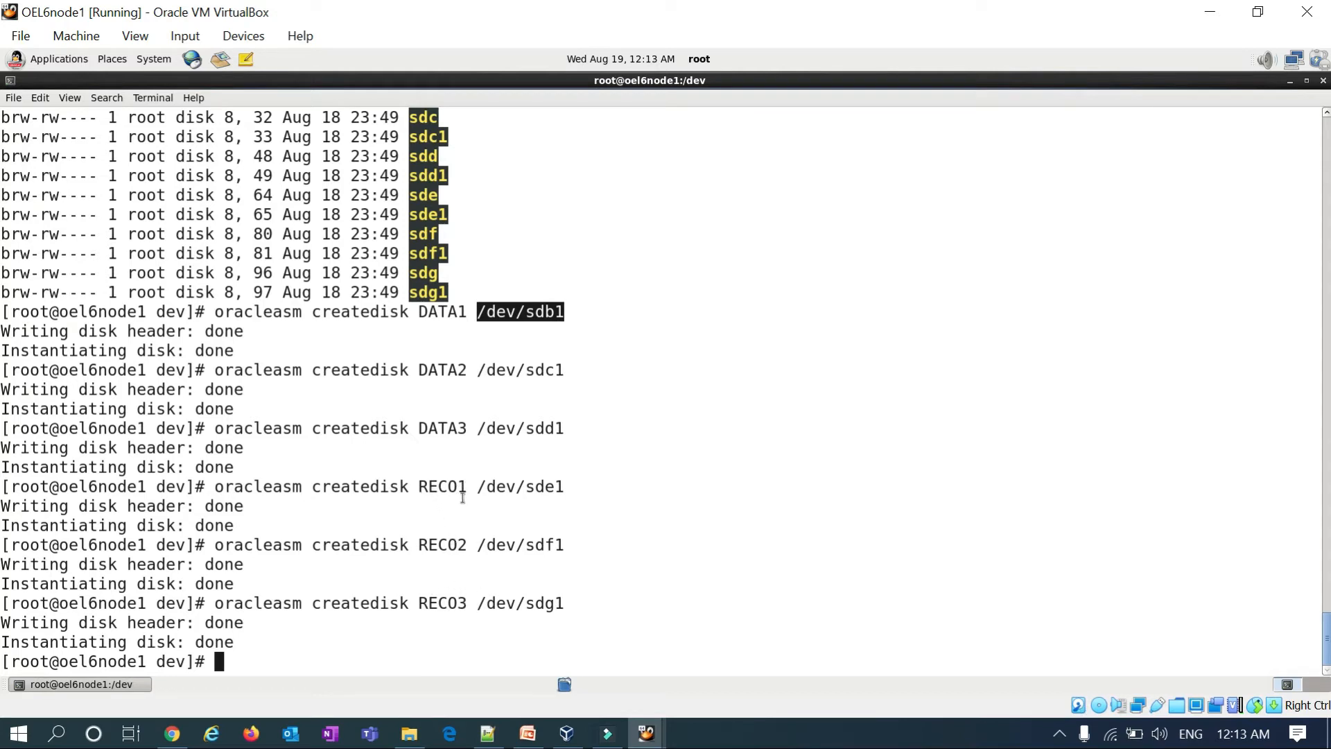
pyautogui.moveTo(585, 544)
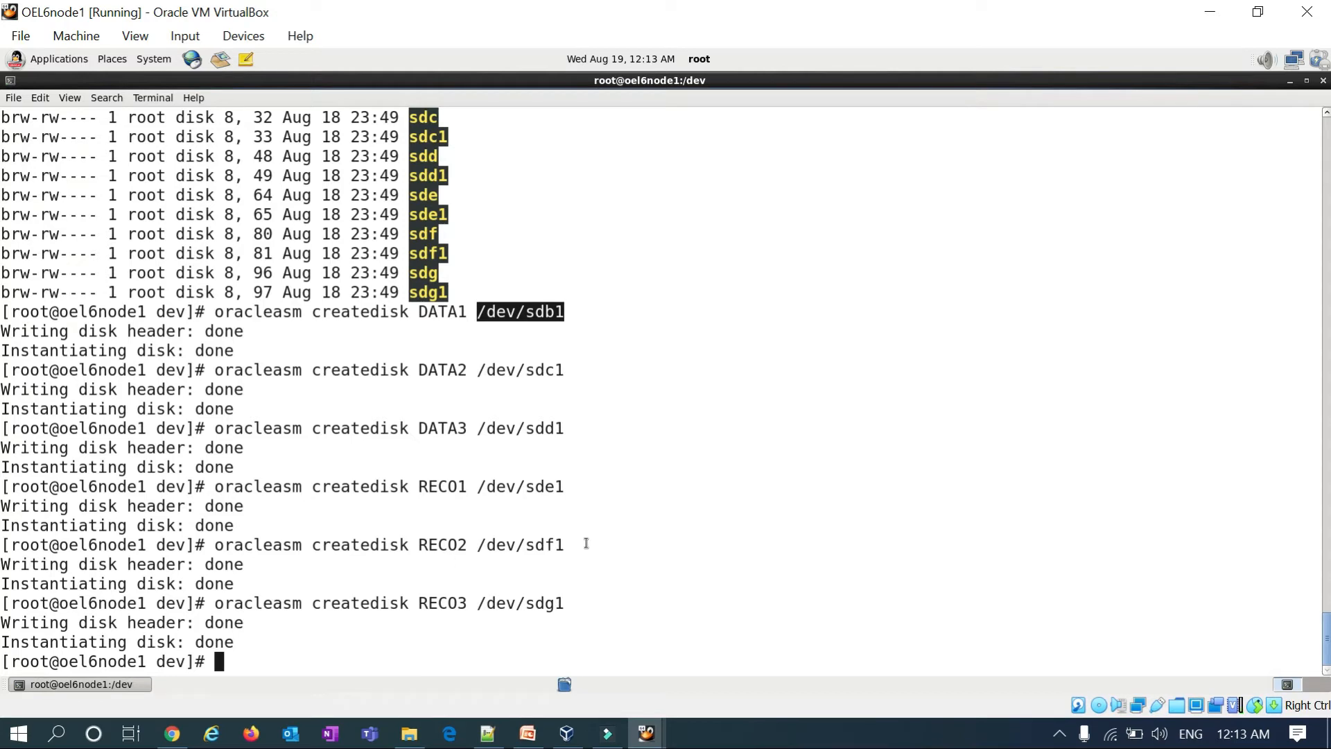
pyautogui.moveTo(516, 506)
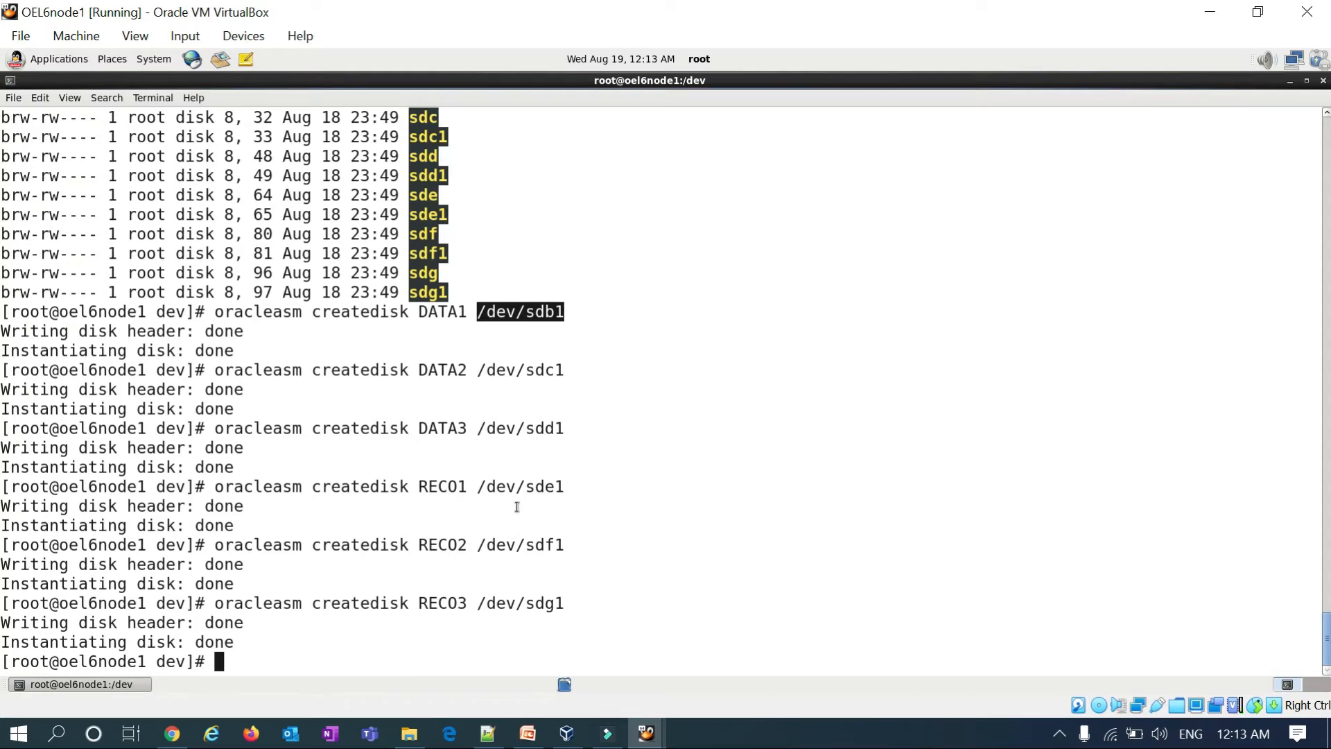
pyautogui.moveTo(503, 647)
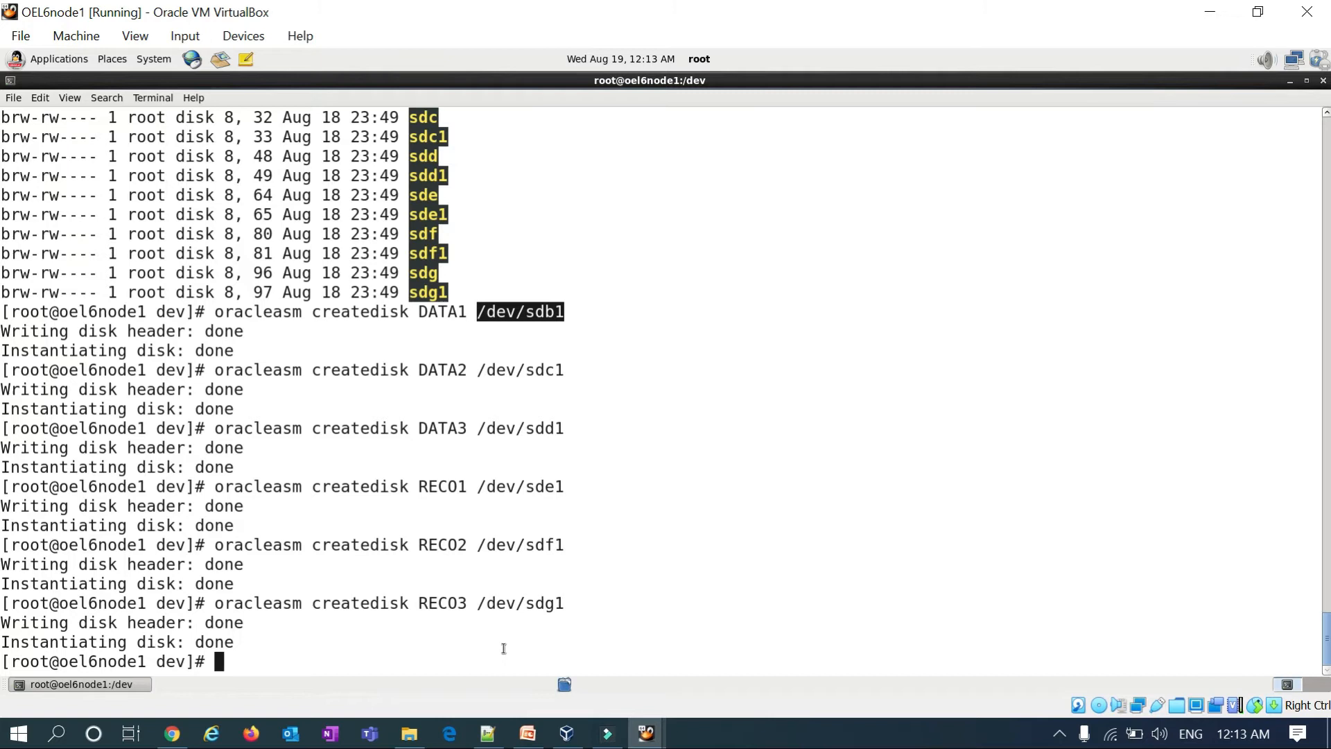
# Run oracleasm listdisks on node1 to show DATA1–DATA3 and RECO1–RECO3.
pyautogui.write('oracle')
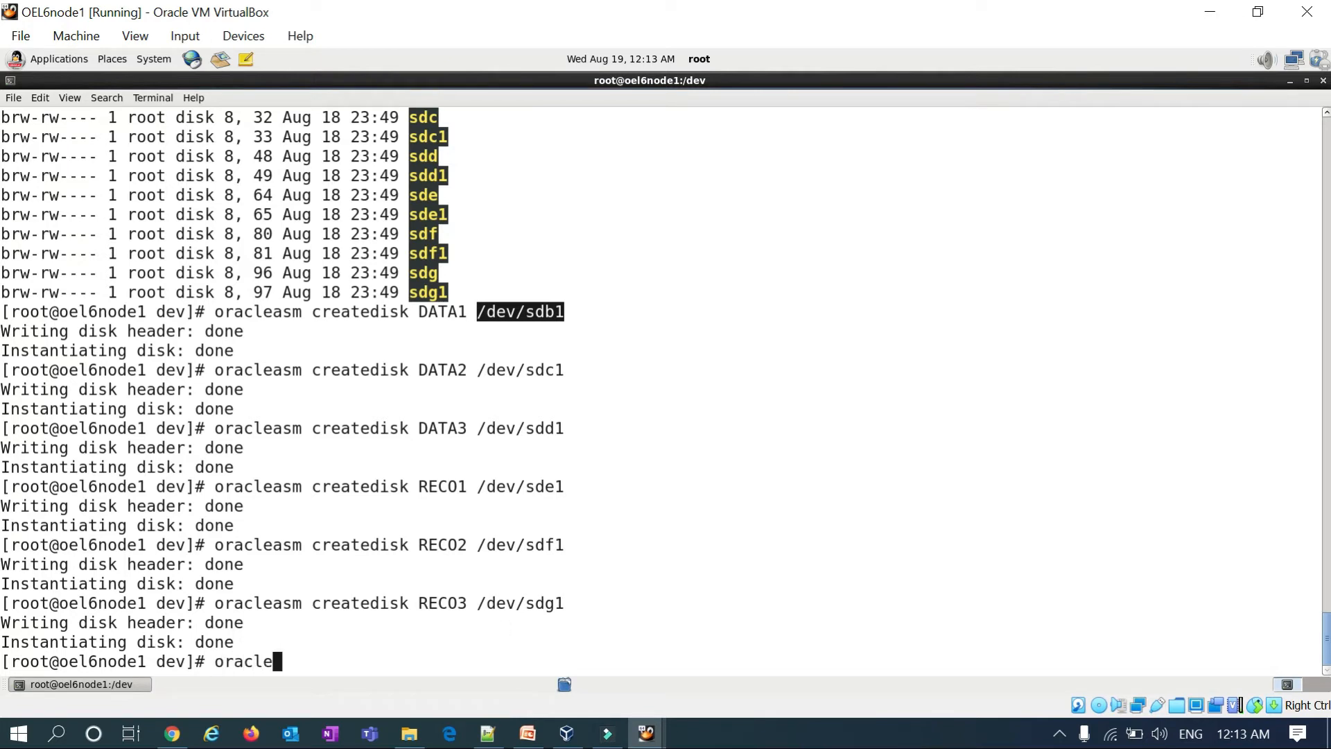
pyautogui.write('asm lis')
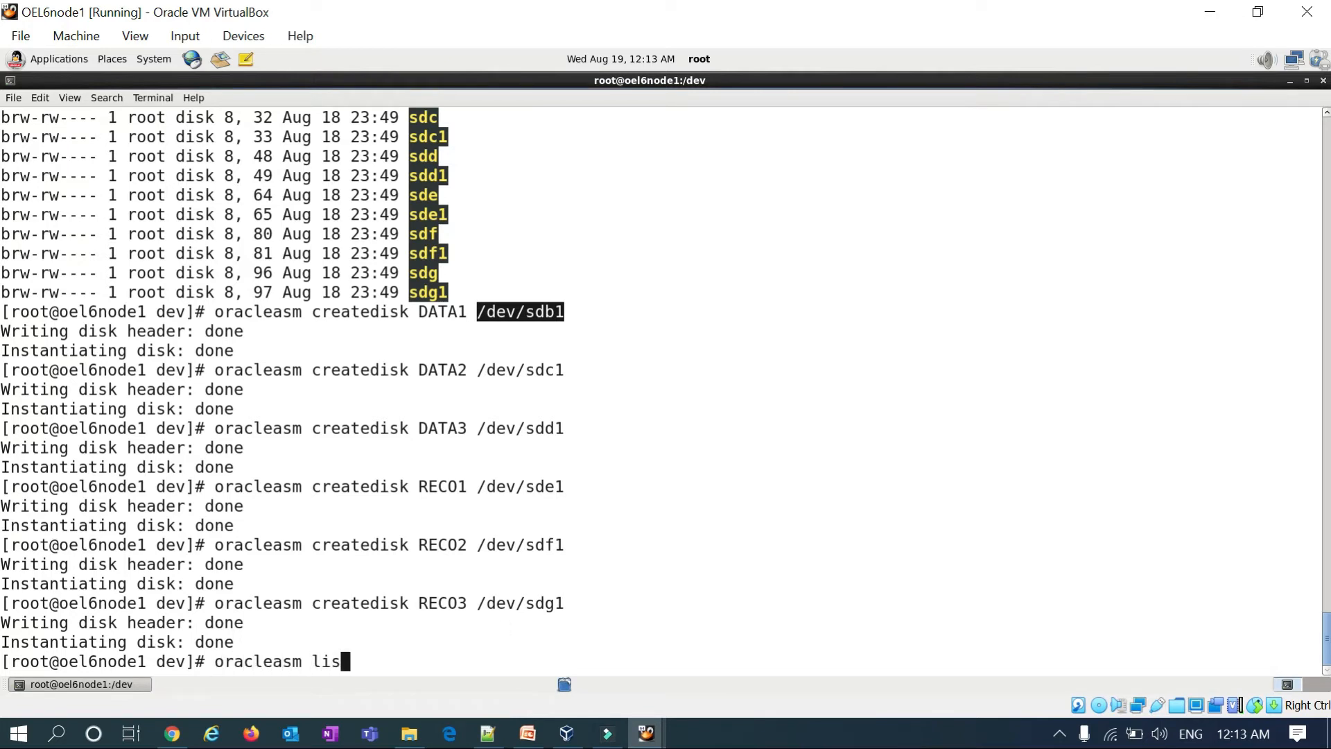
pyautogui.write('tdisks')
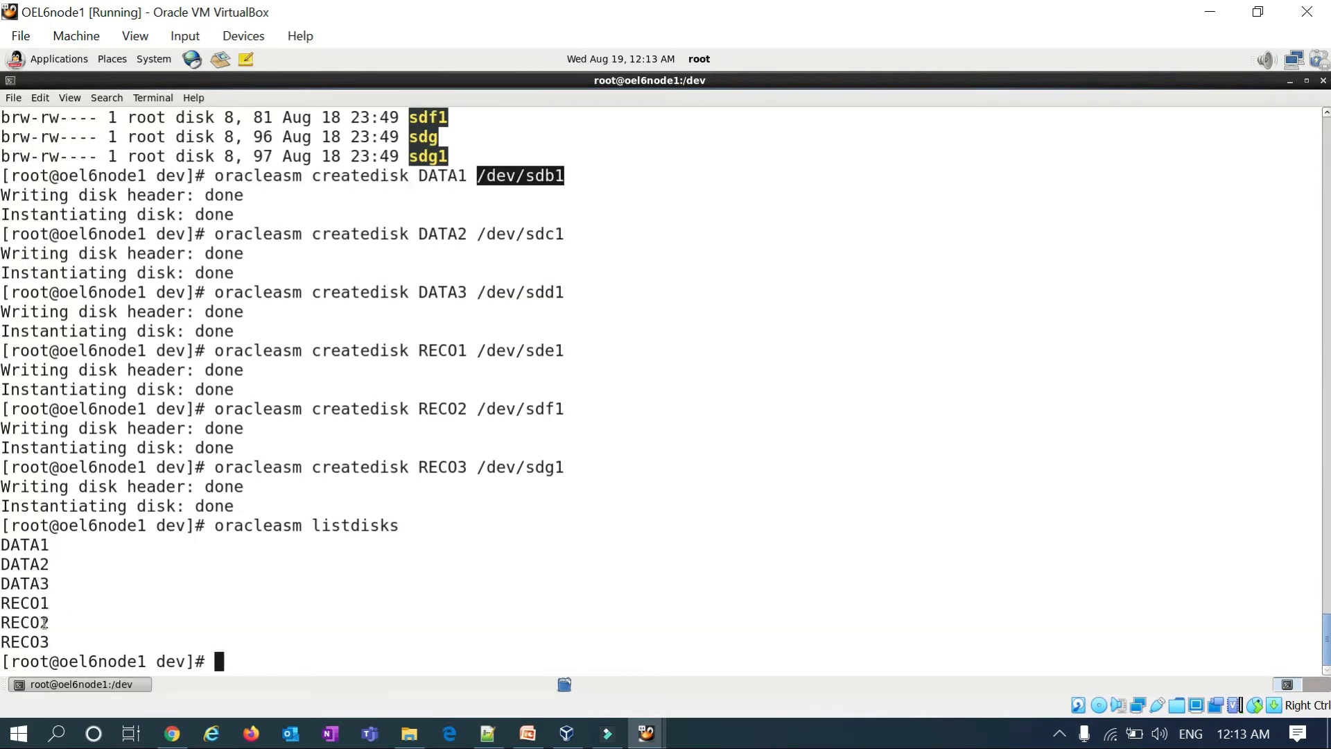
pyautogui.moveTo(644, 732)
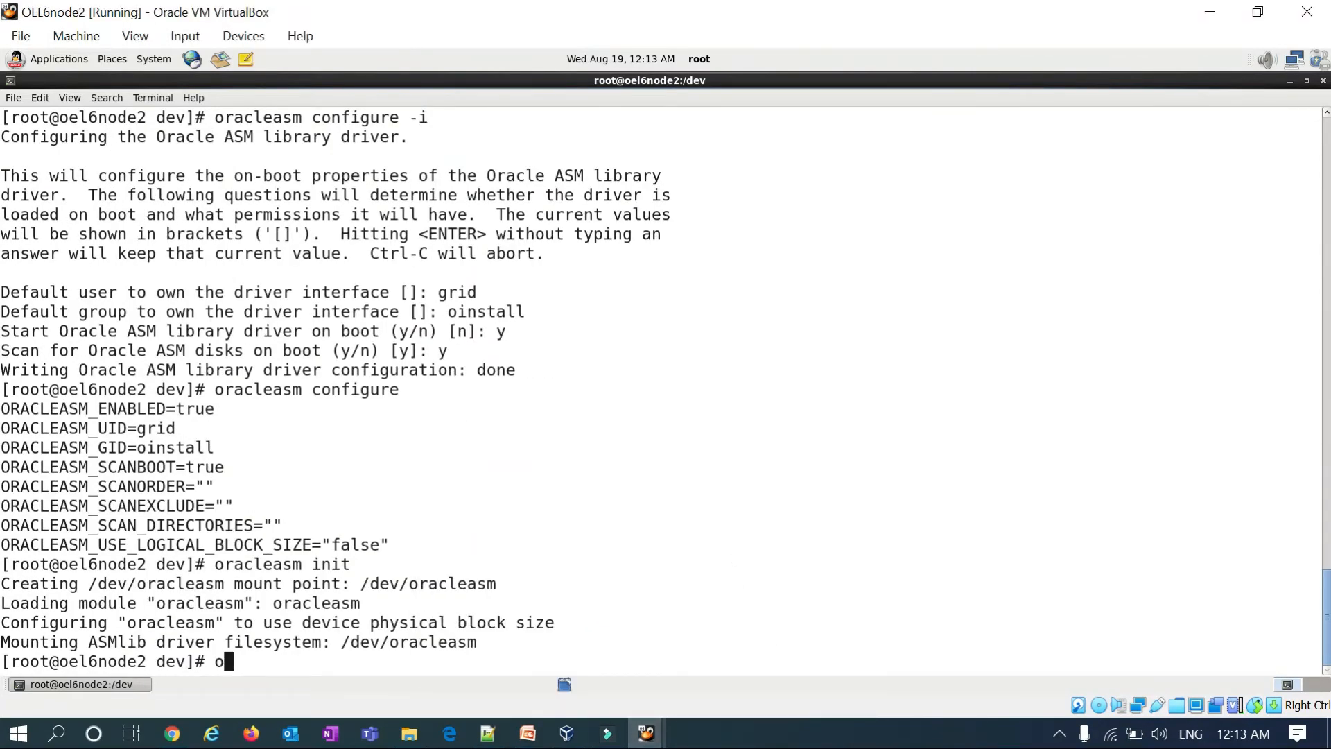
# Attempt the misspelled oracleasm listsdisks command on node2.
pyautogui.write('racleas')
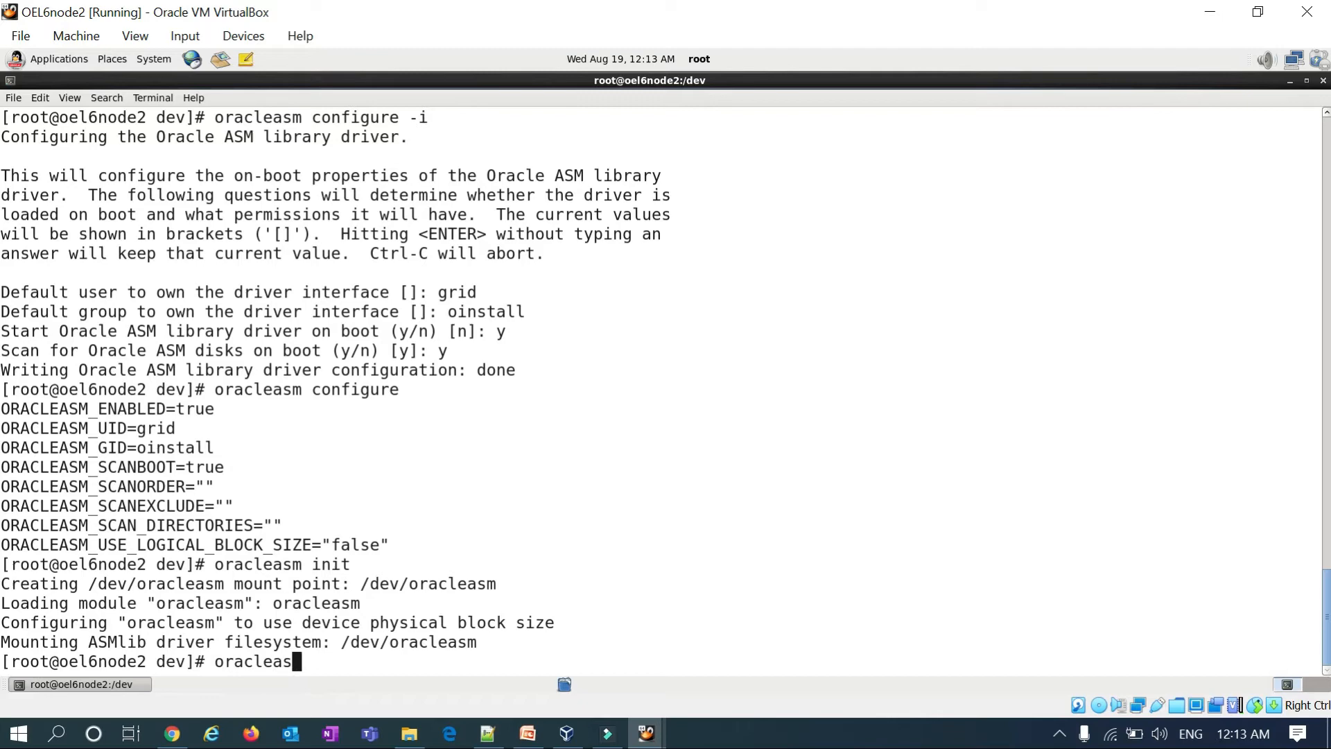
pyautogui.write('listsdisks')
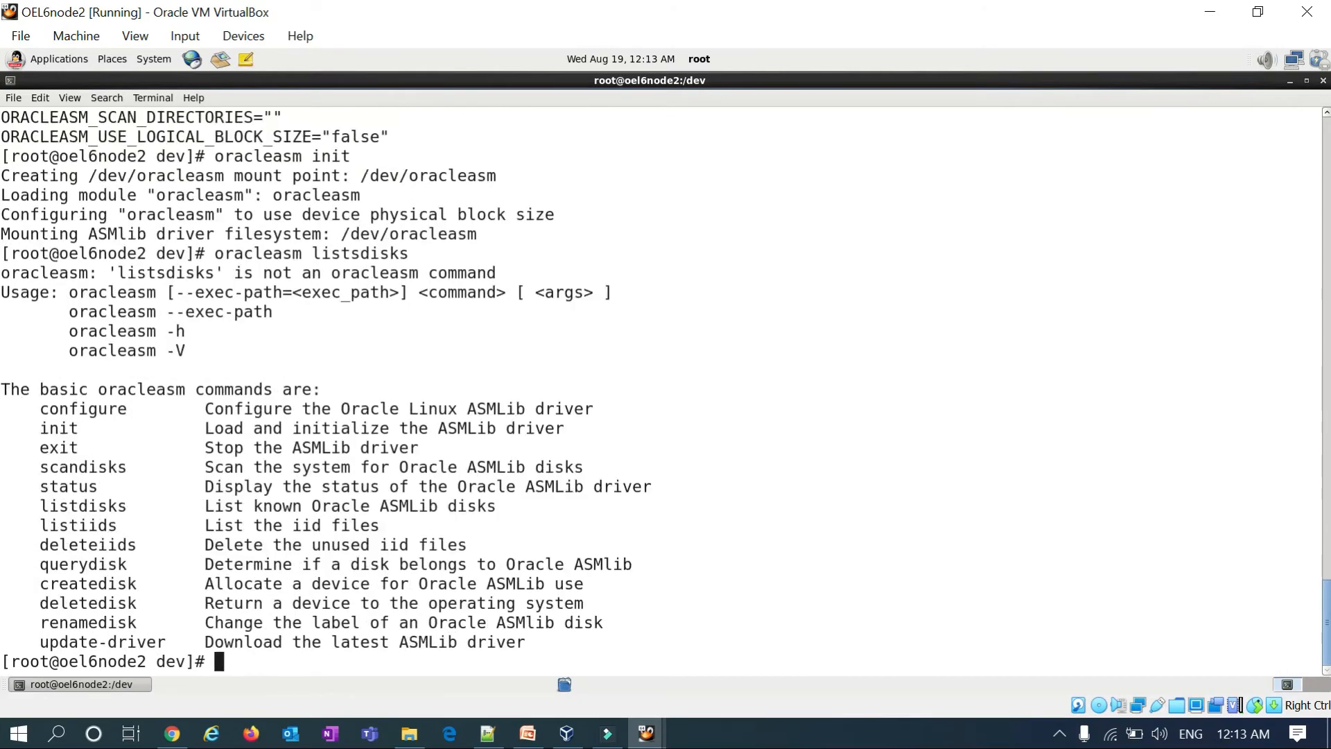
pyautogui.write('oracleasm listsdisks')
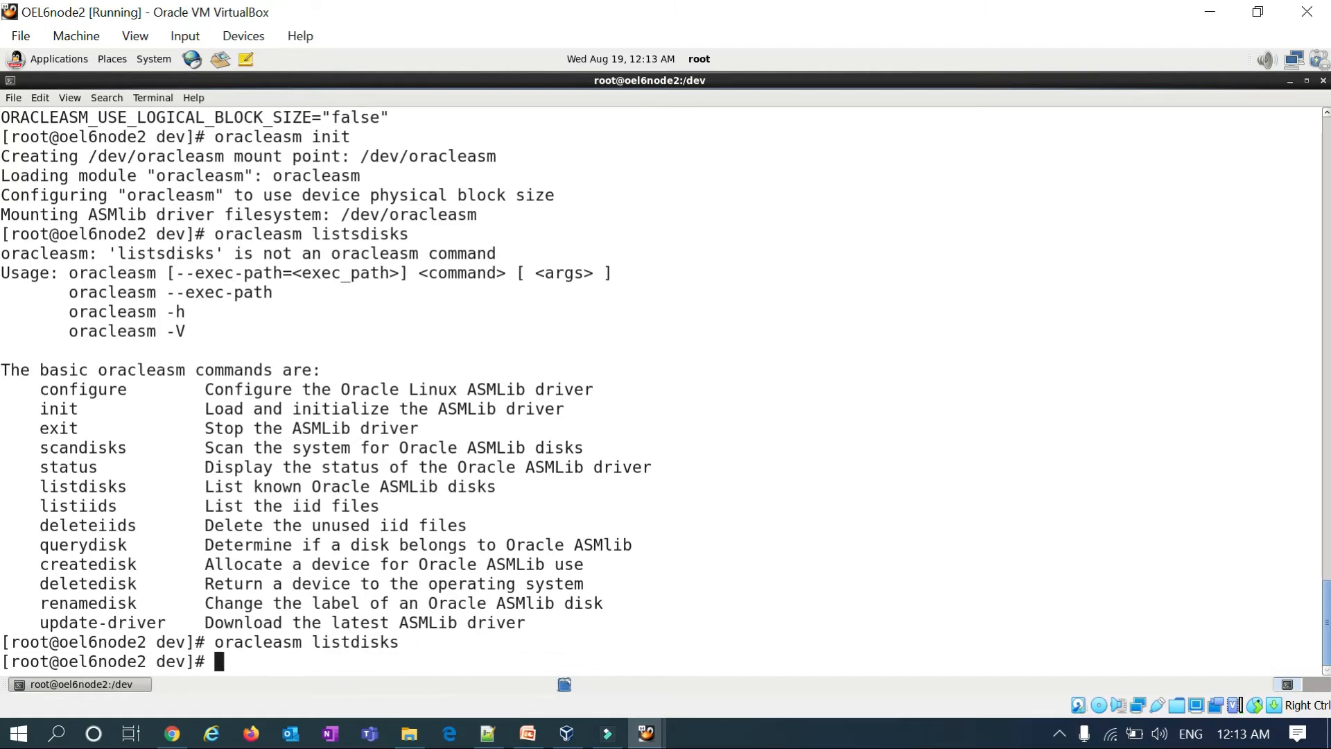
# Run oracleasm scandisks and listdisks on node2, showing DATA1–3 and RECO1–3.
pyautogui.write('oracleasm l')
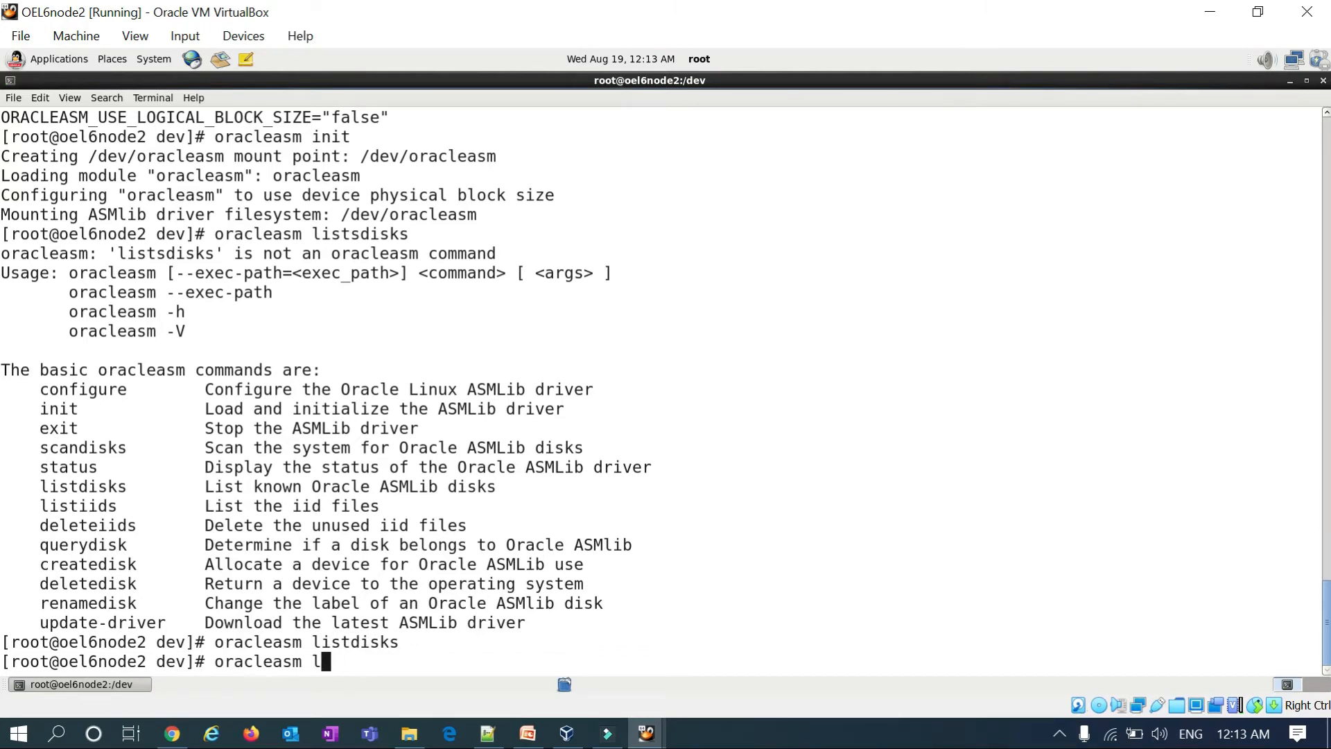
pyautogui.write('scandisks')
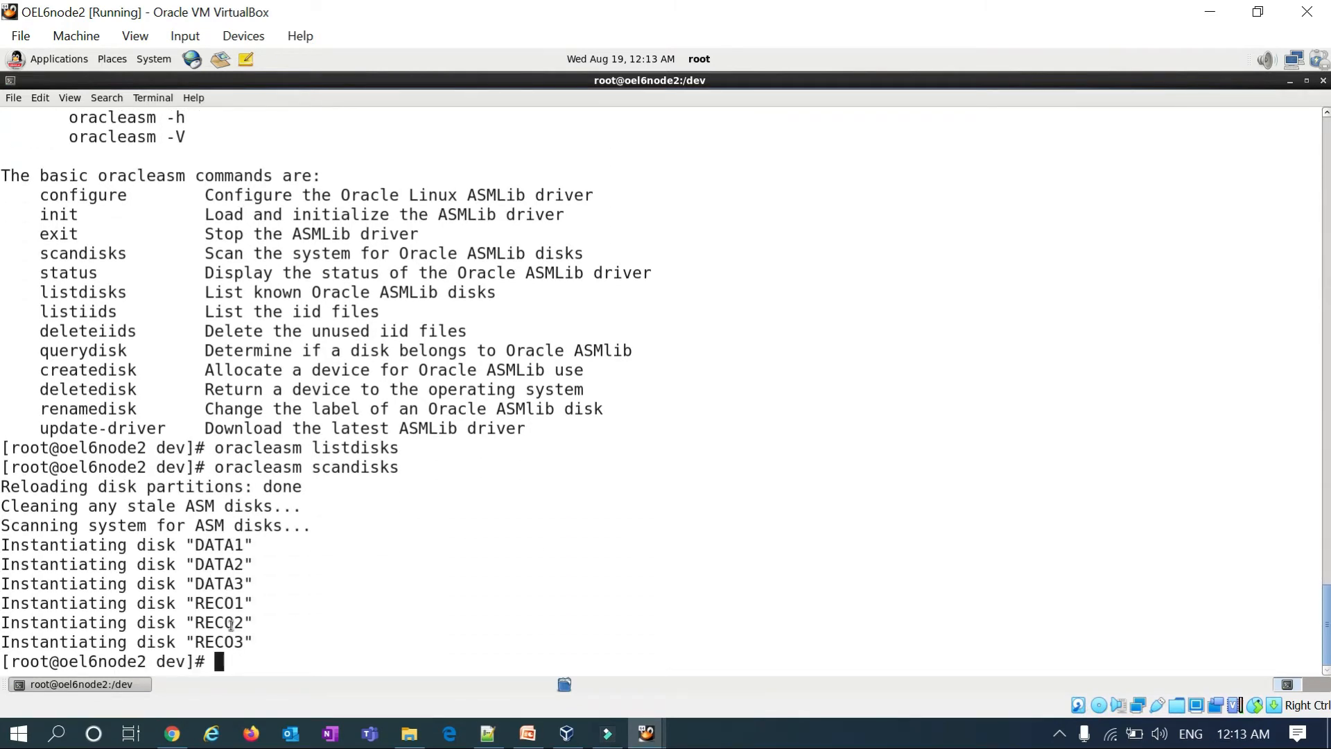
pyautogui.write('oracleasm listdisks')
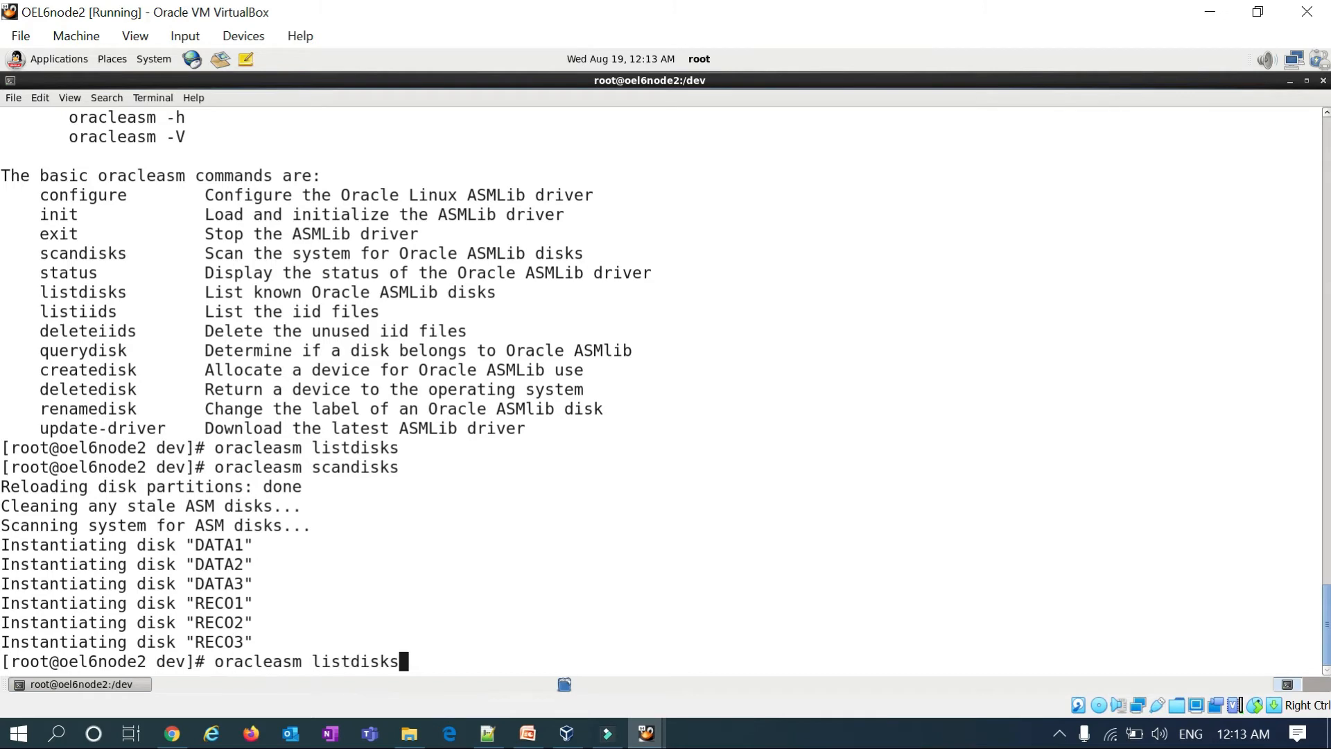
pyautogui.press('Return')
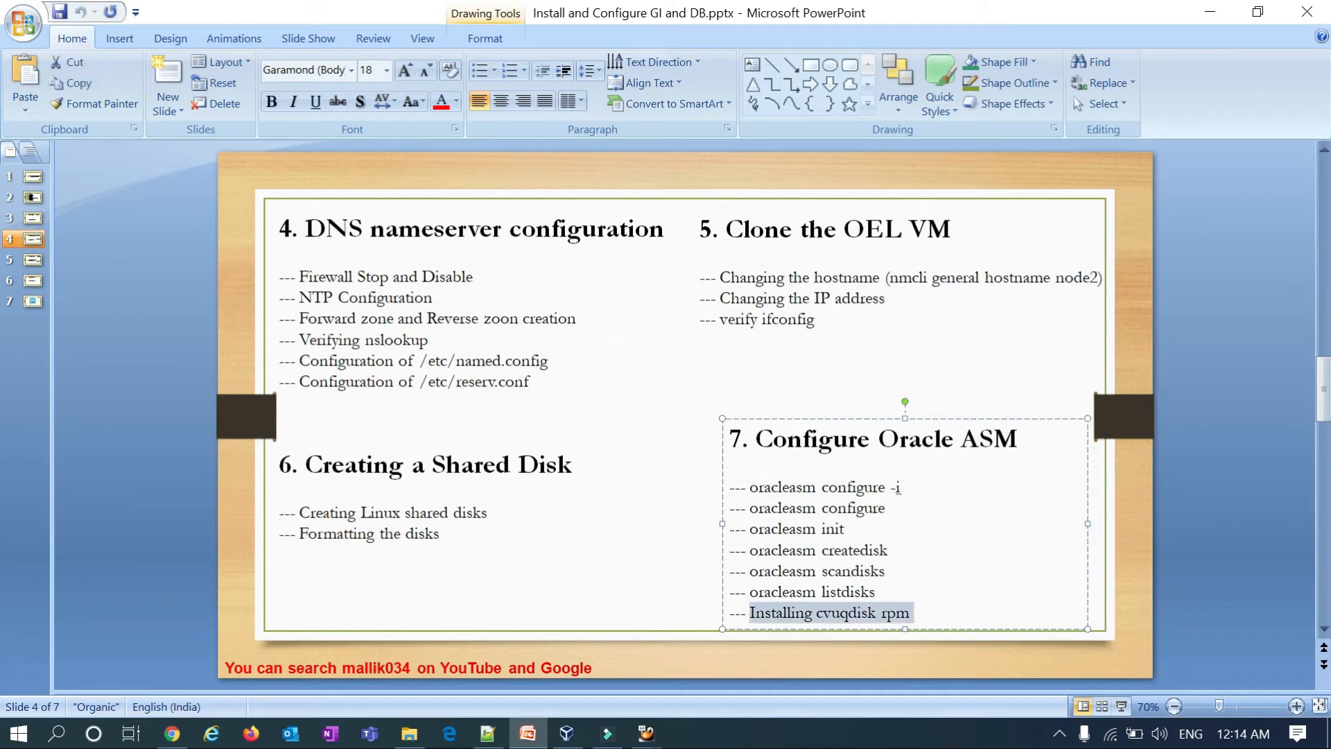
pyautogui.moveTo(646, 609)
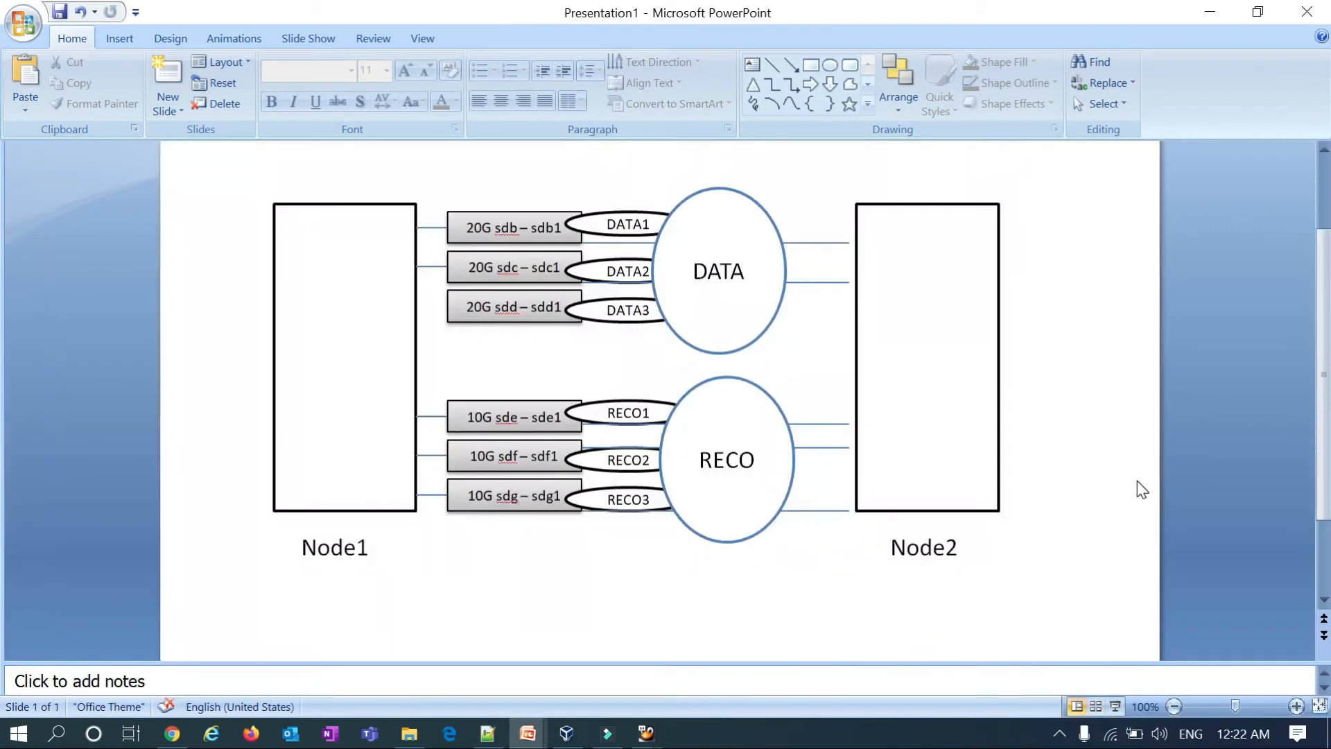
pyautogui.moveTo(545, 541)
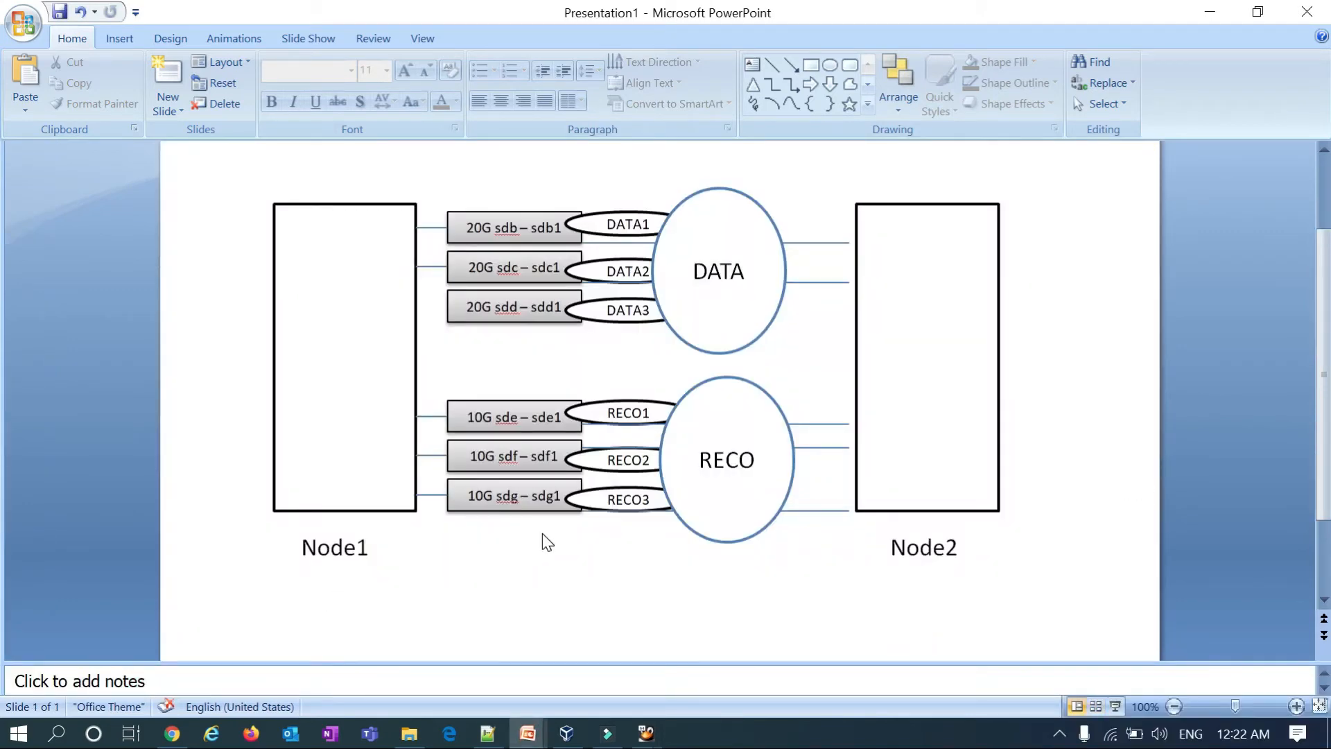
pyautogui.moveTo(962, 428)
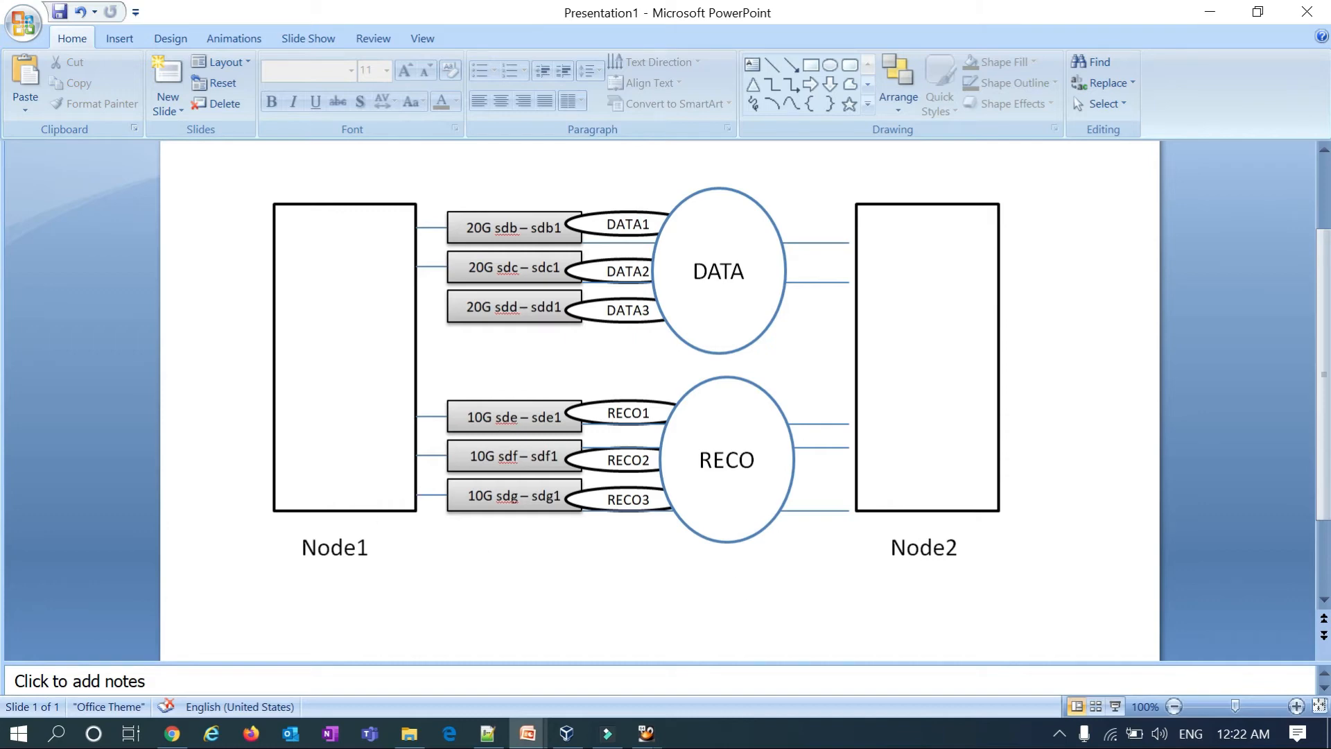
# Label the Node1 box 'ASM1' and the Node2 box 'ASM2' in the diagram.
pyautogui.click(344, 314)
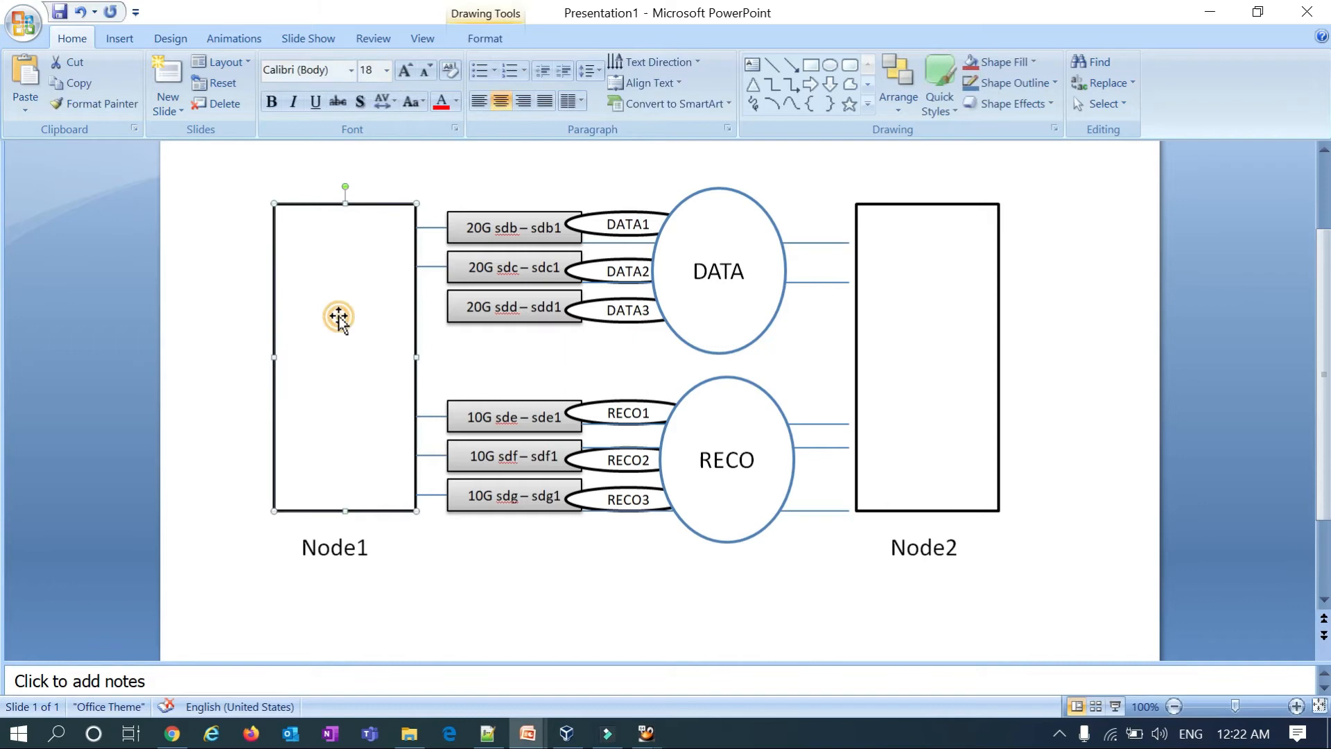
pyautogui.write('ASM1')
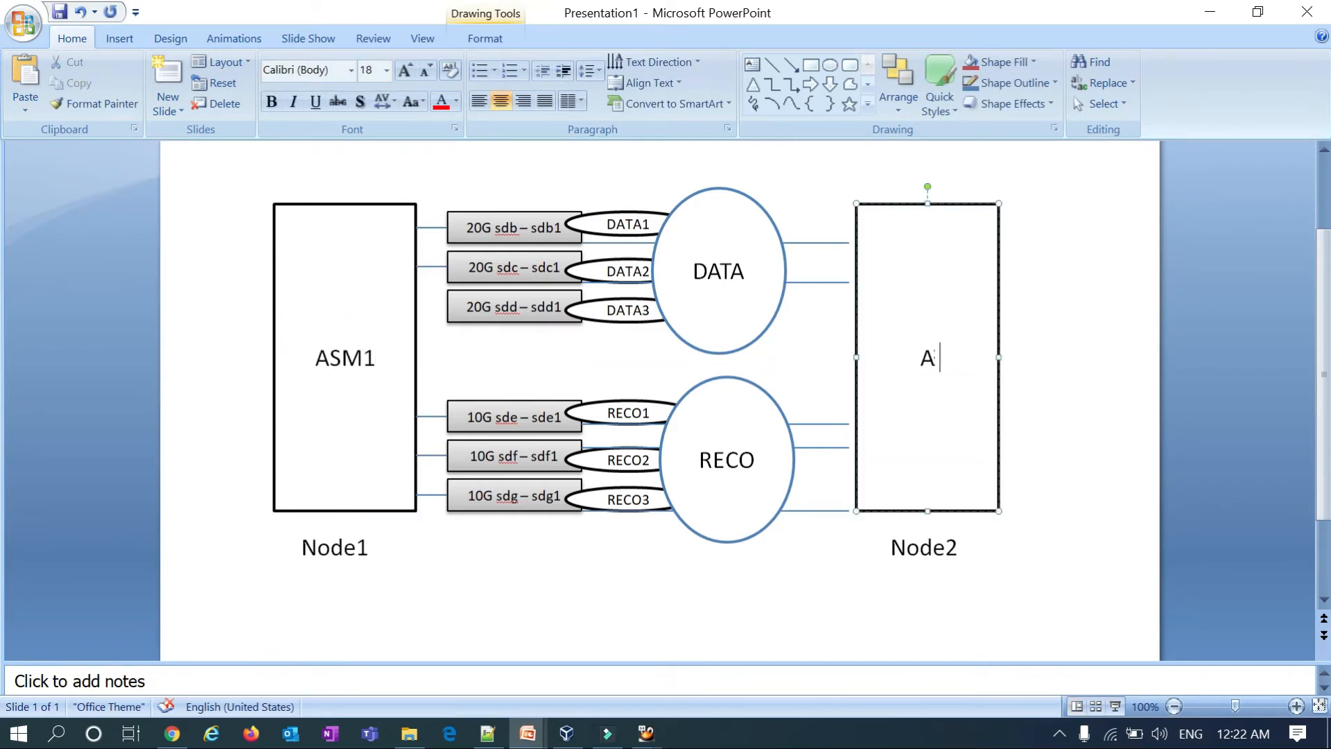
pyautogui.write('SM2')
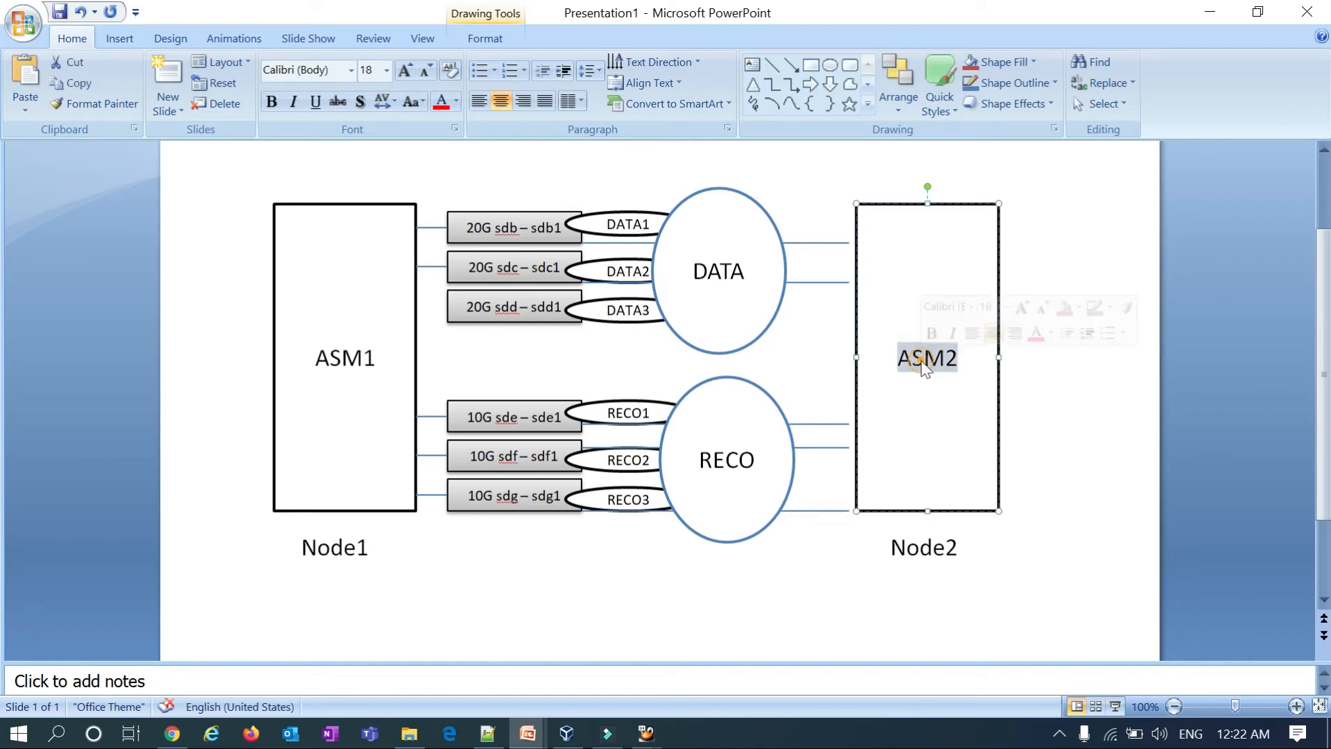
pyautogui.click(925, 357)
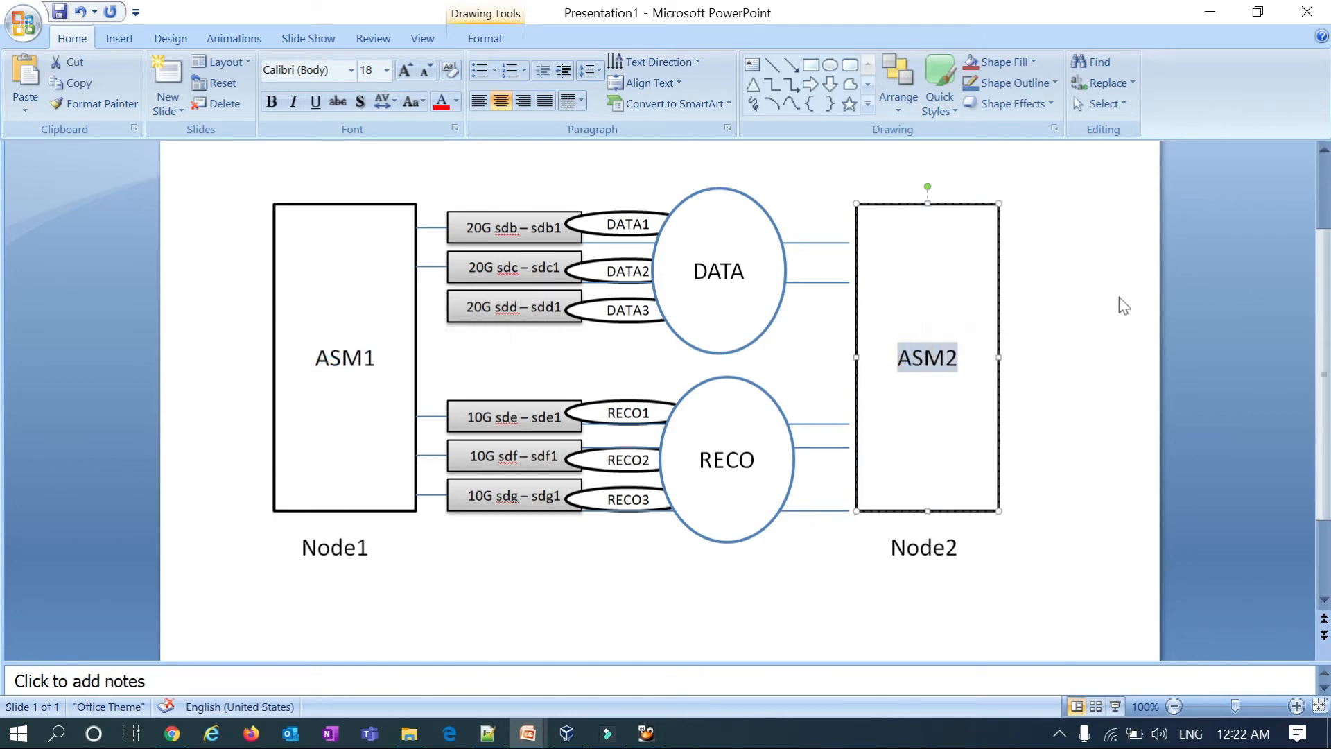
pyautogui.moveTo(923, 377)
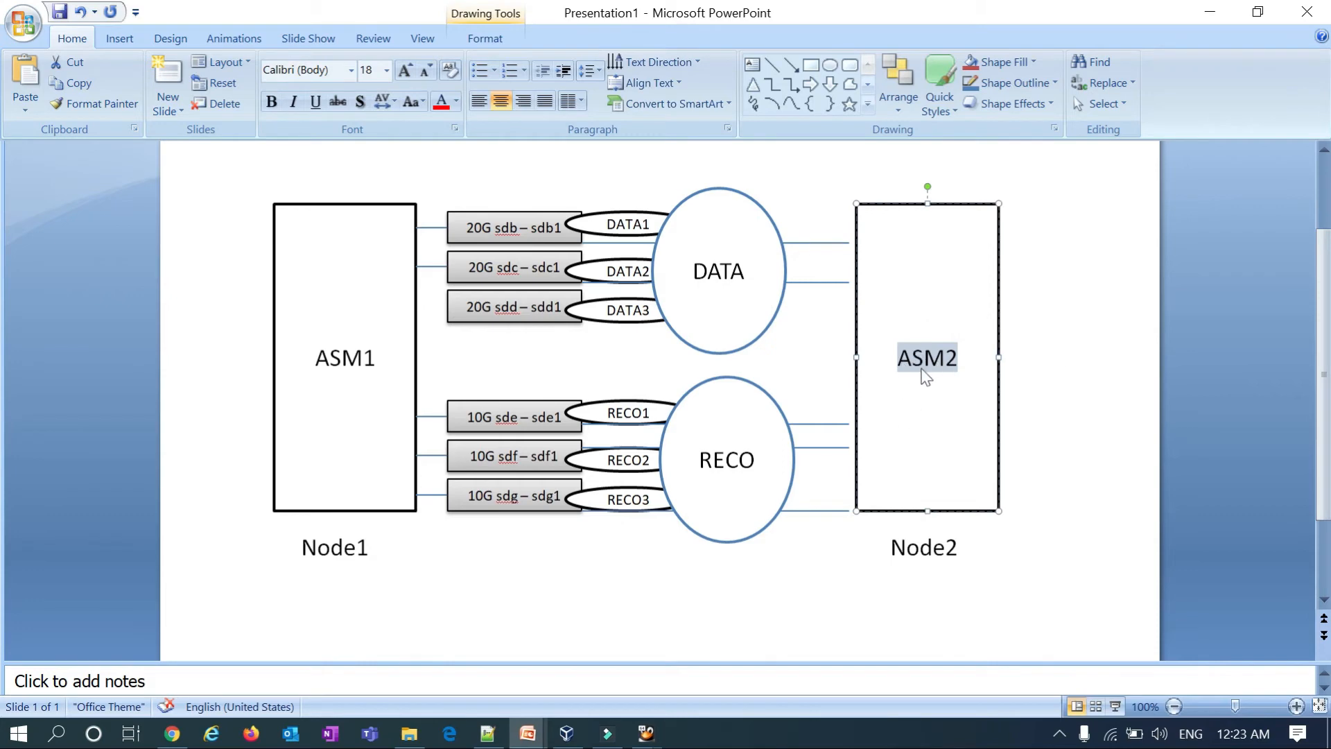
pyautogui.moveTo(576, 371)
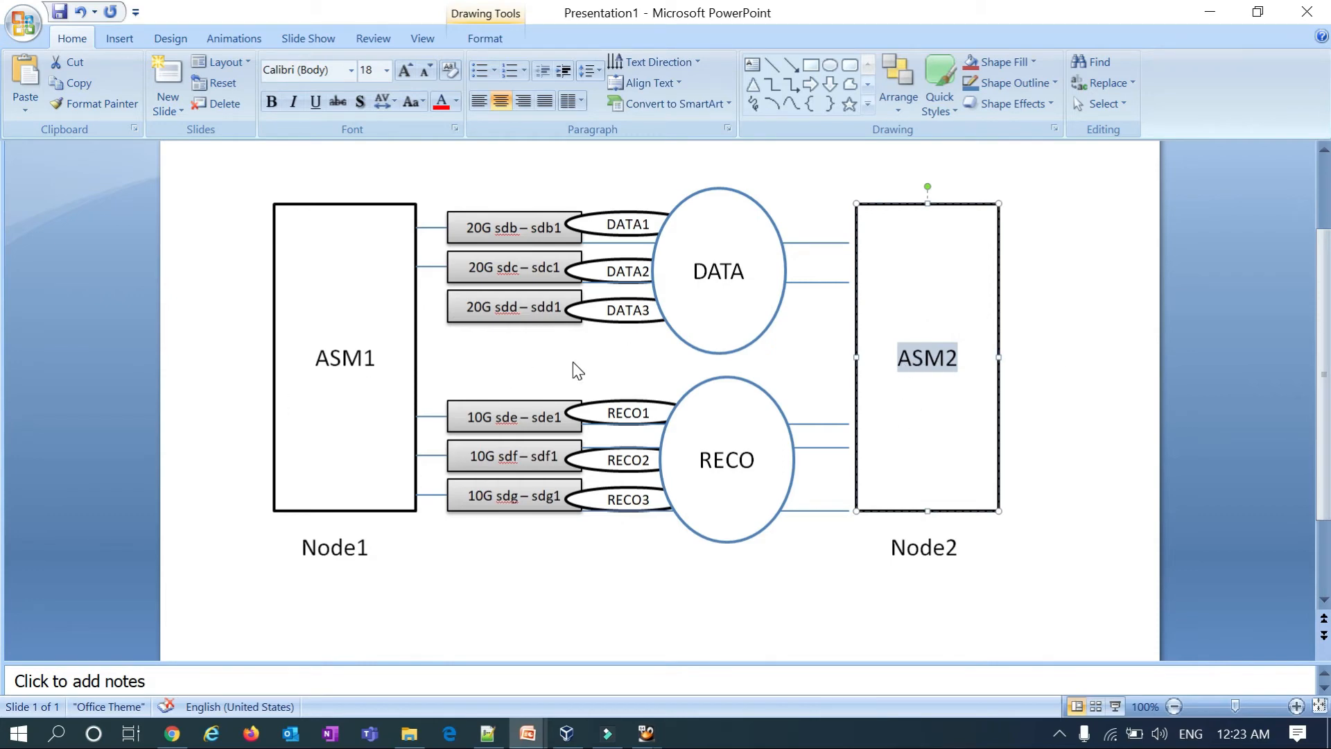
pyautogui.moveTo(912, 366)
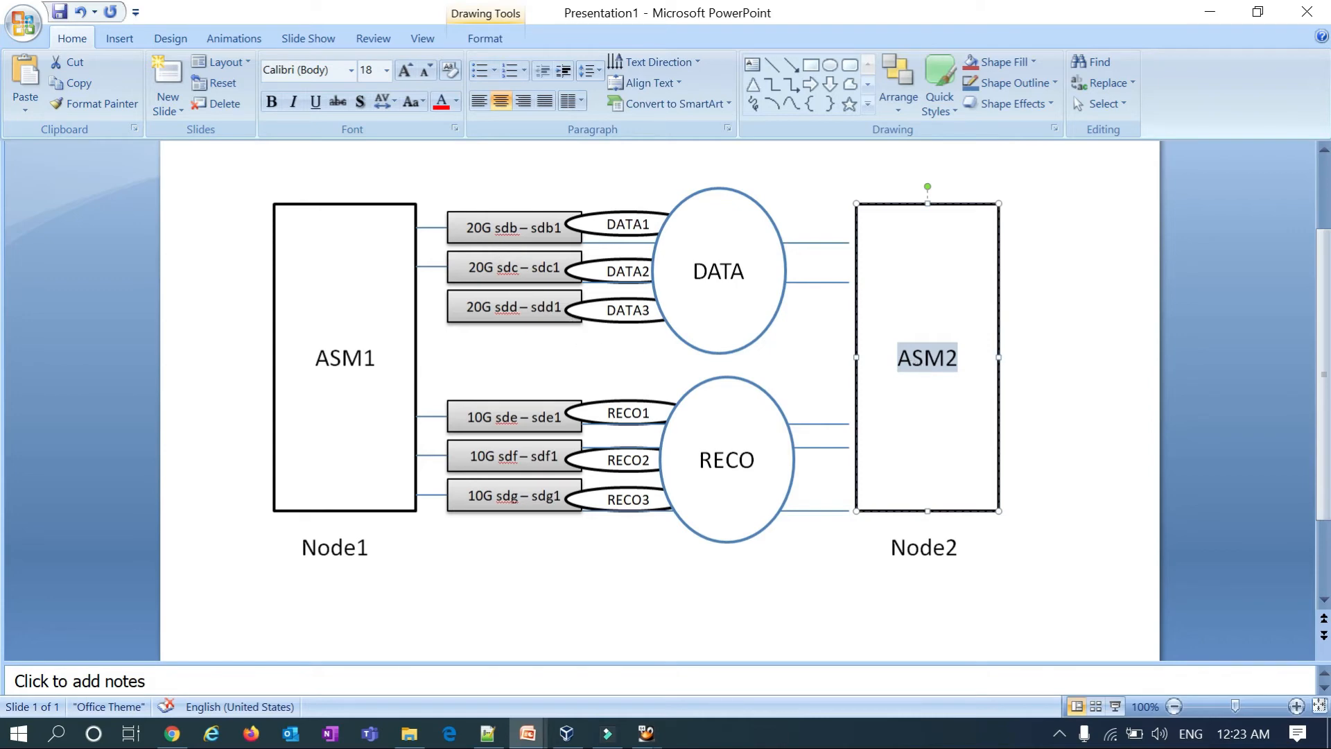
pyautogui.moveTo(485, 405)
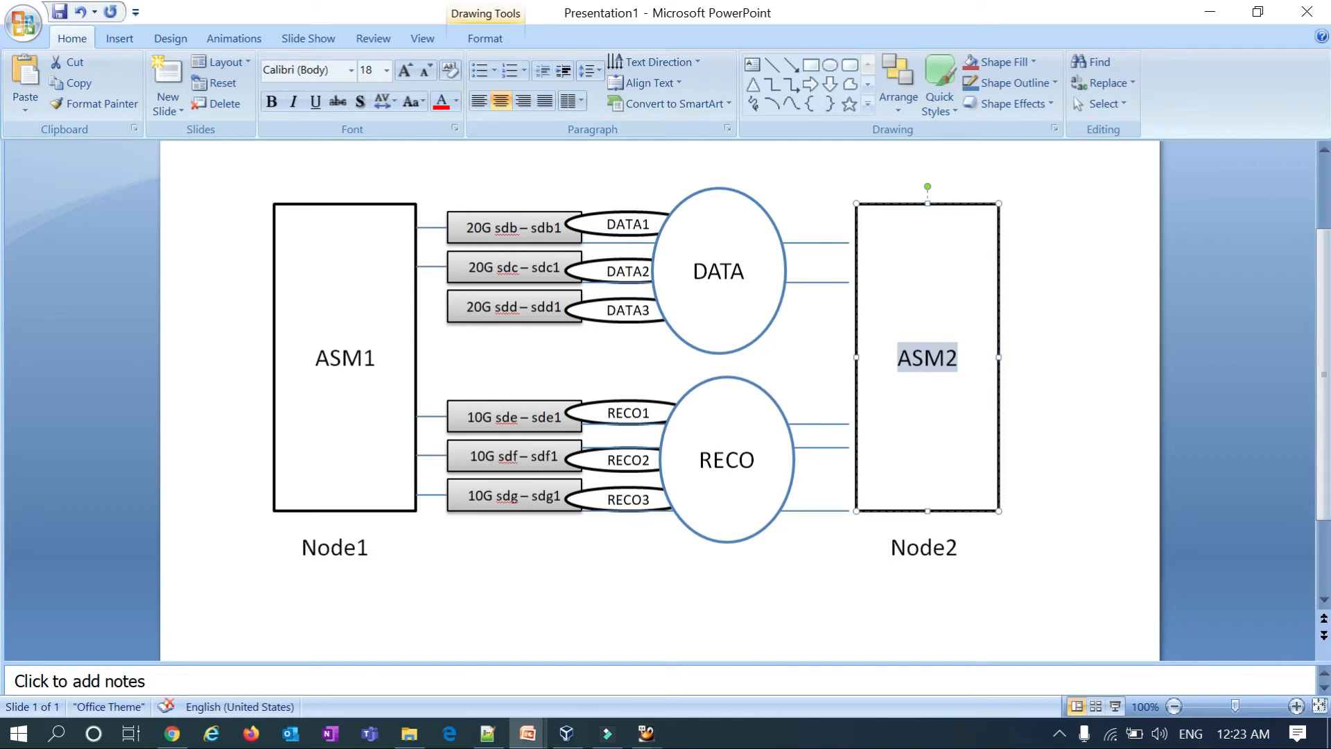
pyautogui.moveTo(893, 367)
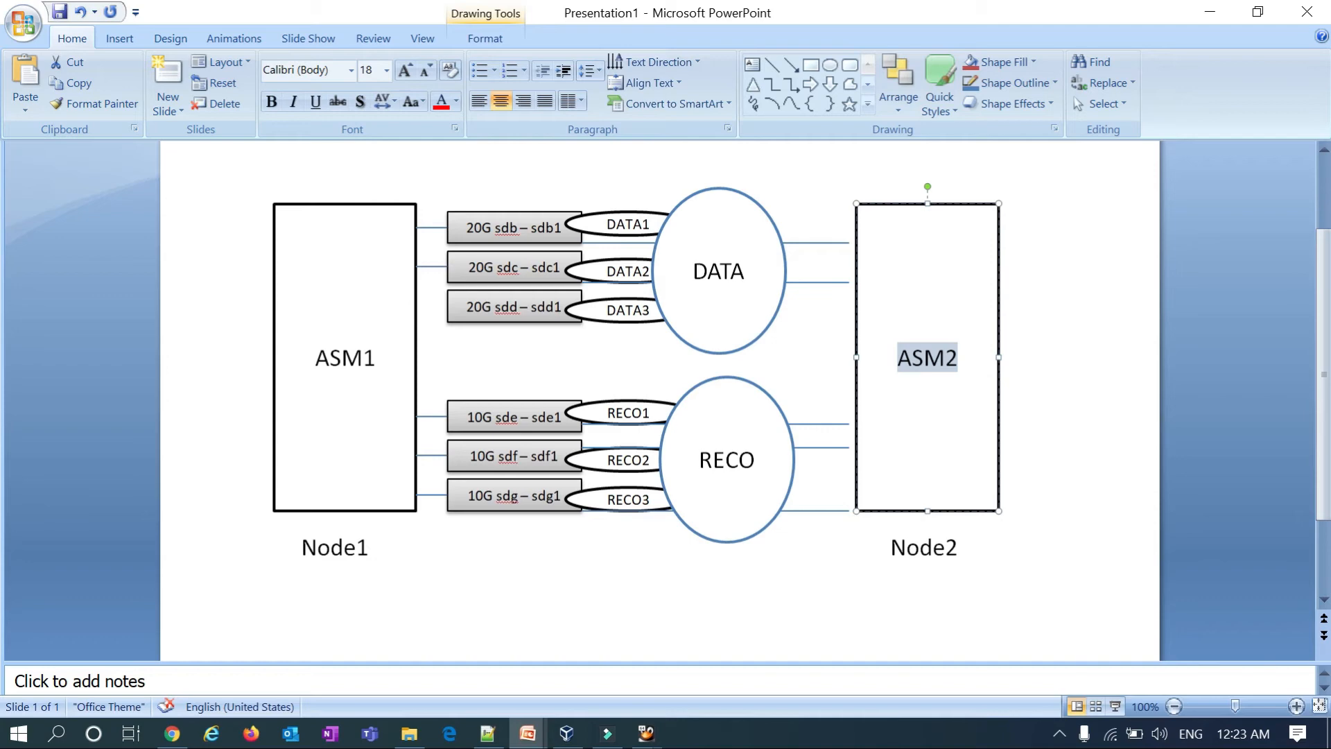
pyautogui.moveTo(539, 257)
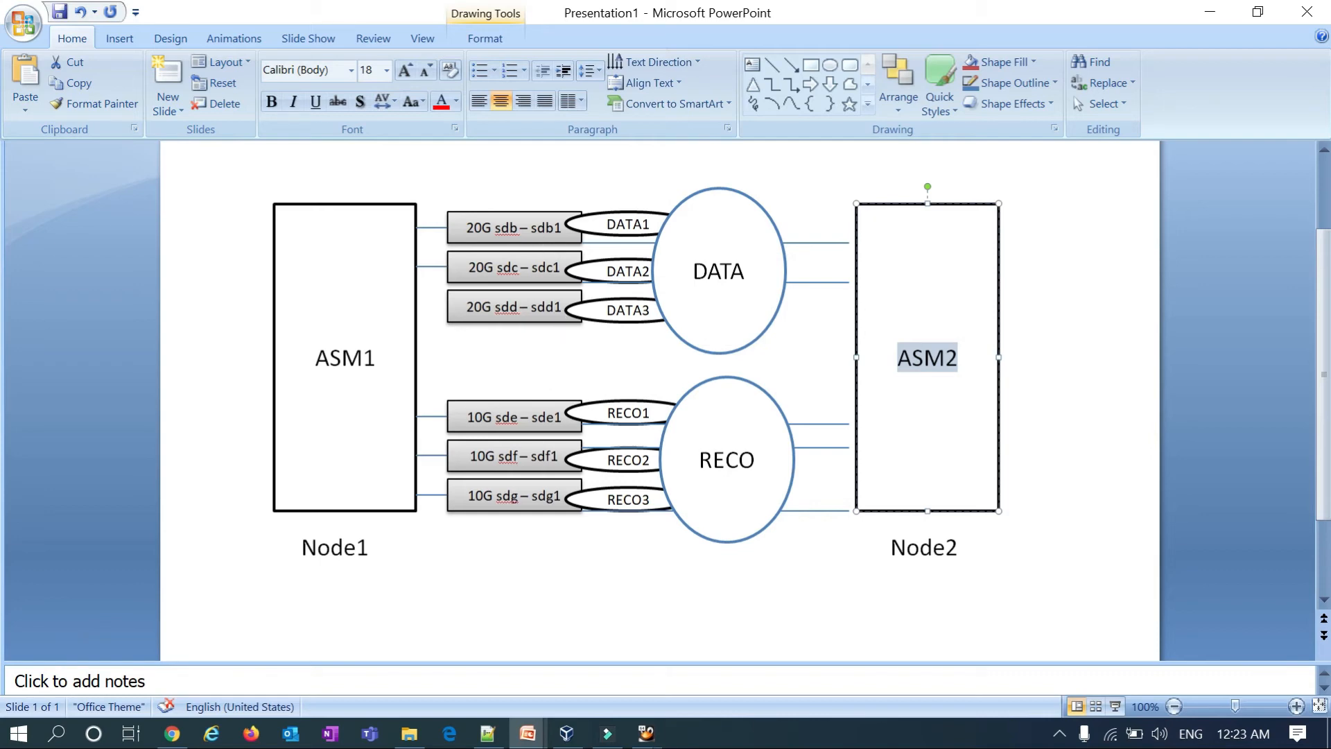
pyautogui.moveTo(852, 370)
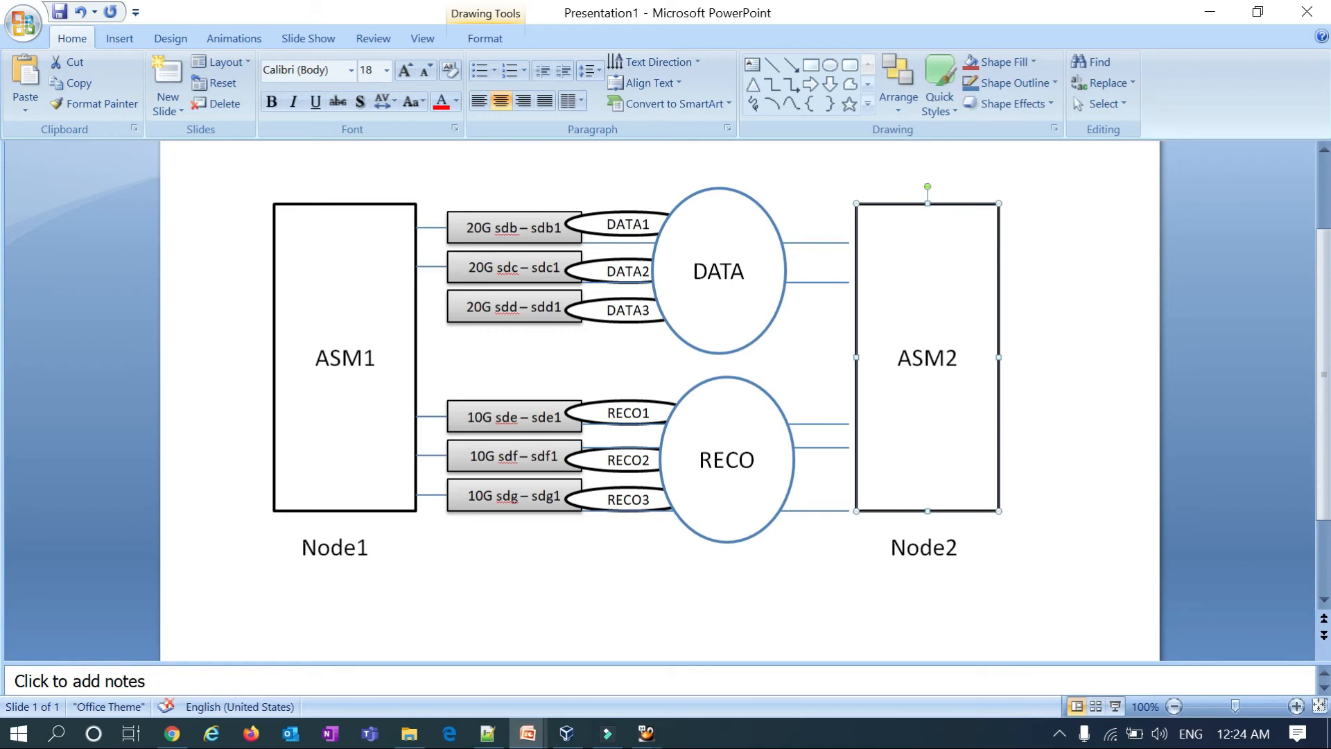
pyautogui.moveTo(453, 360)
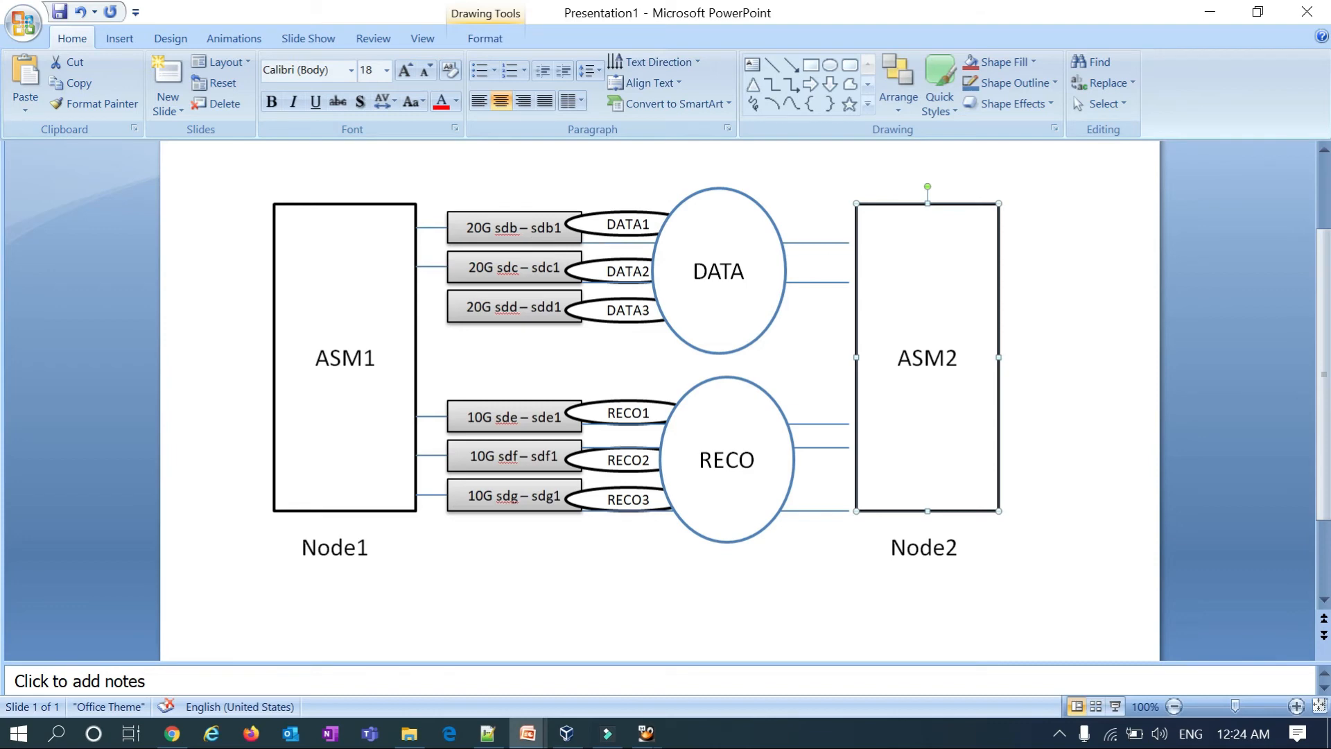
pyautogui.moveTo(541, 242)
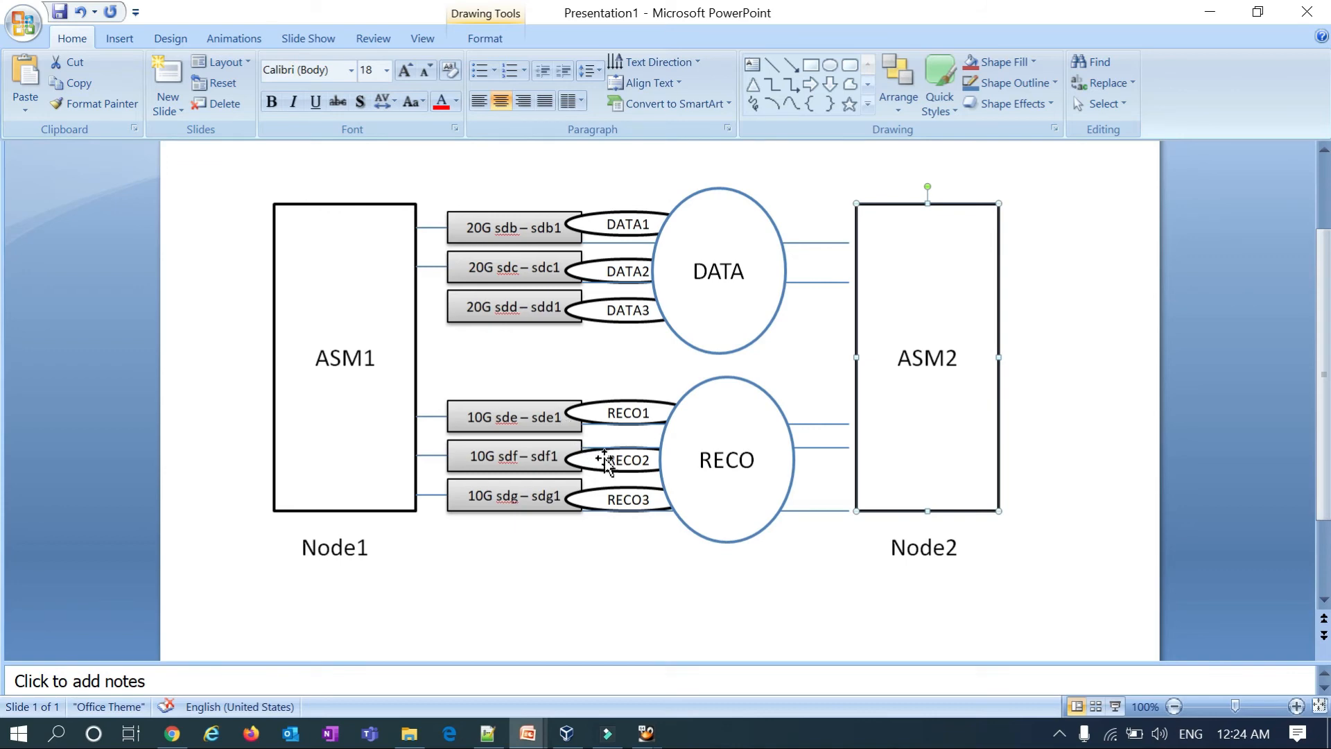
pyautogui.moveTo(607, 465)
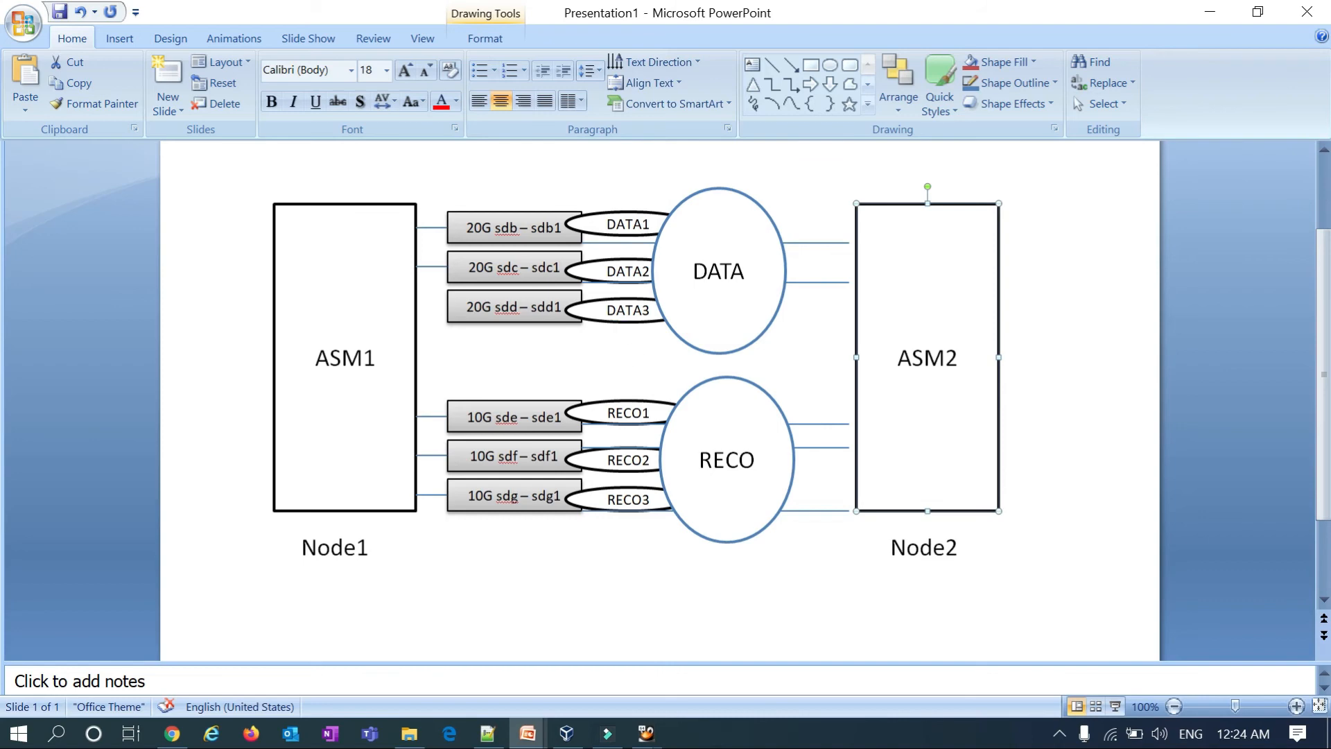
pyautogui.moveTo(942, 386)
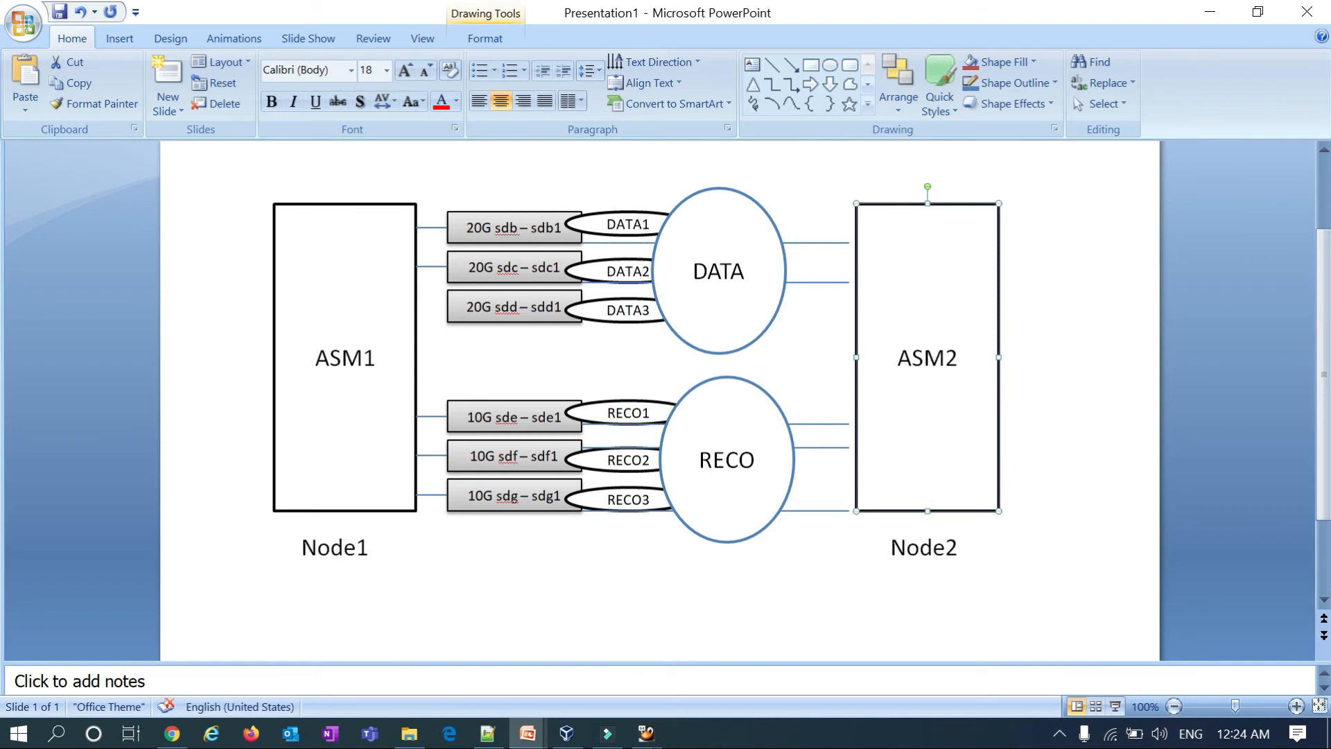
pyautogui.moveTo(635, 340)
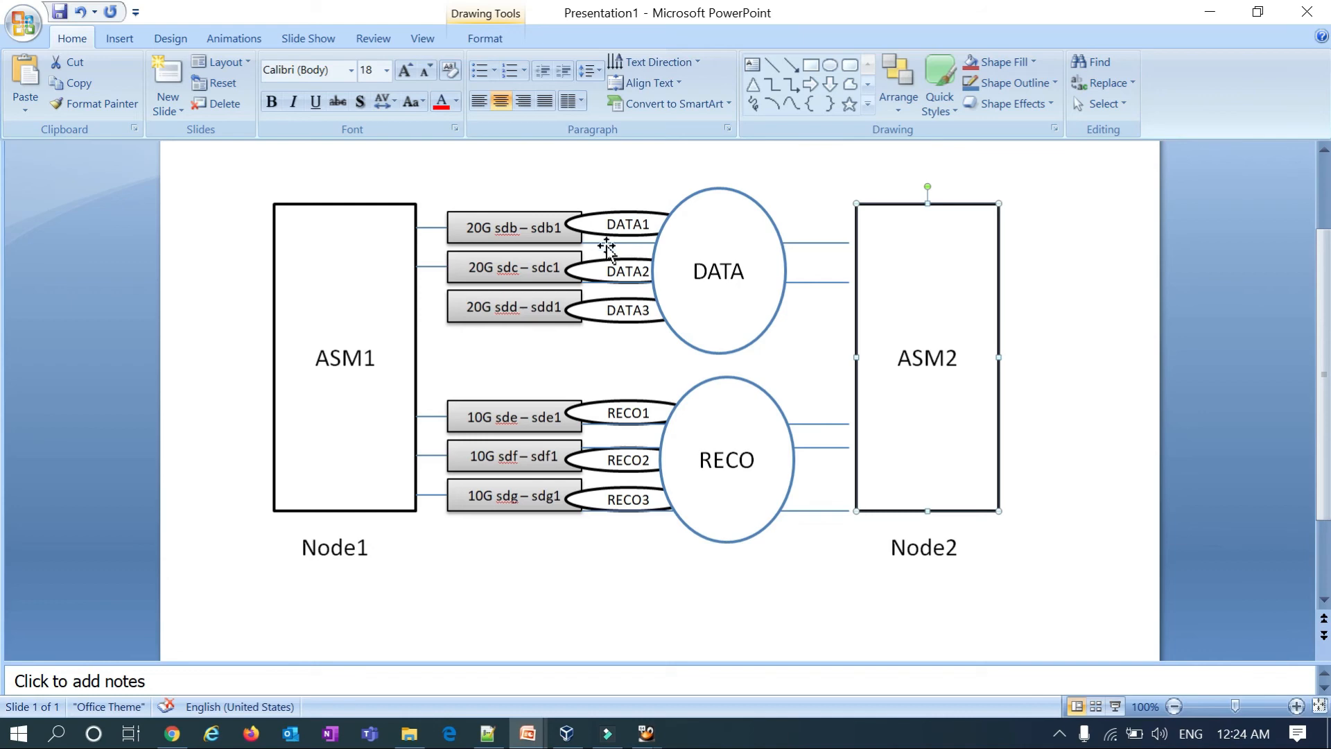
pyautogui.moveTo(603, 355)
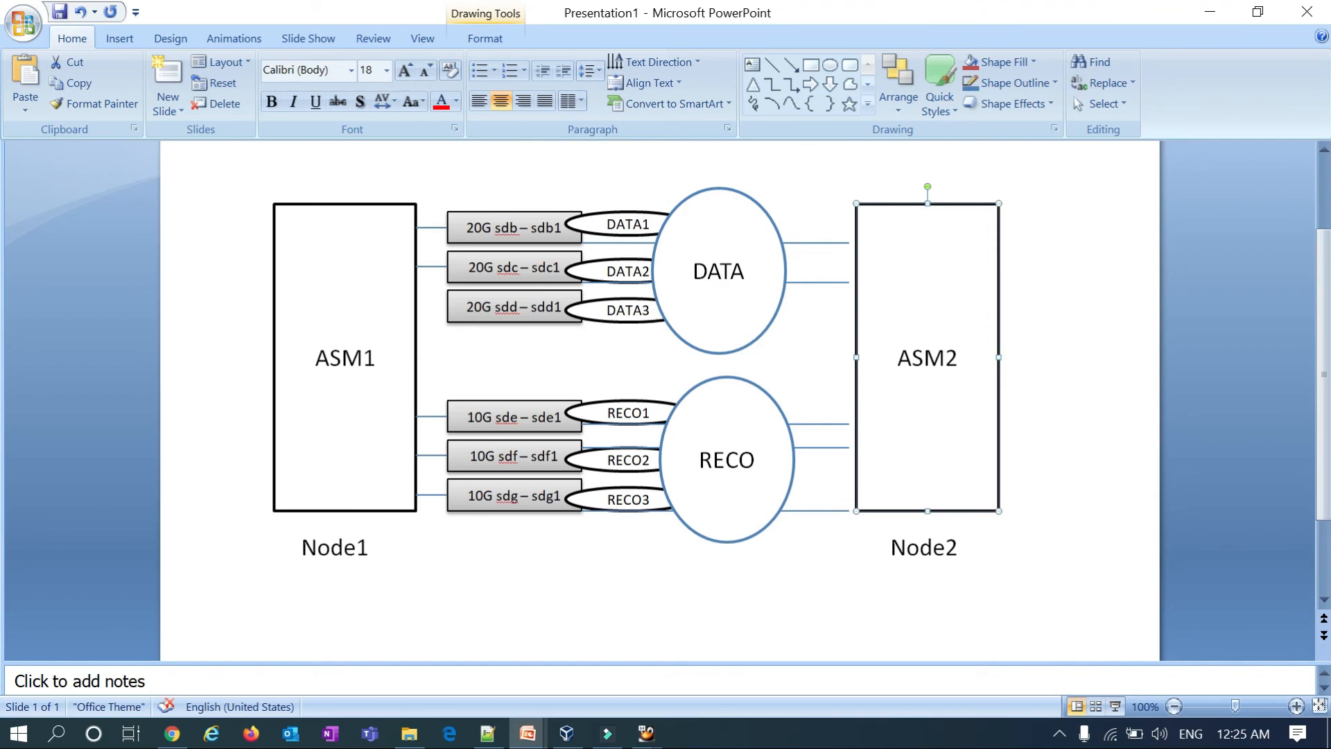
pyautogui.moveTo(643, 245)
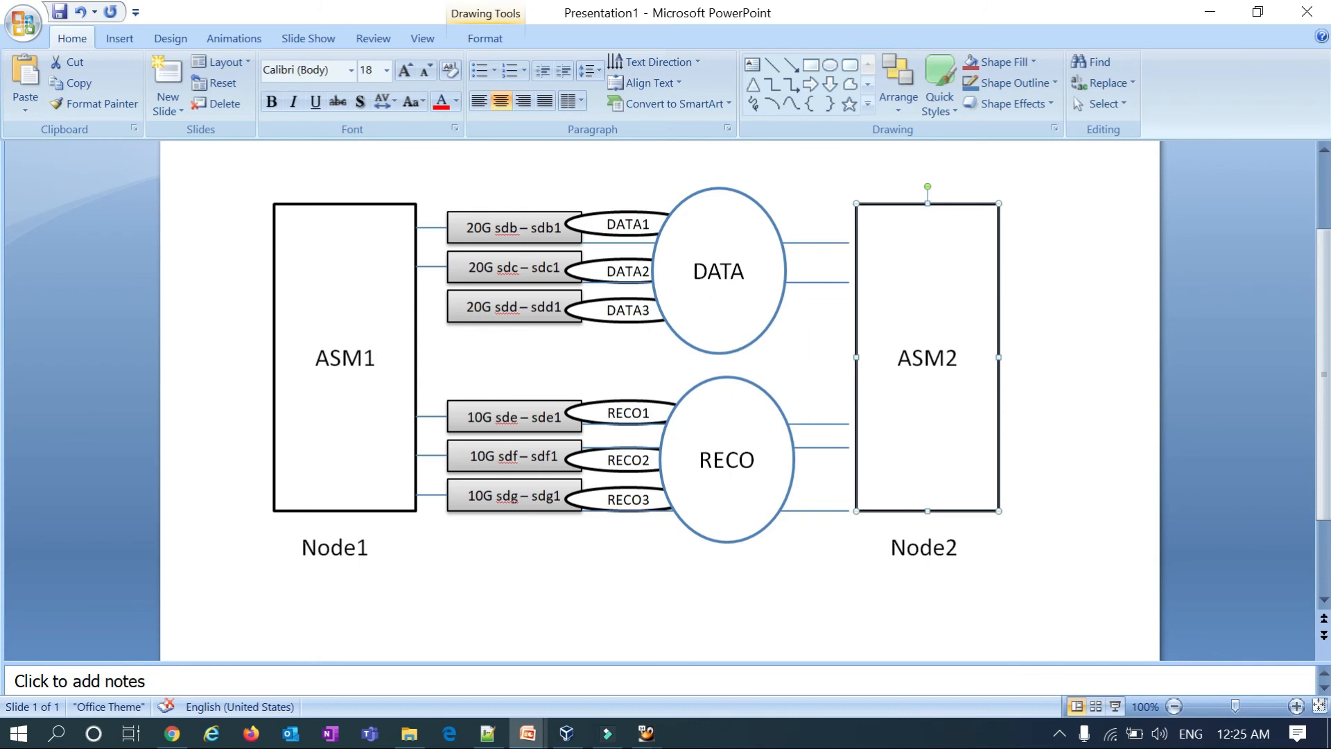
pyautogui.moveTo(710, 400)
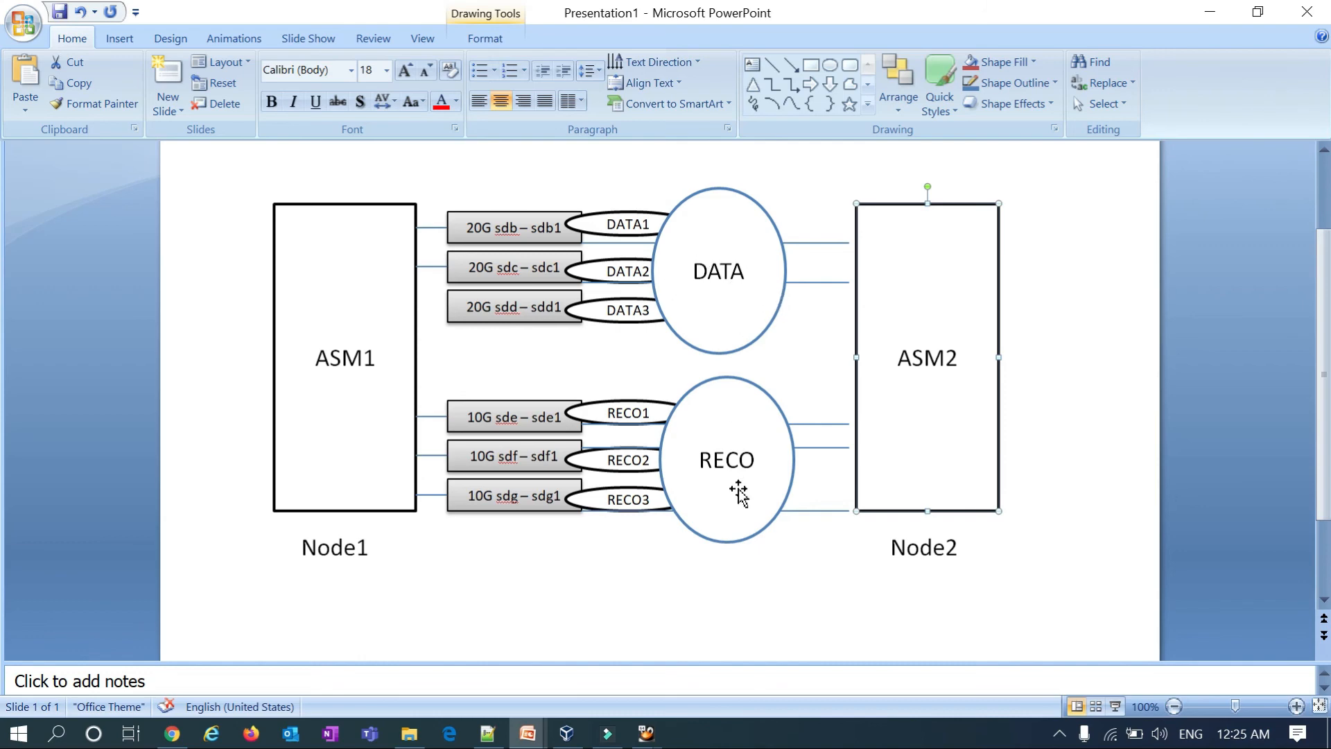
pyautogui.click(646, 733)
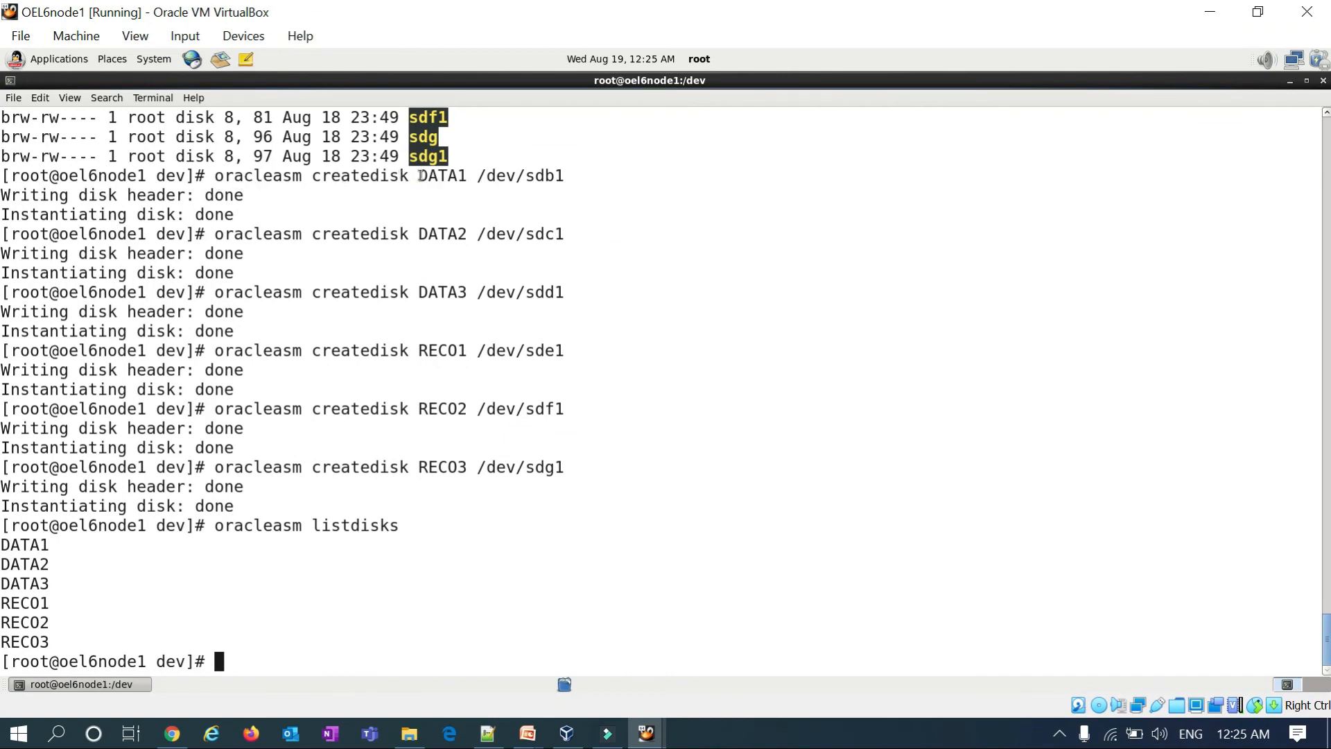
# Switch to the OEL6node1 window to view the DATA1-3 and RECO1-3 disk list.
pyautogui.doubleClick(441, 176)
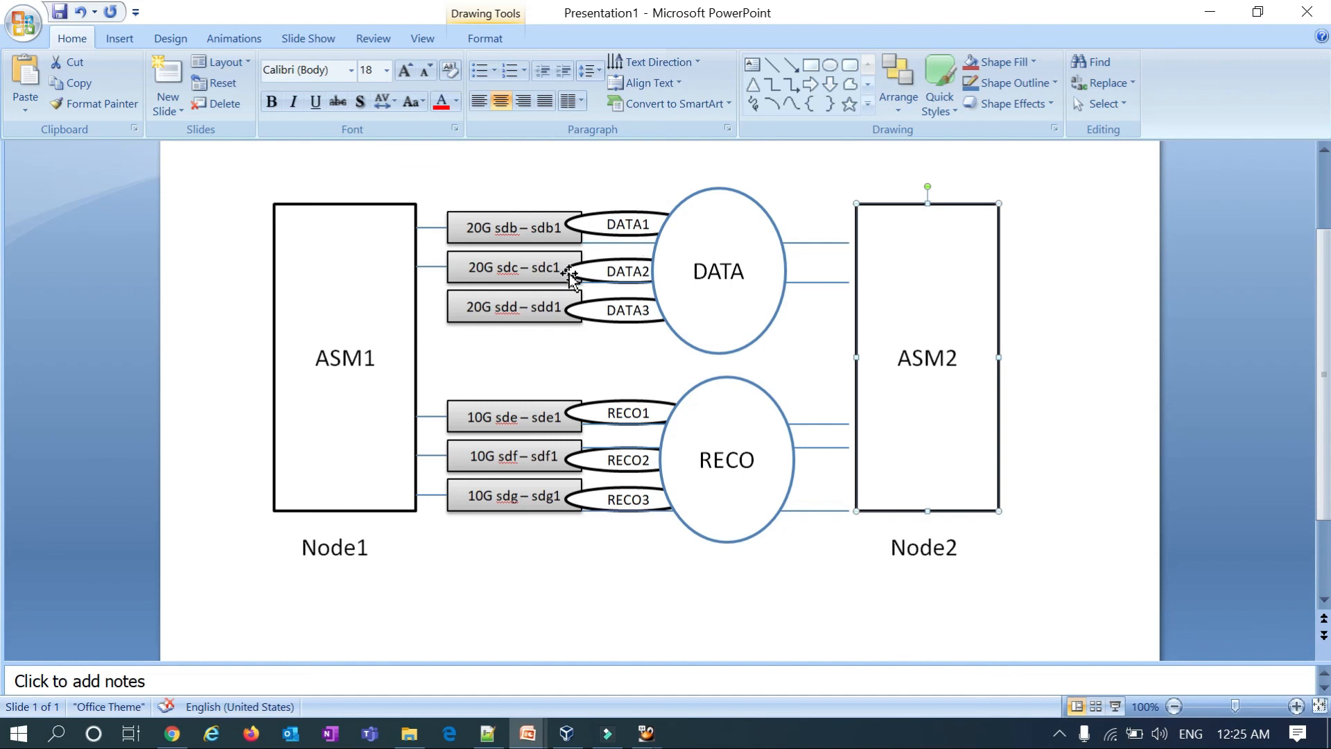
pyautogui.moveTo(558, 327)
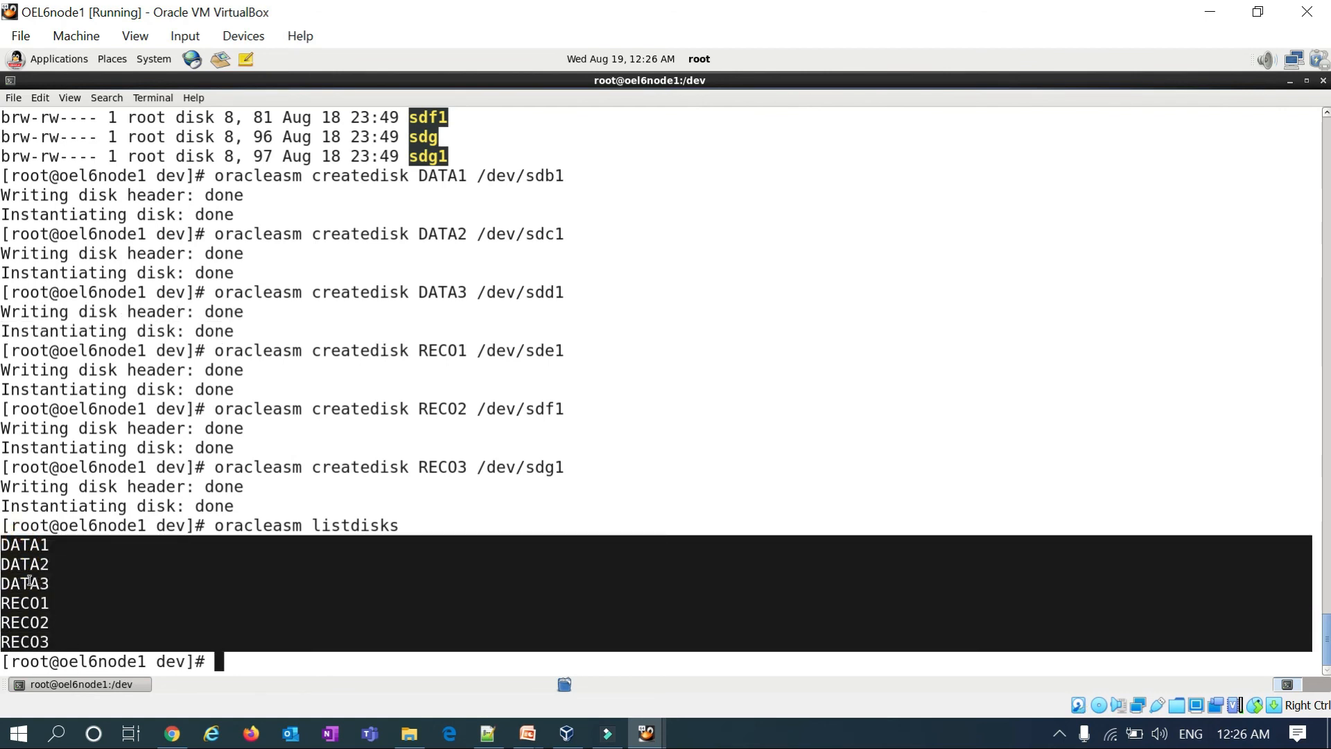
pyautogui.moveTo(504, 582)
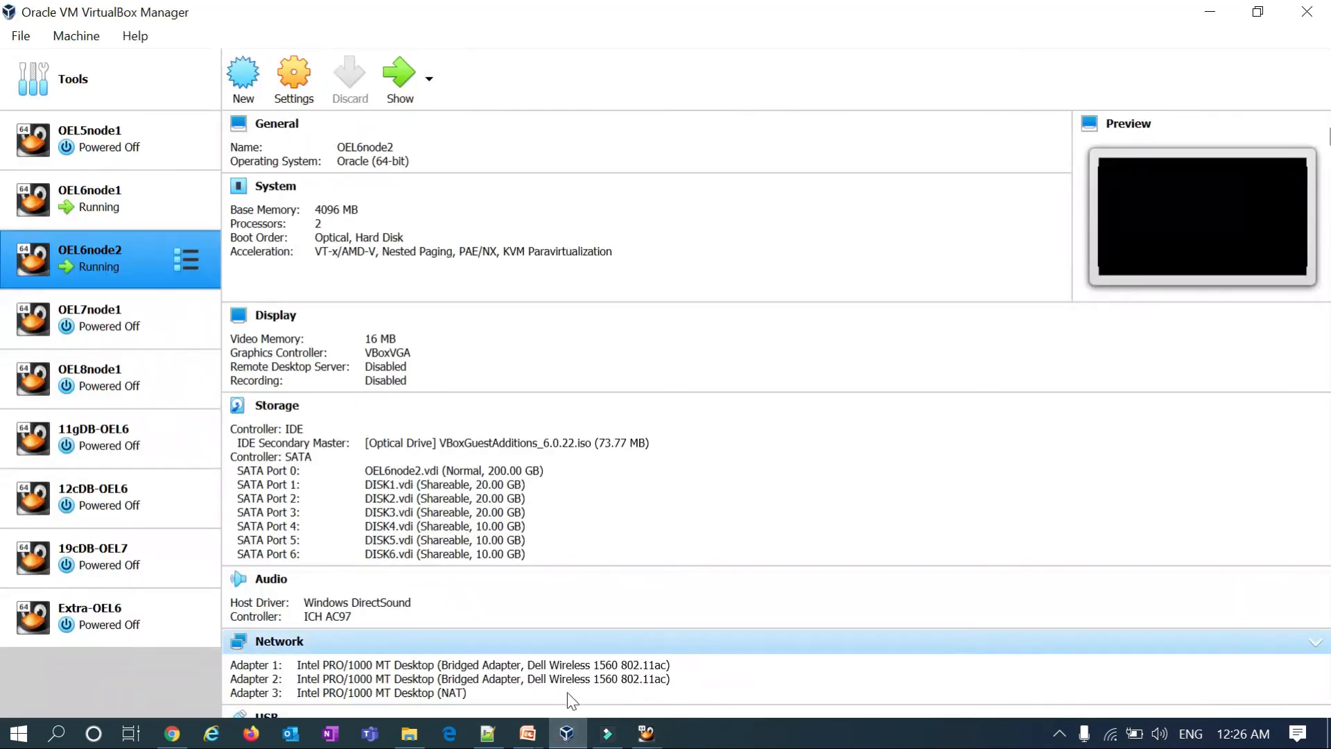
# Bring the 'Install and Configure GI and DB.pptx' presentation to the front.
pyautogui.click(526, 733)
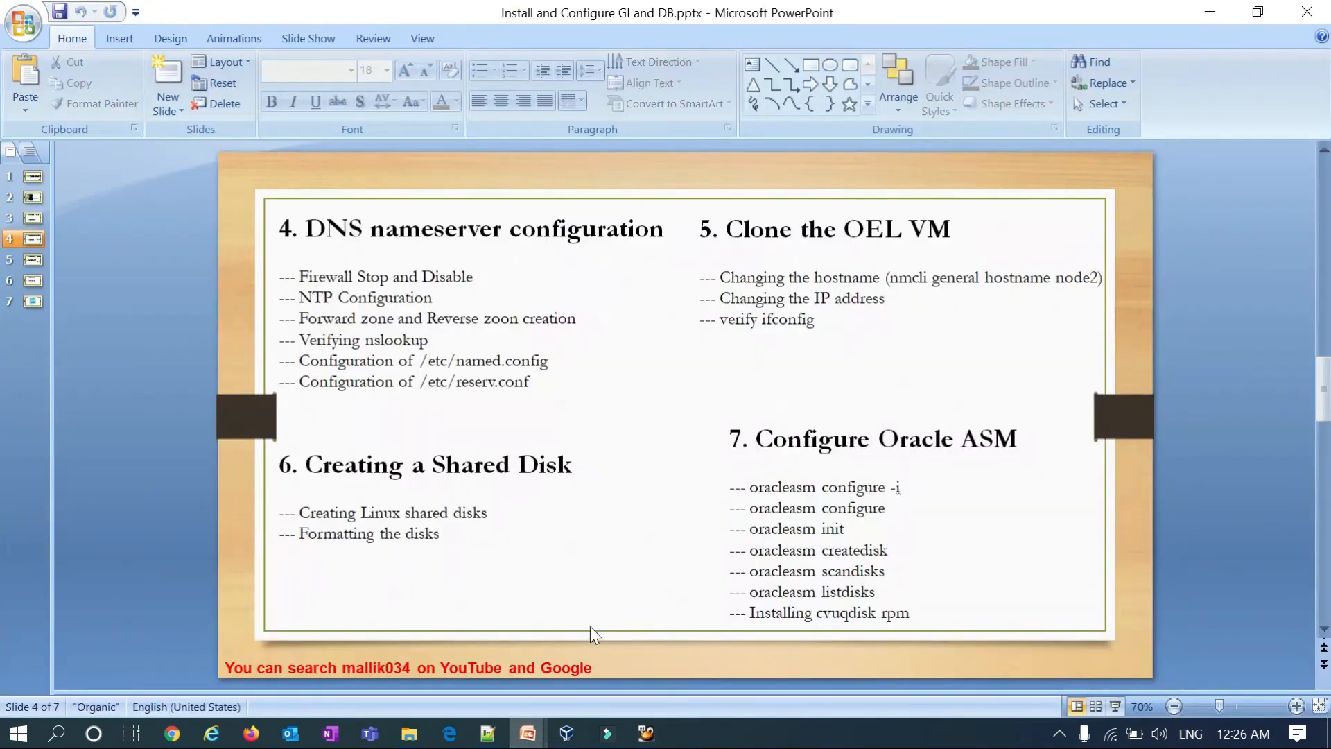
pyautogui.moveTo(547, 566)
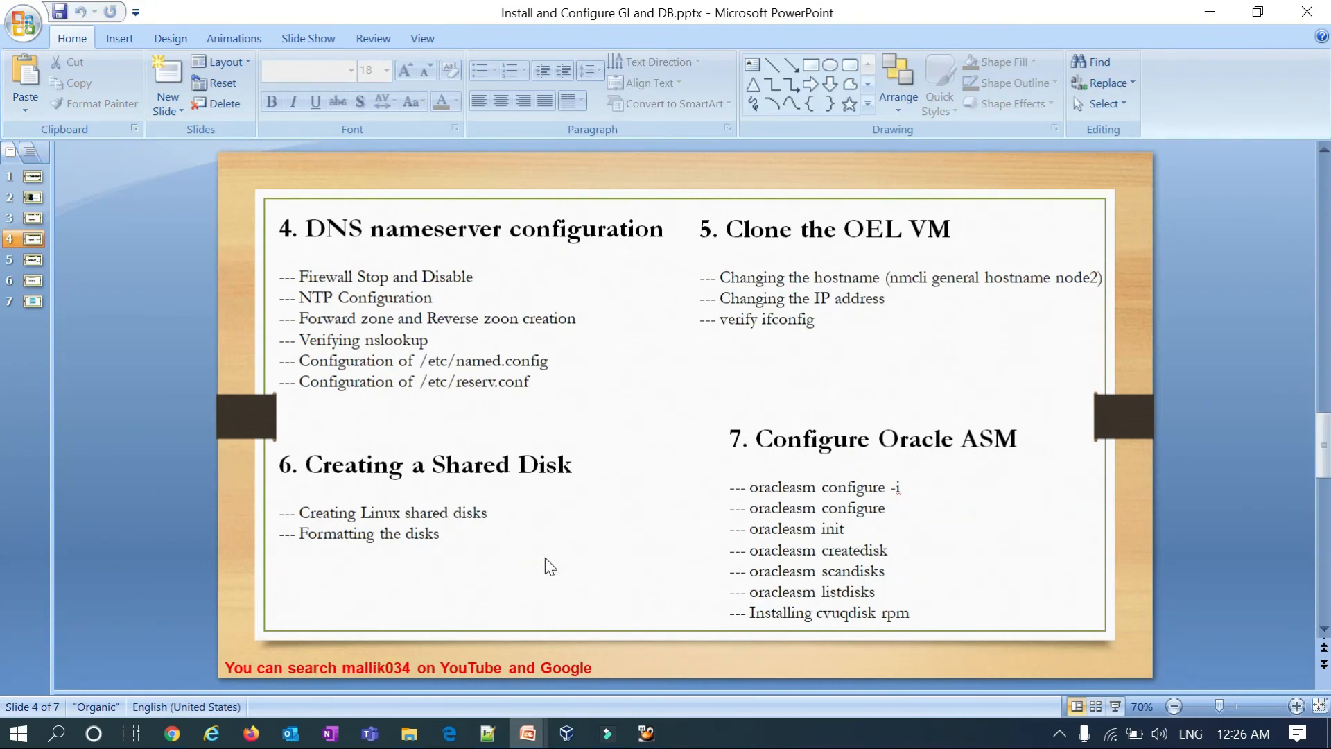